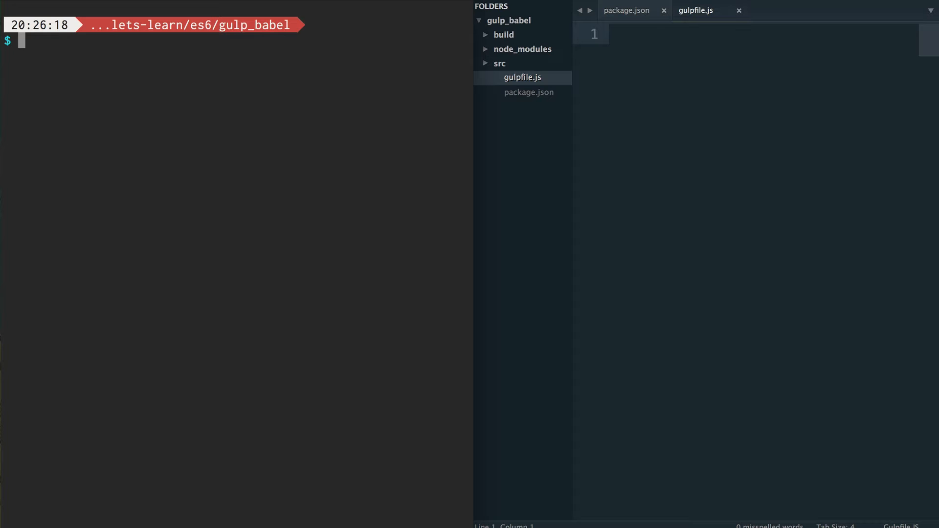
mouse_move(413, 115)
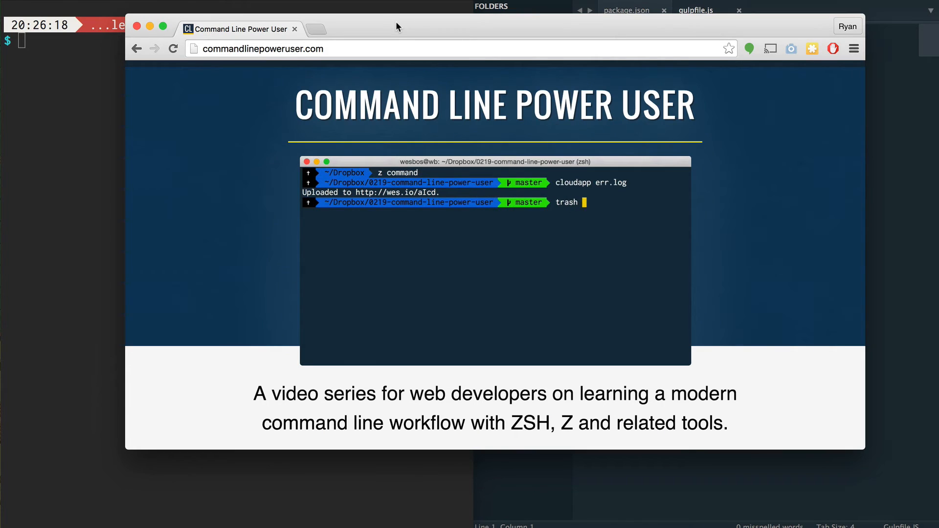
Stage and commit in Terminal, then scroll the Command Line Power User page to its video list.
text(git add -A)
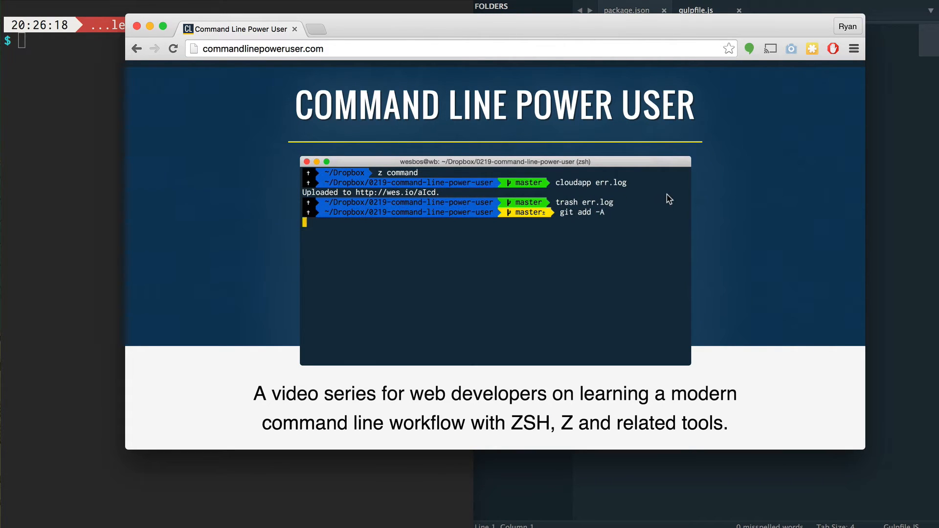
text(git commit -m "removed log)
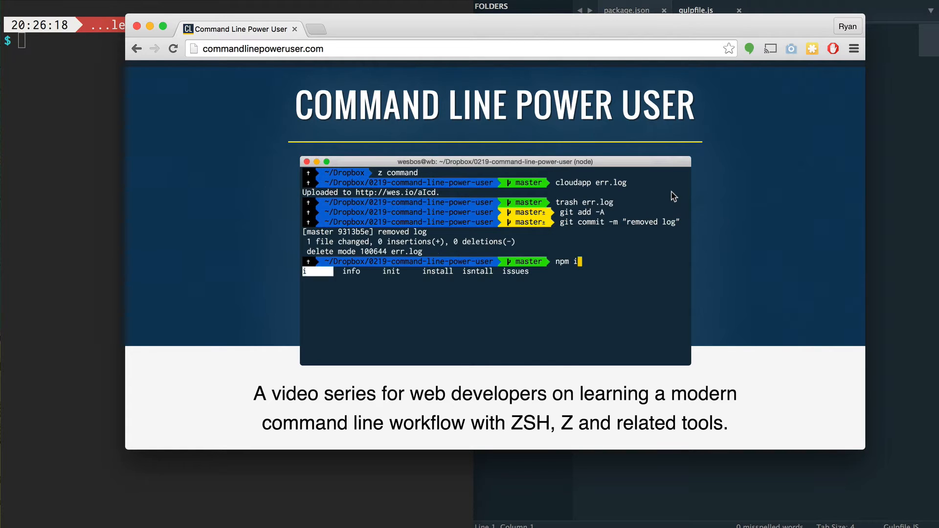
scroll(down, 3)
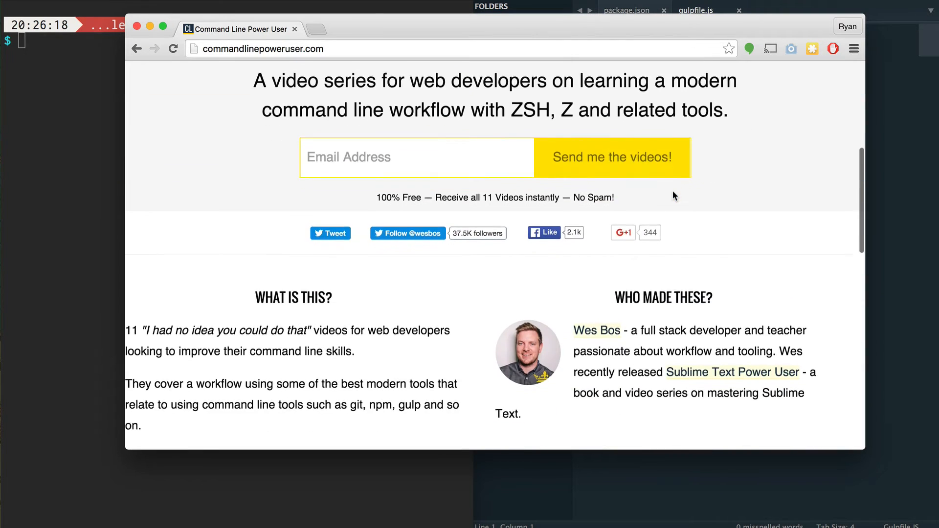
scroll(down, 3)
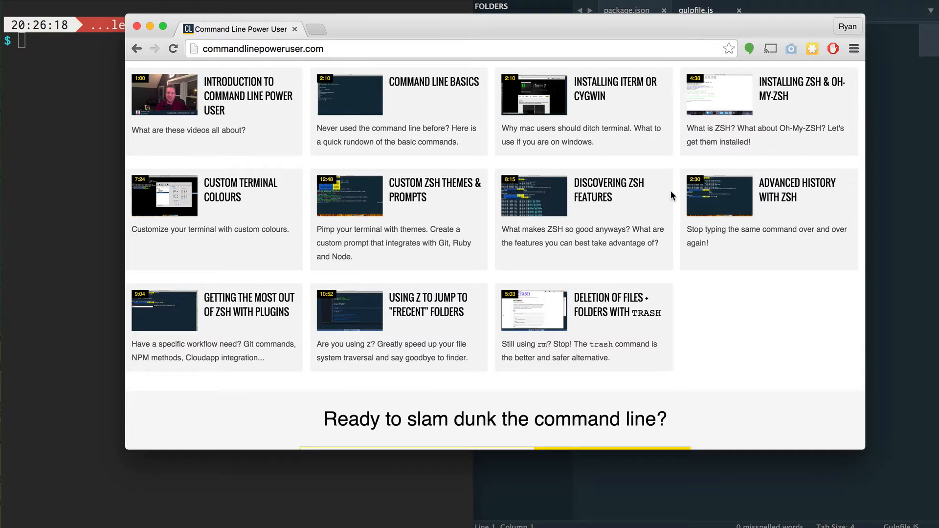
scroll(down, 3)
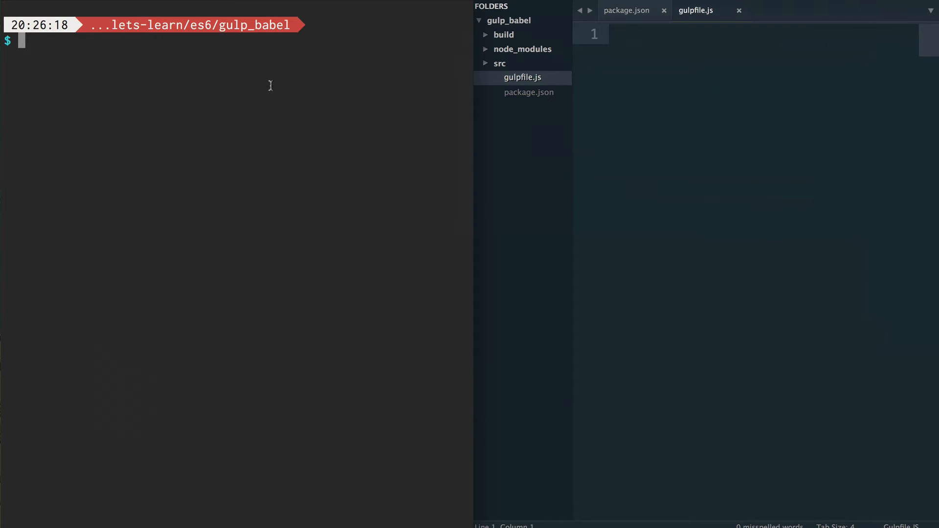
Run npm install -g gulp to install gulp globally.
text(npm install -g g)
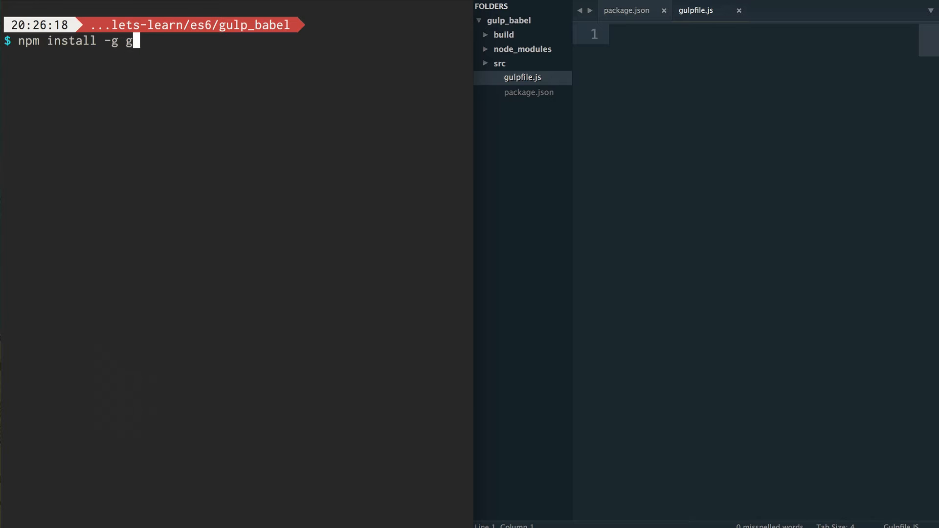
text(ulp)
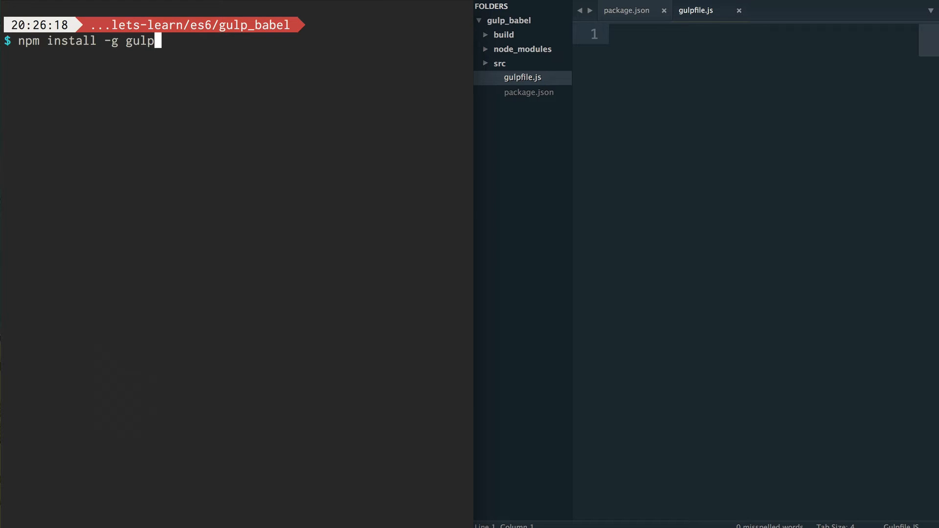
key(backspace)
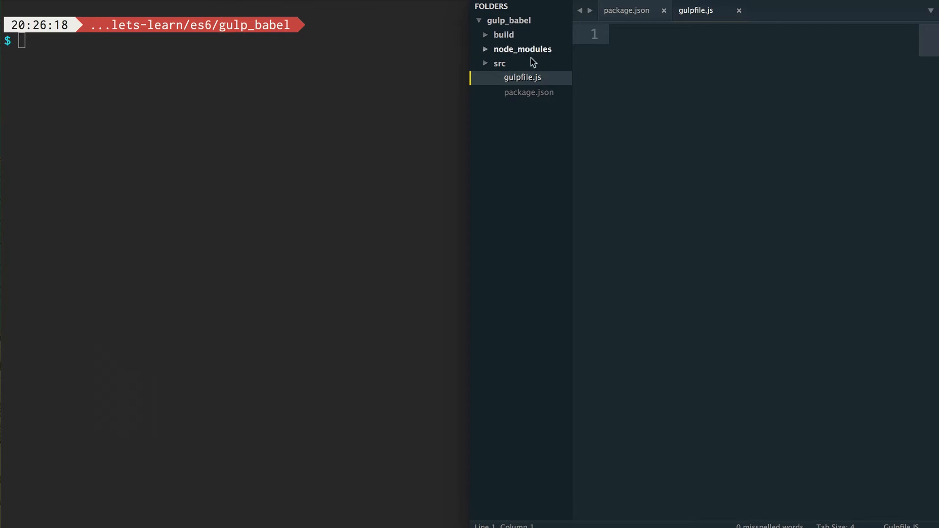
mouse_move(547, 51)
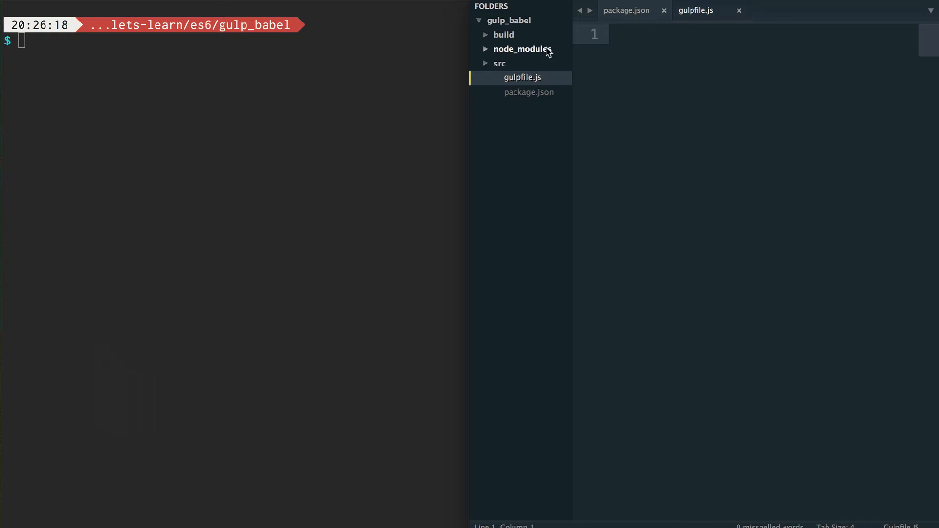
mouse_move(586, 65)
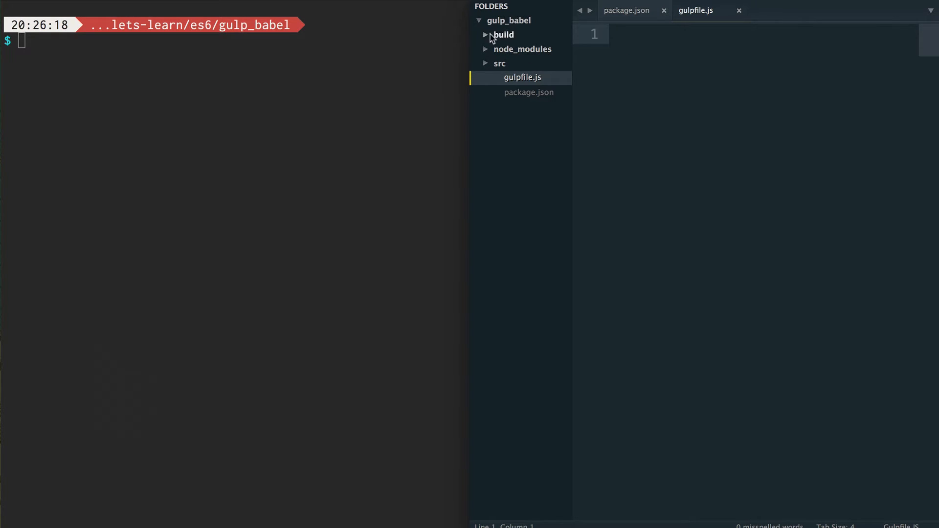
Peek into the build and src folders, view src/app.js, and return to gulpfile.js.
click(503, 34)
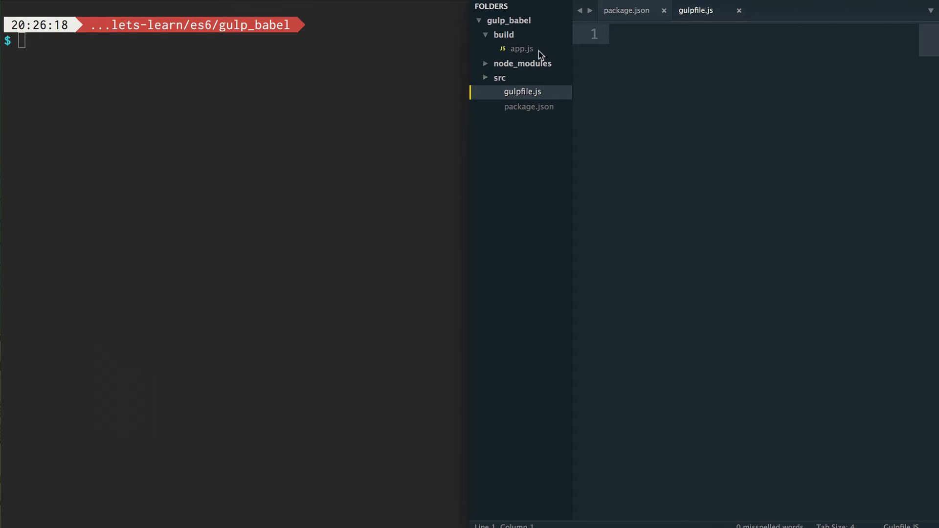
click(504, 34)
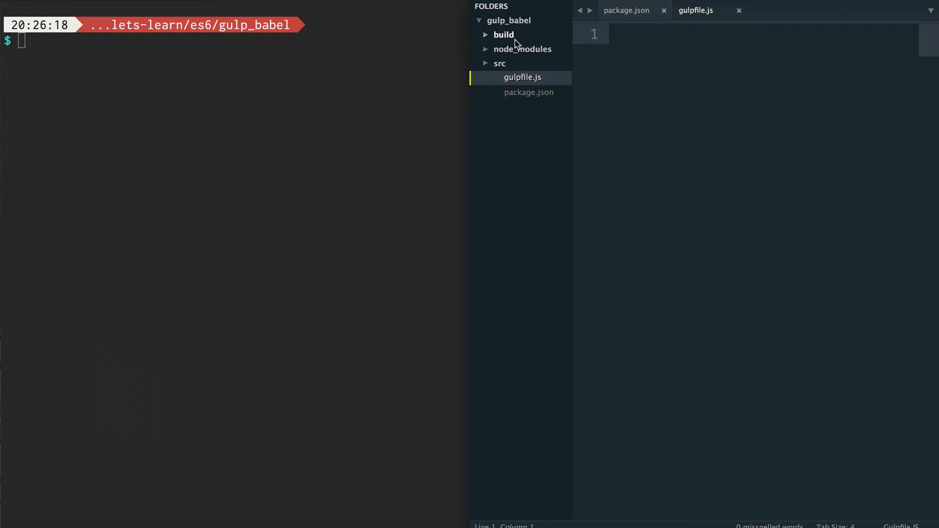
click(499, 63)
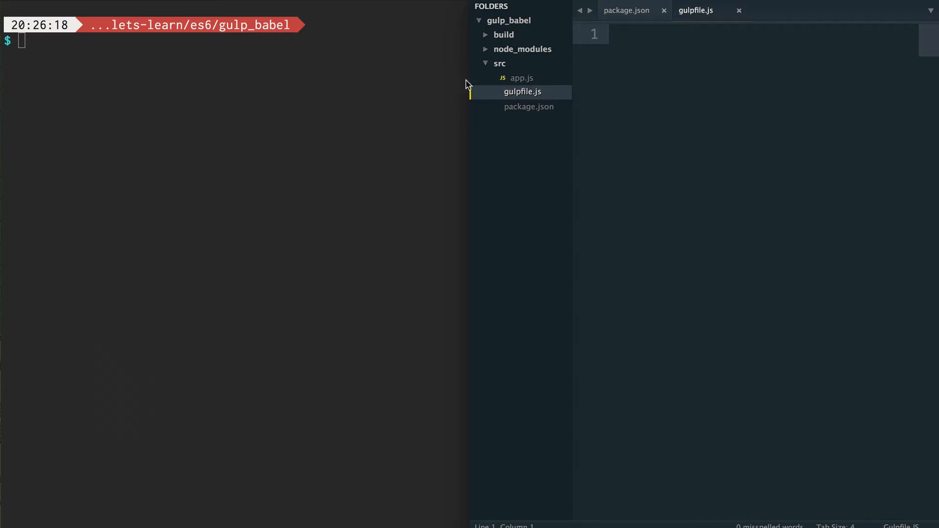
click(522, 77)
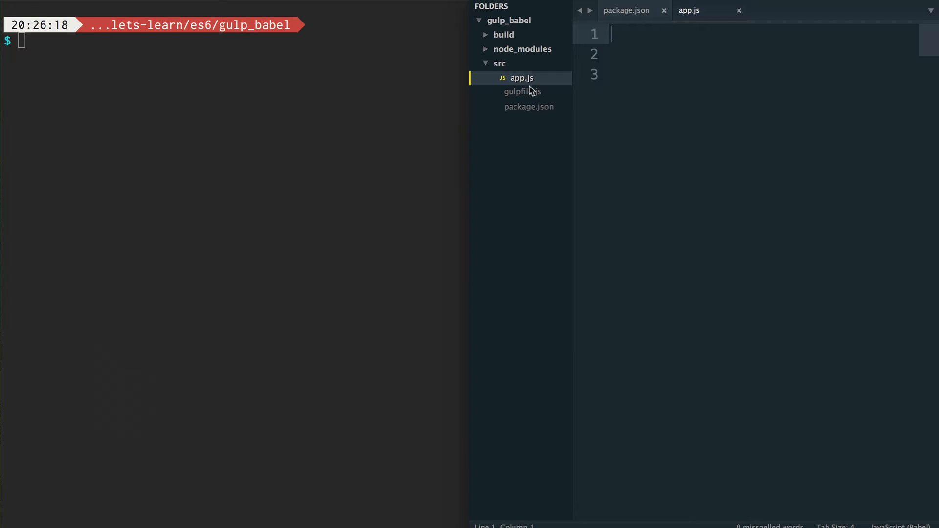
mouse_move(533, 98)
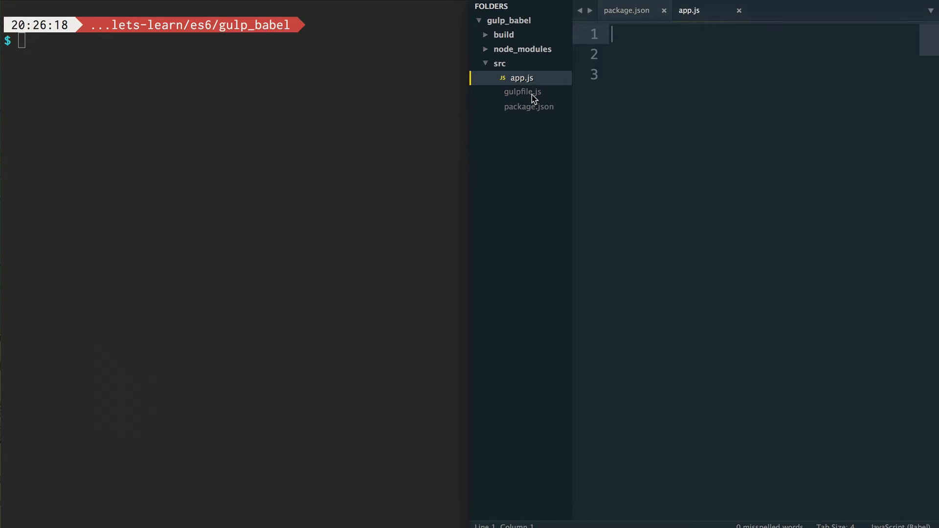
click(521, 92)
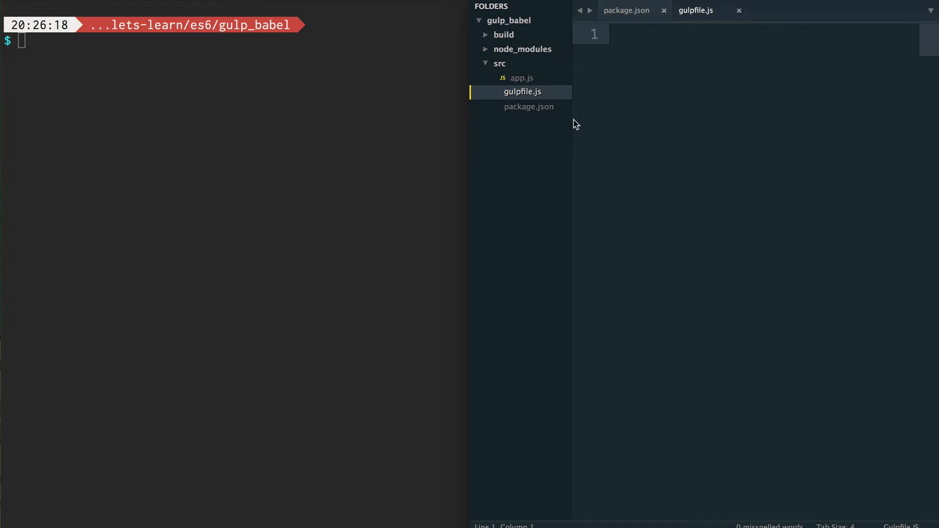
mouse_move(535, 111)
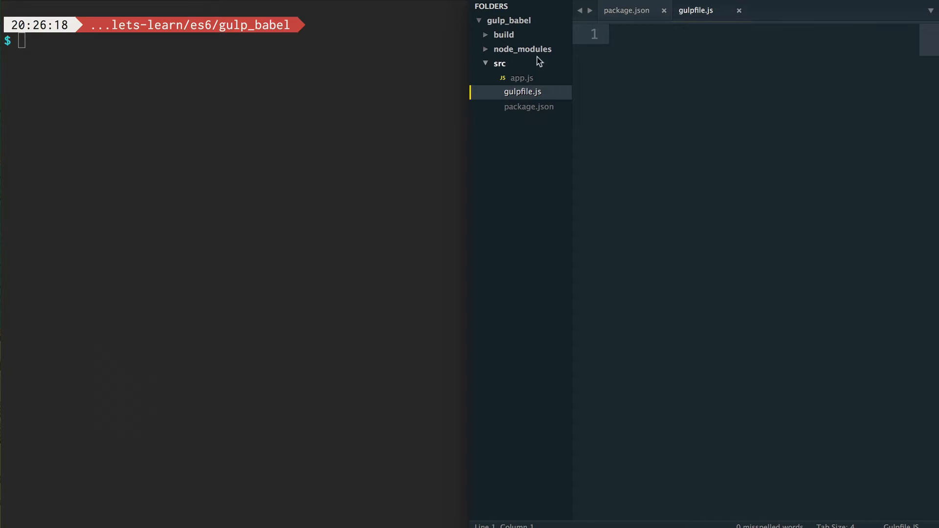
mouse_move(538, 58)
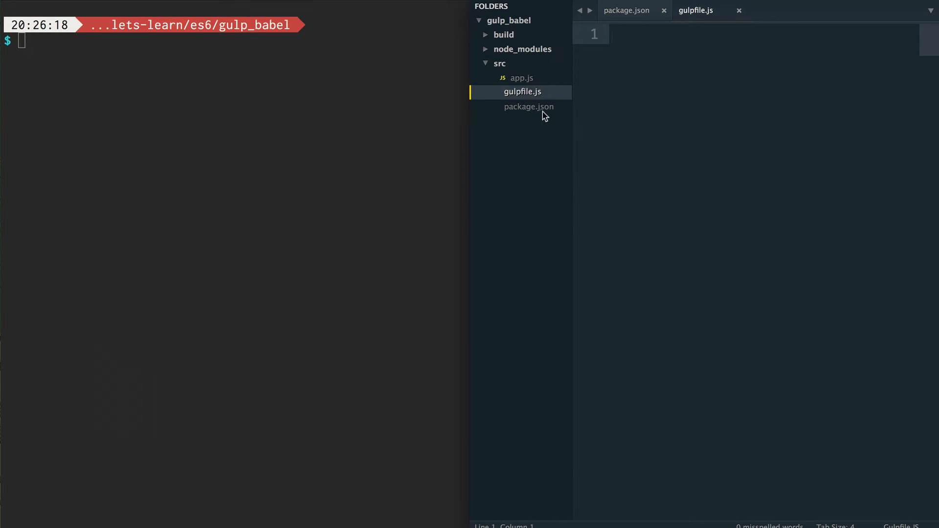
Delete package.json from the sidebar, confirm, and close its tab.
right_click(528, 106)
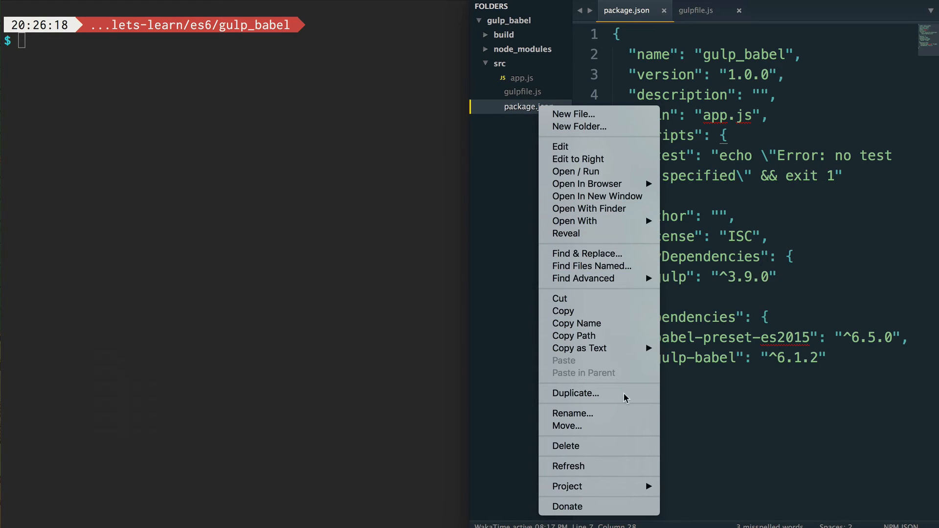
click(564, 446)
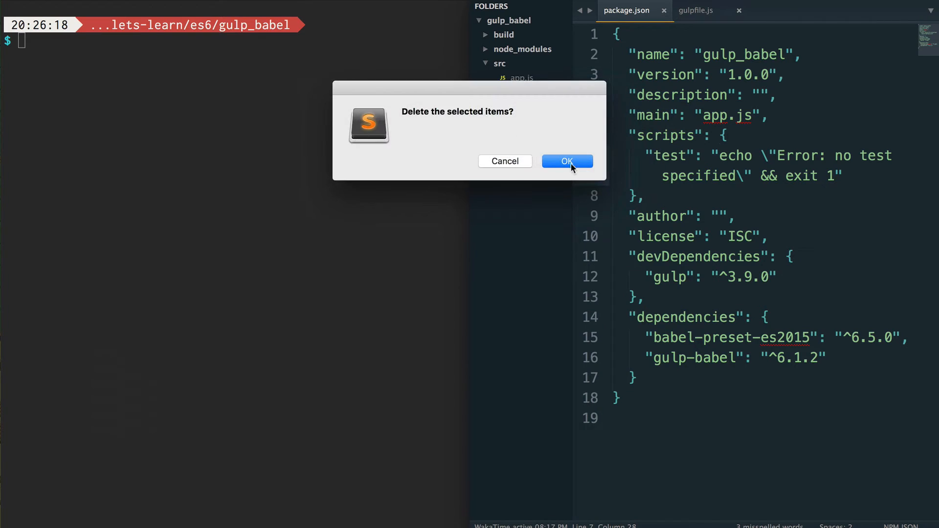
click(567, 161)
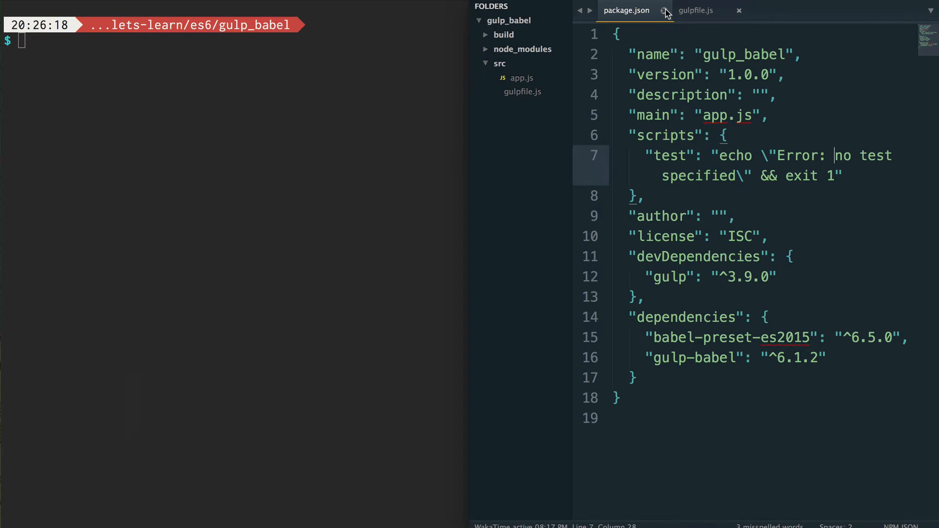
click(665, 11)
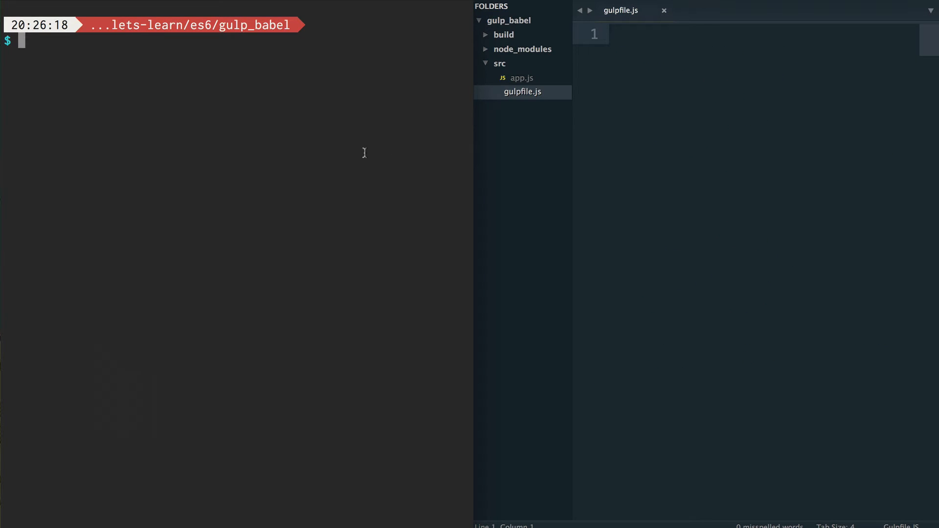
Run npm init, keeping name gulp_babel and version 1.0.0, with description 'Testing gulp and babel'.
text(npm init)
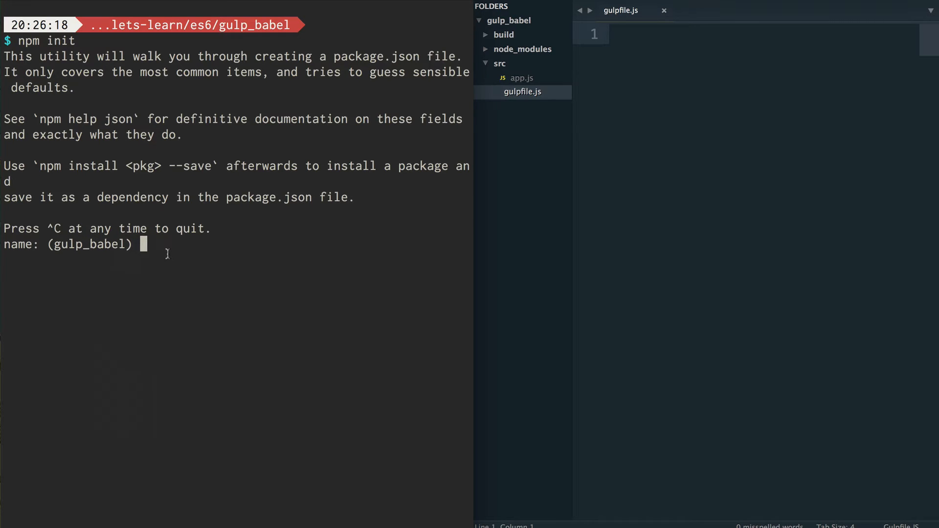
key(enter)
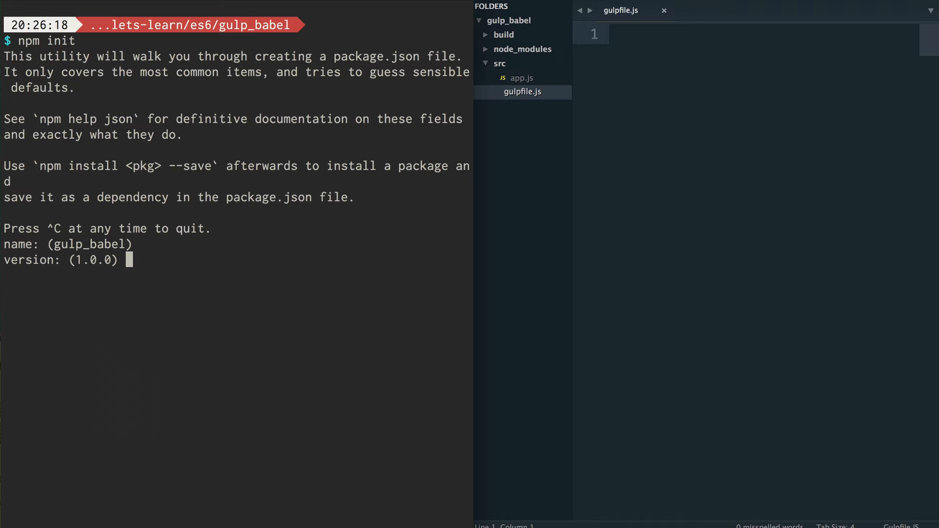
key(enter)
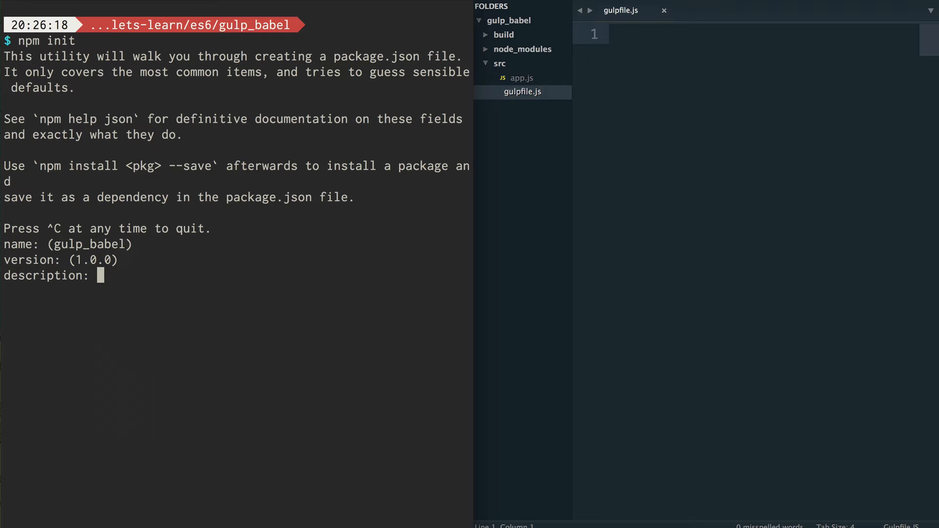
text(Testin)
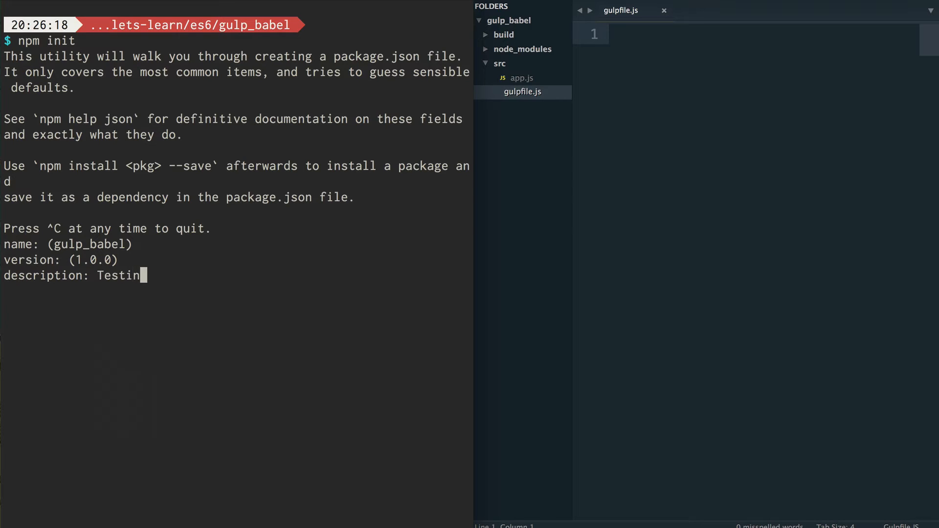
text(g gulp and b)
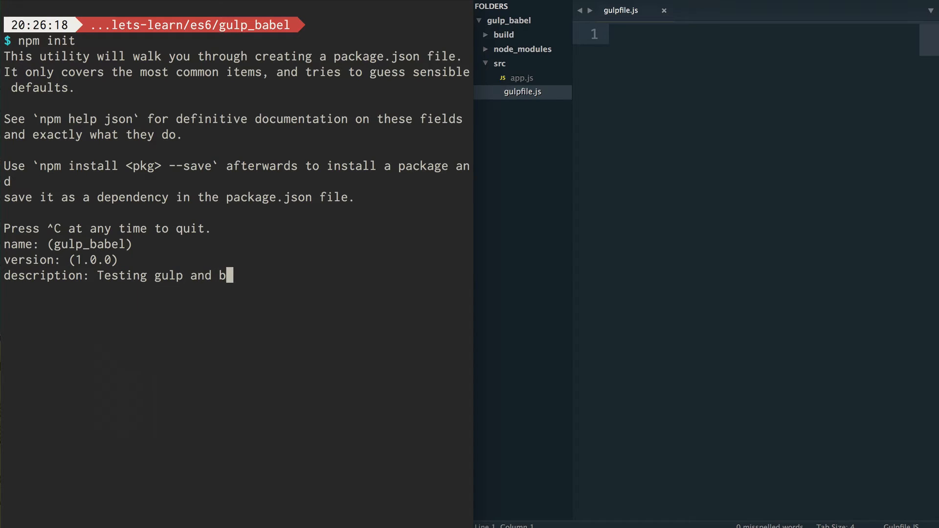
text(abel)
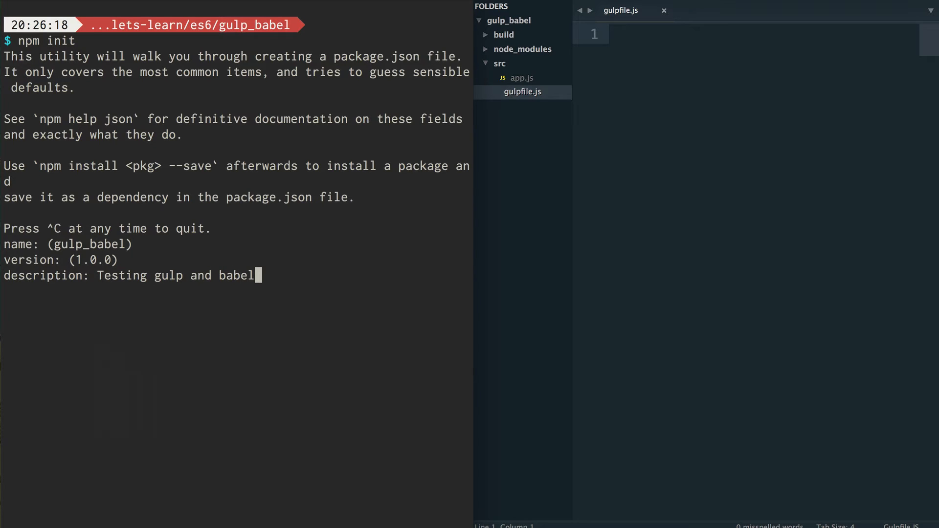
key(enter)
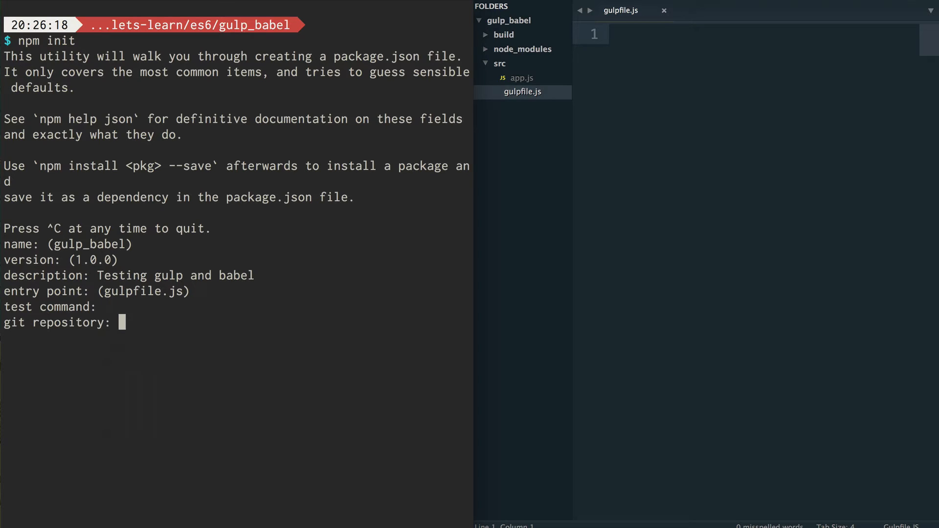
Skip repository and keywords, enter author Ryan Christi, and confirm with yes.
key(enter)
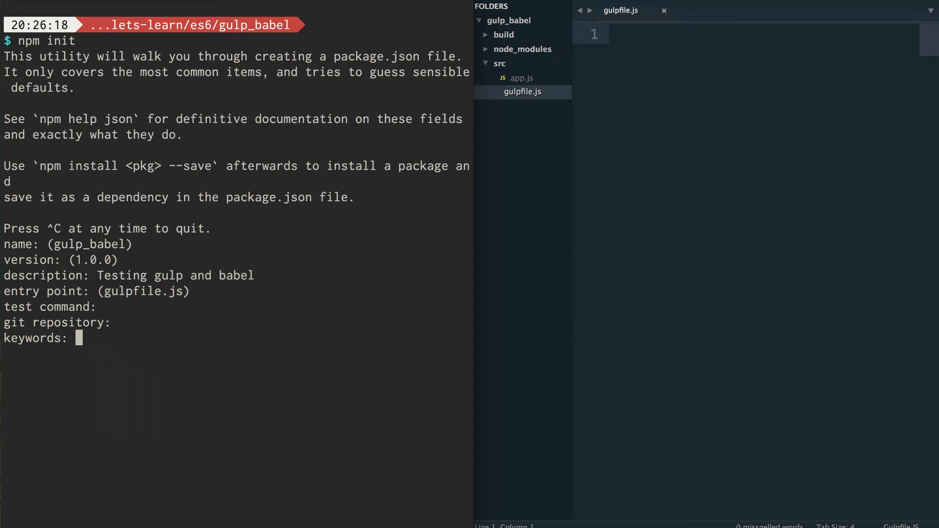
key(enter)
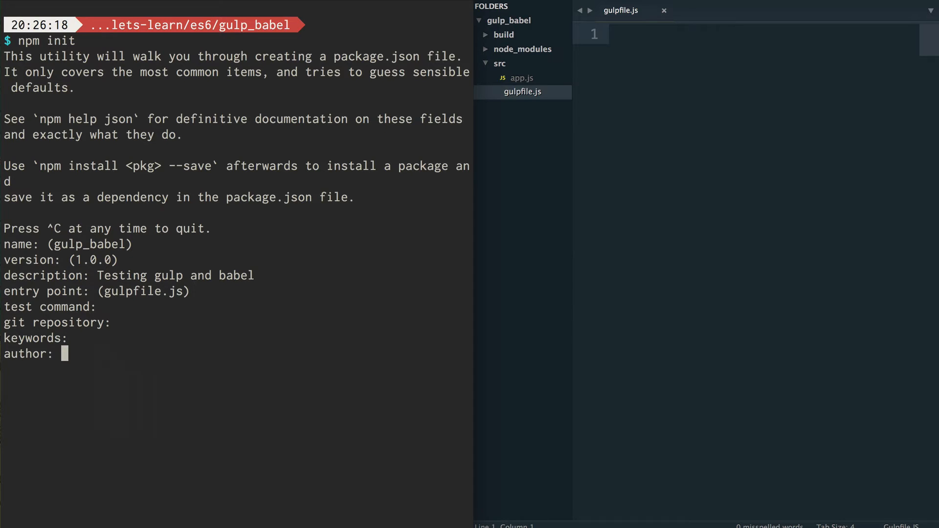
text(Ryan Christiani)
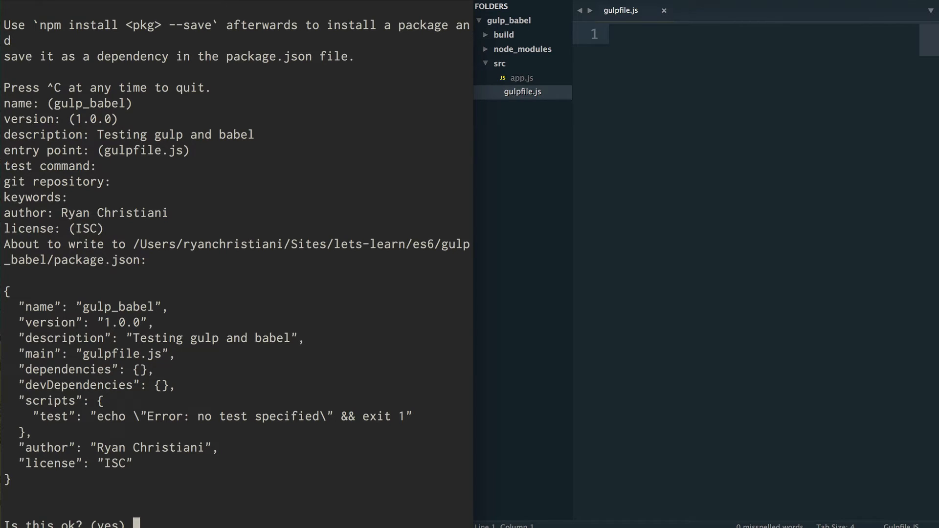
text(yesy)
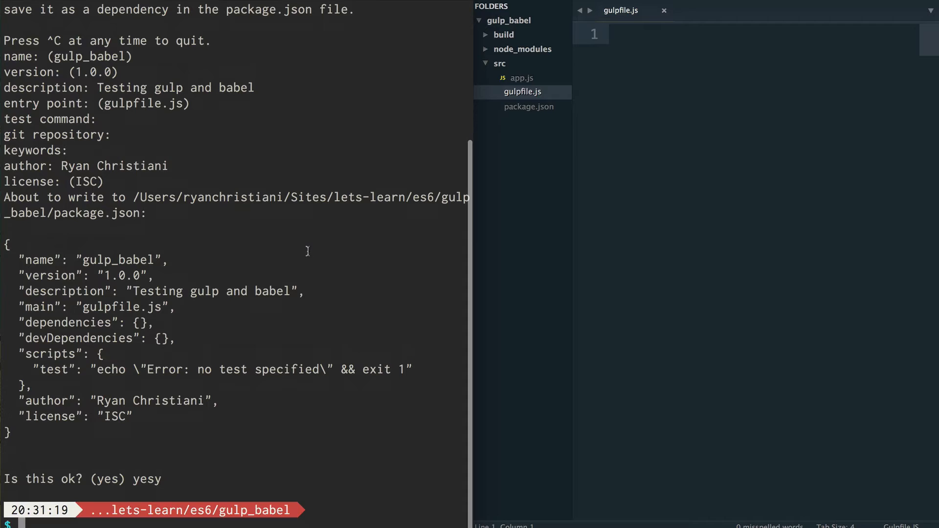
mouse_move(275, 218)
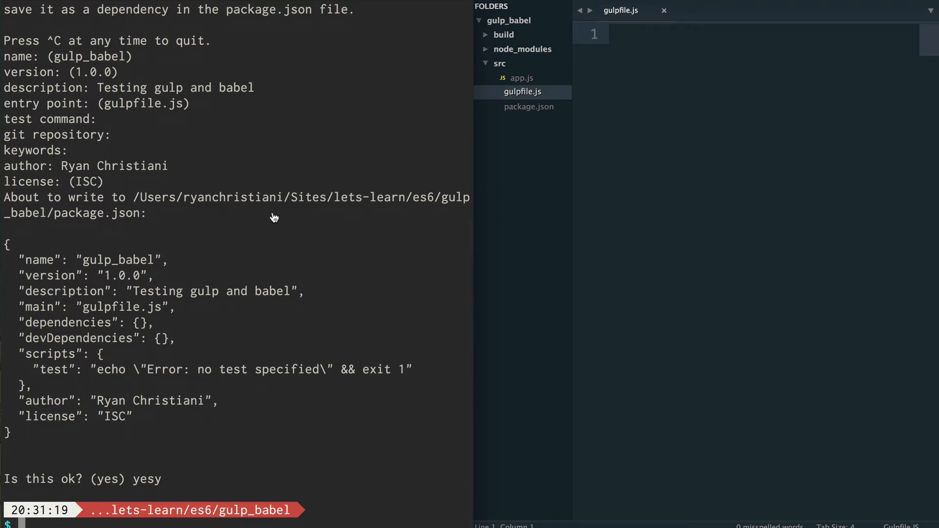
View the generated package.json and peek inside the node_modules folder.
click(528, 107)
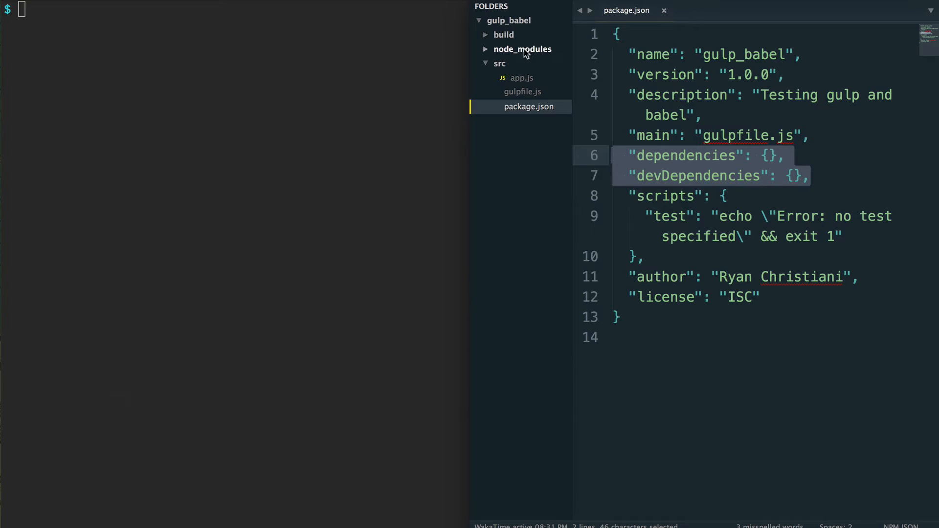
click(523, 49)
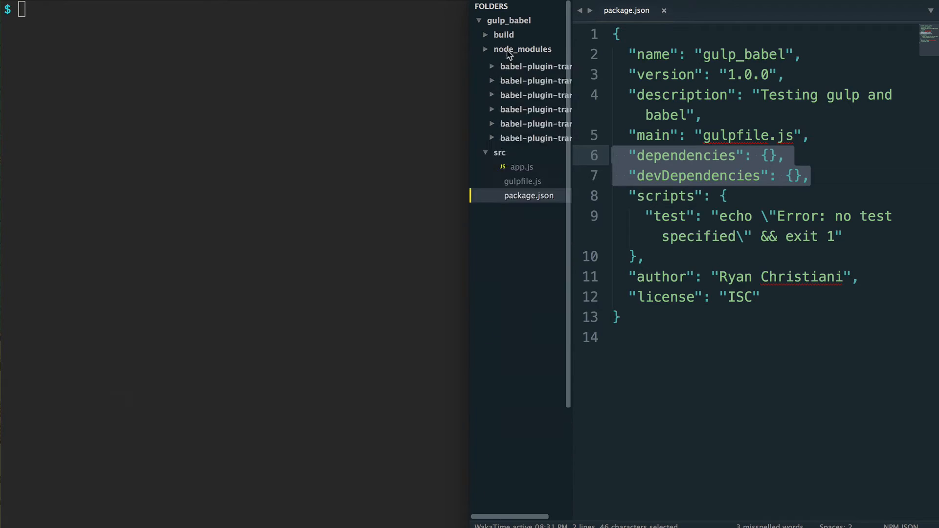
click(522, 49)
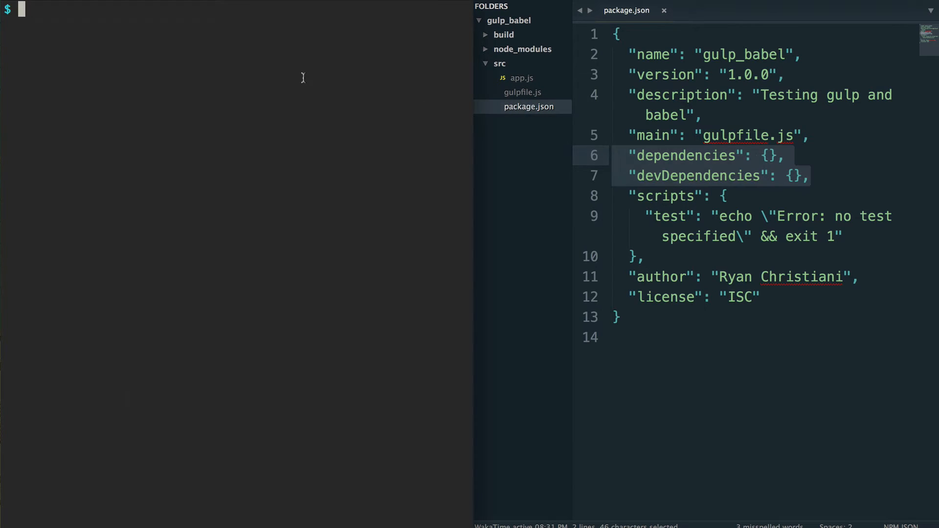
Run npm install to install the project's packages.
text(npm install)
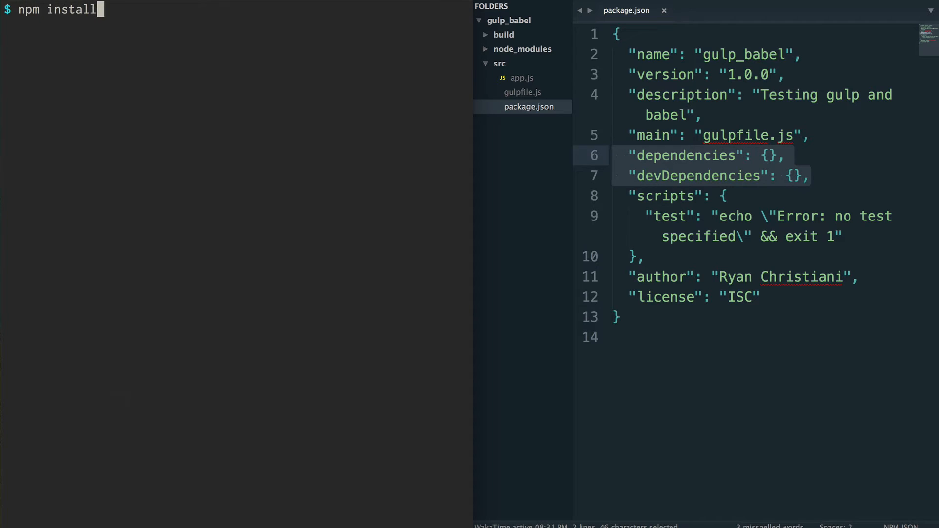
key(Backspace)
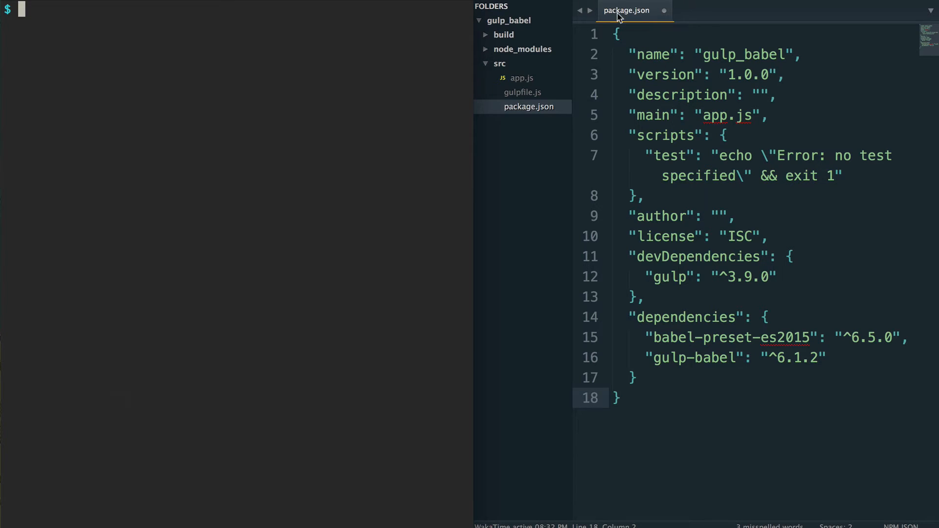
Start an npm install --save-dev command listing gulp and gulp-babel.
click(522, 92)
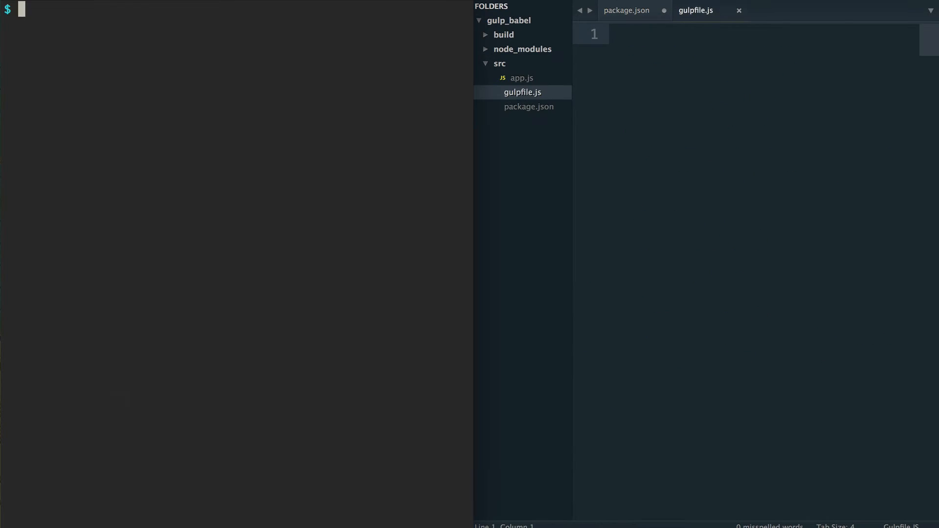
mouse_move(303, 154)
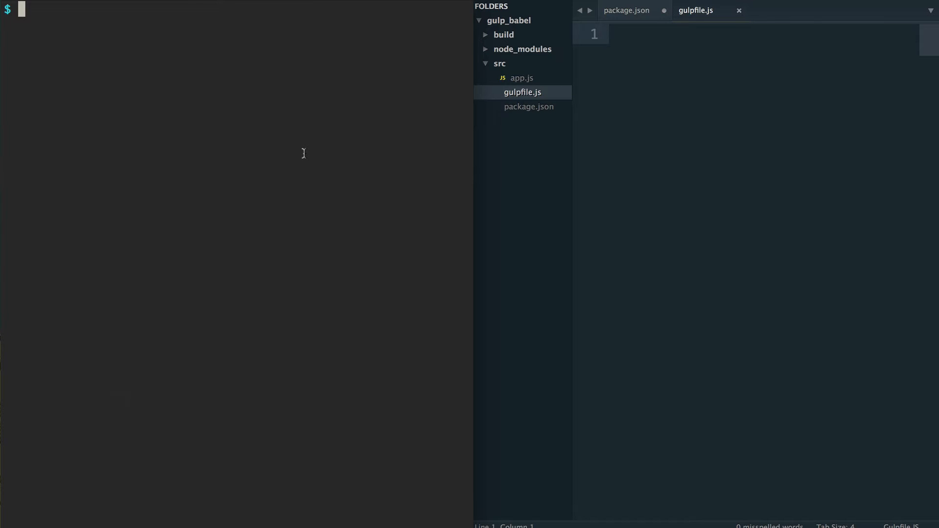
text(npm install --save)
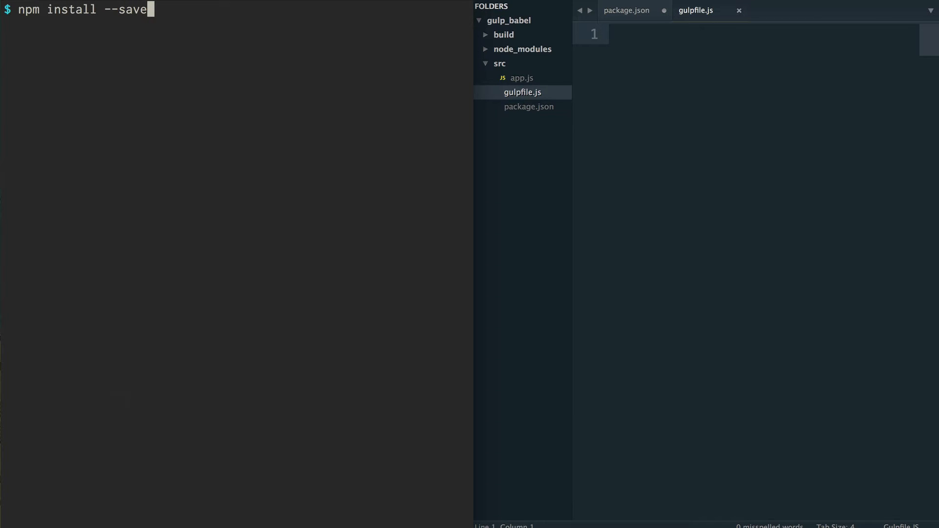
text(-dev)
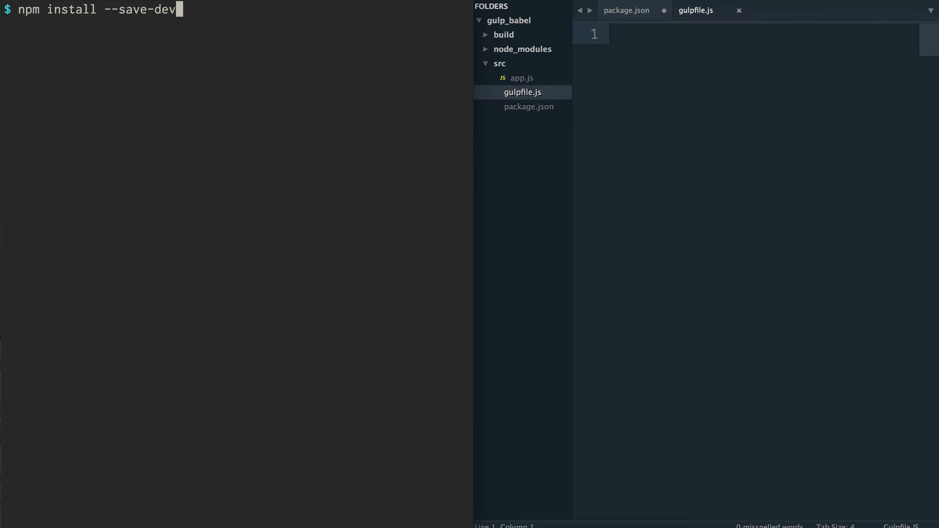
text(gulp)
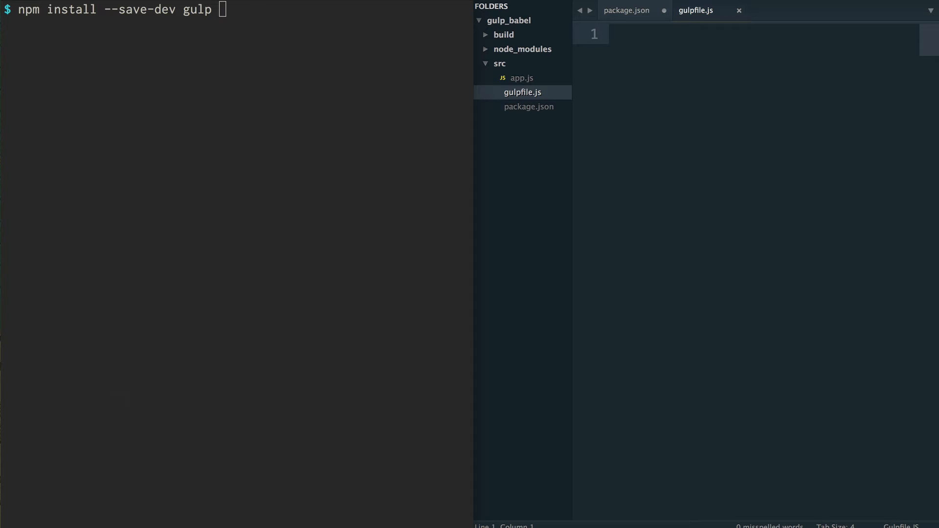
text(gu)
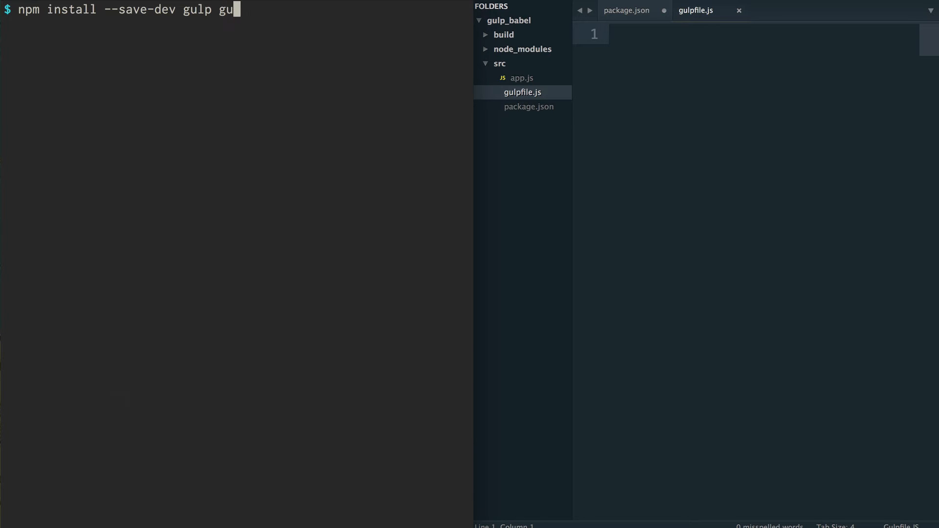
text(lp-)
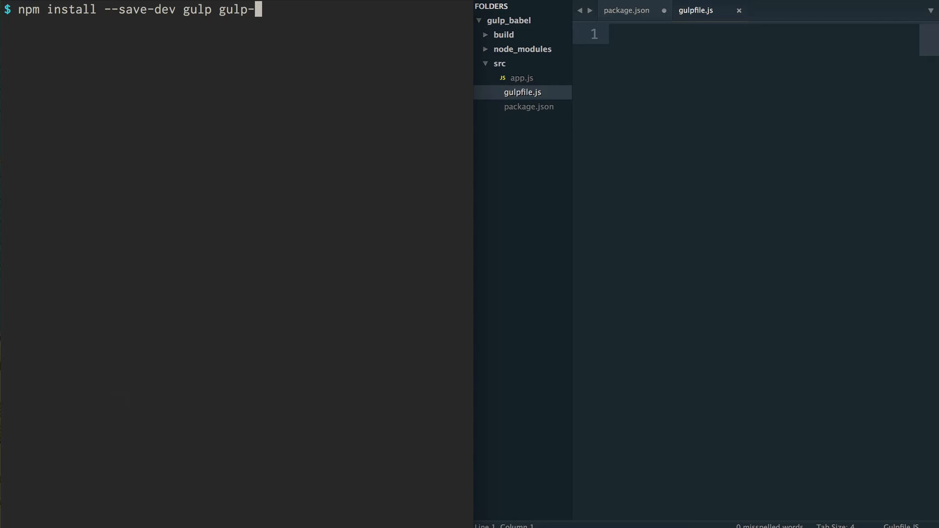
text(babel)
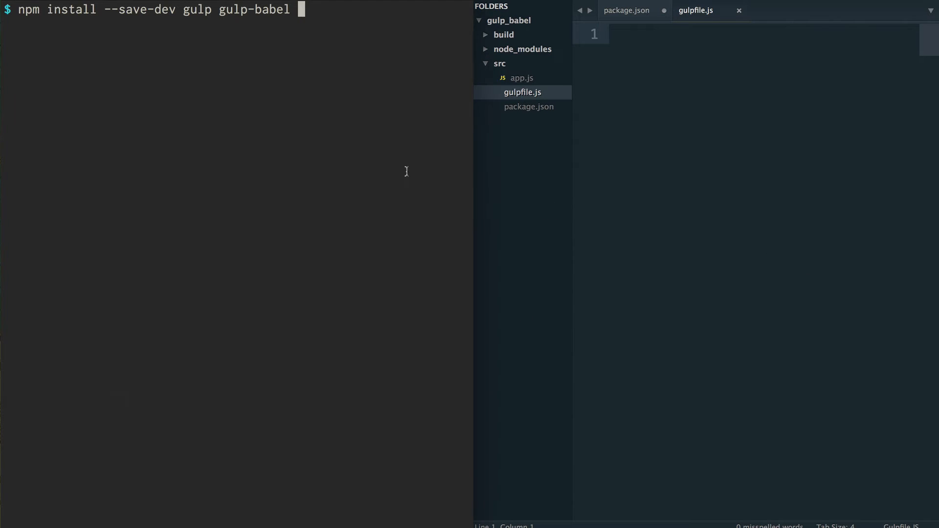
mouse_move(406, 174)
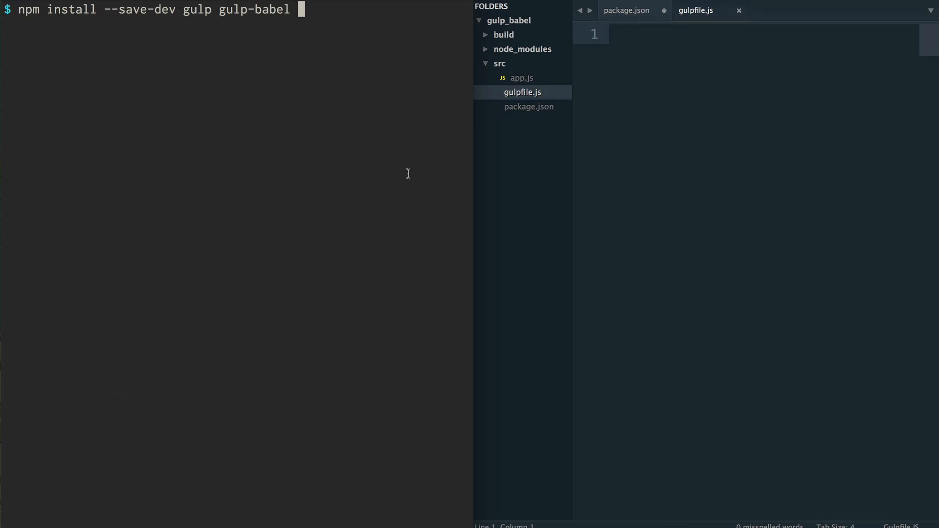
Add babel-preset-es2015 to the command and run it with sudo.
text(babel)
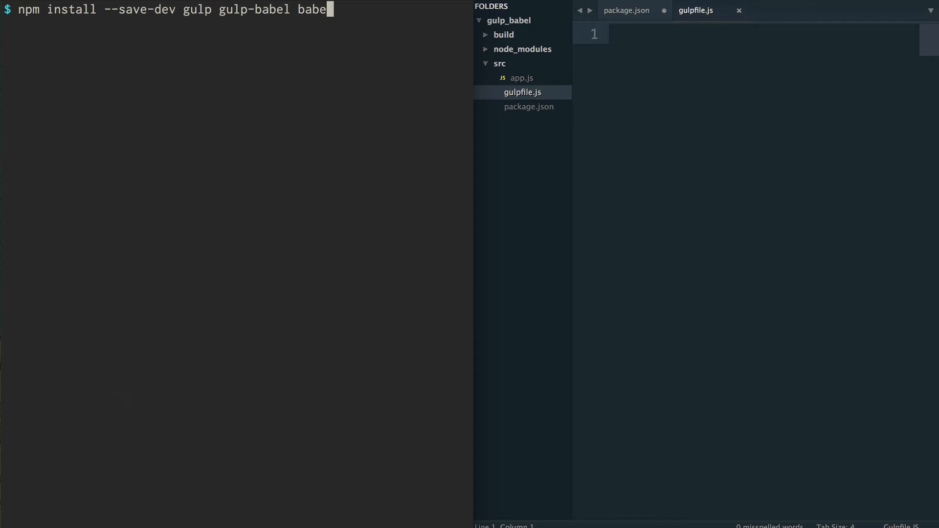
text(-ore)
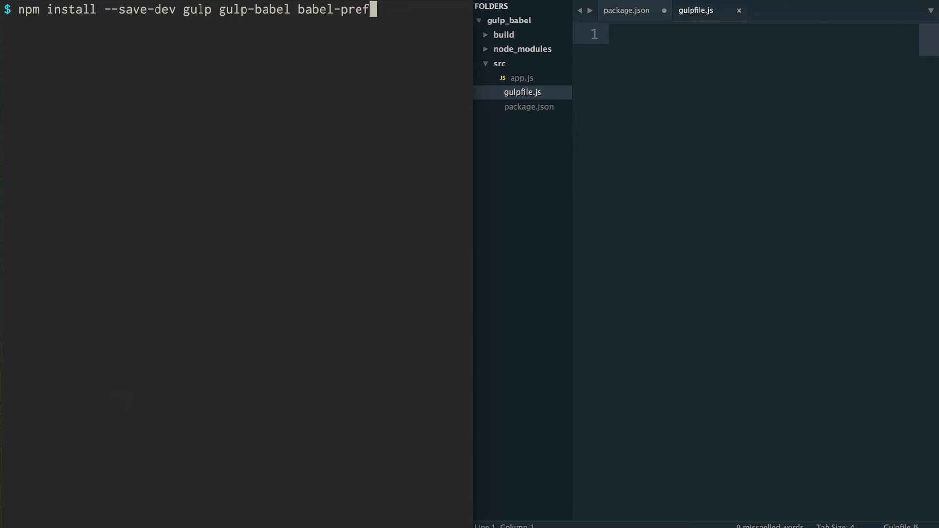
text(set-)
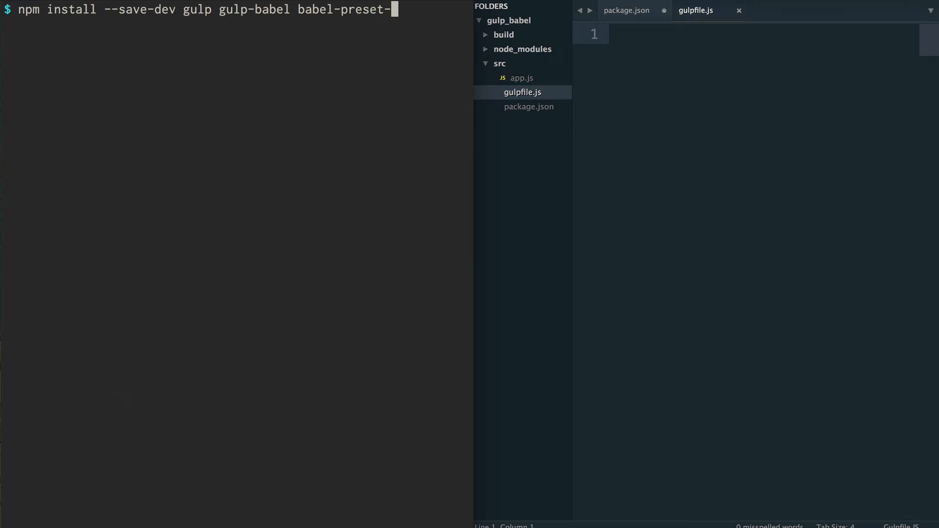
text(es2015)
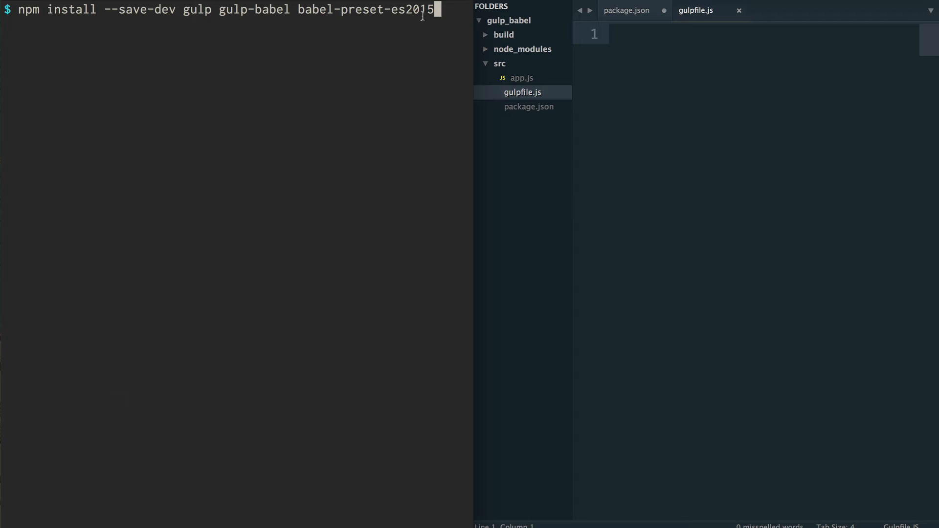
text(sudo)
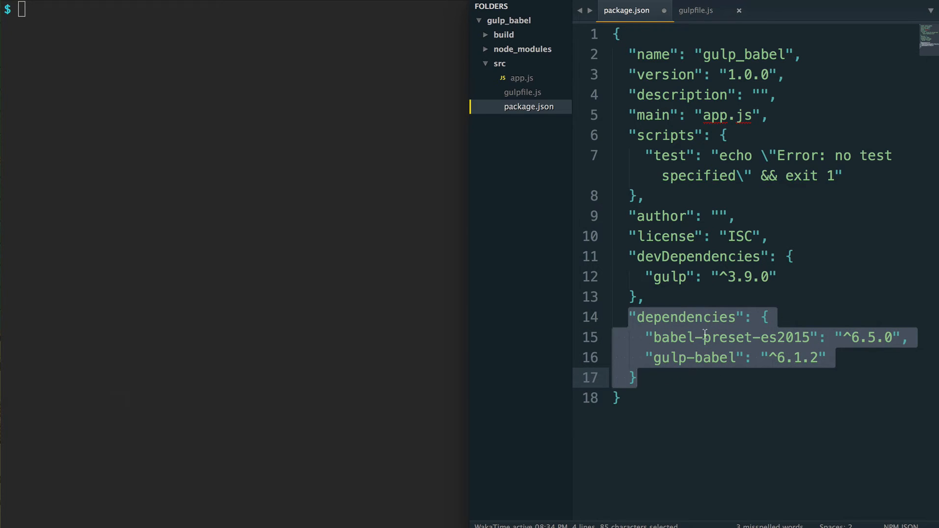
mouse_move(604, 167)
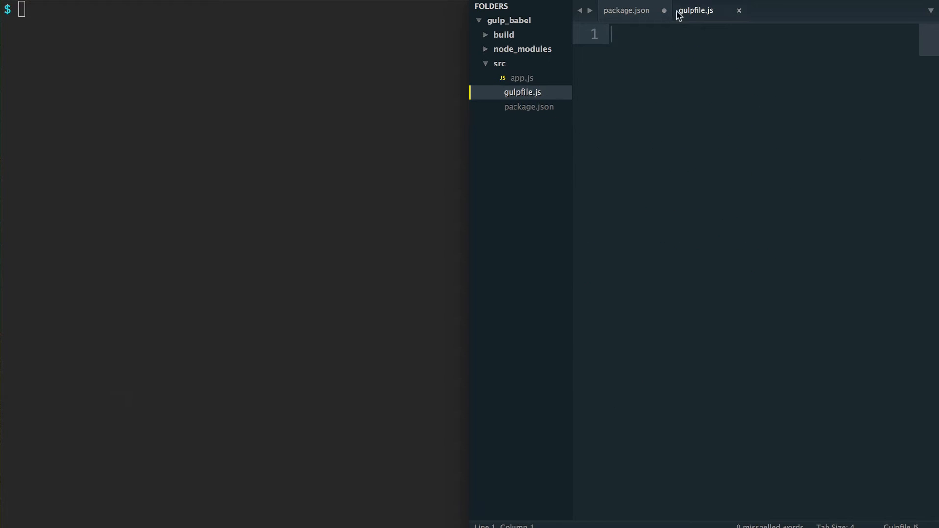
Close package.json, answer its save prompt, and bring up gulpfile.js for editing.
click(626, 9)
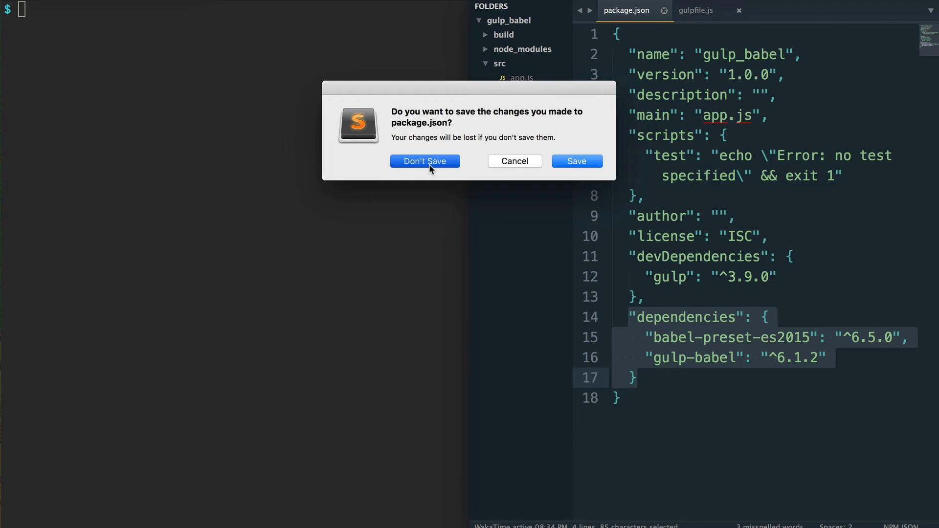
click(424, 161)
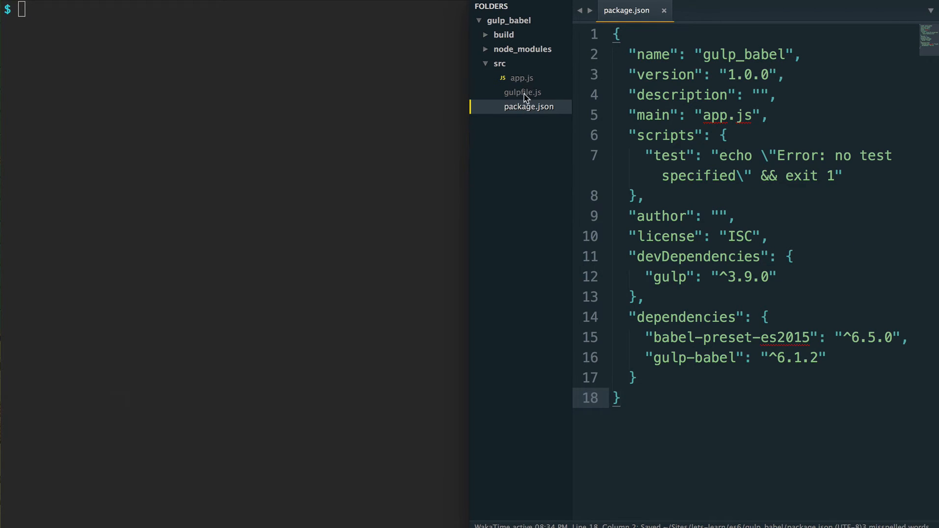
click(521, 92)
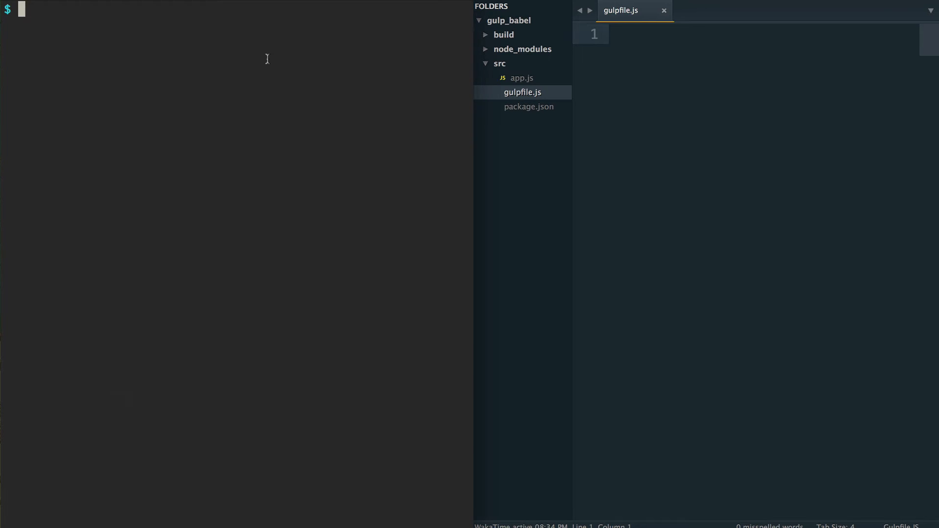
Check node -v, then write const gulp = require('gulp'); as the first line.
text(node -v)
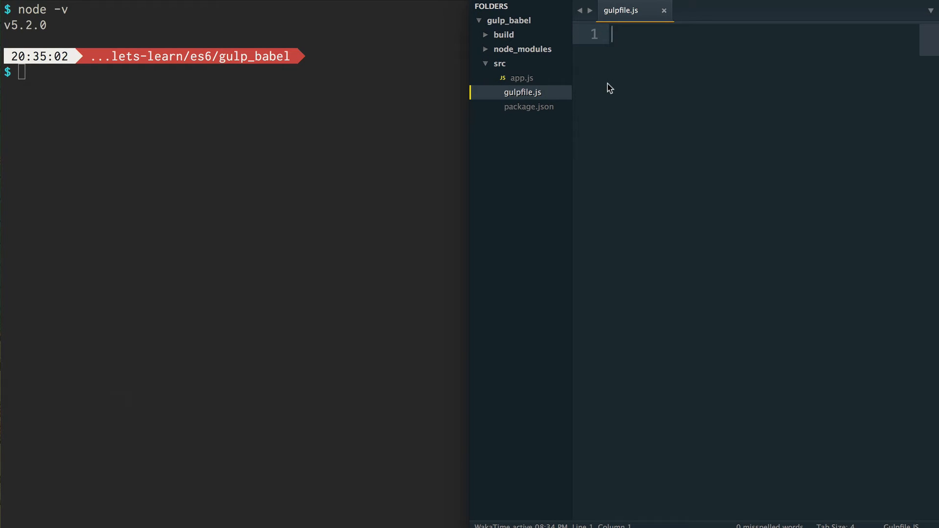
mouse_move(636, 82)
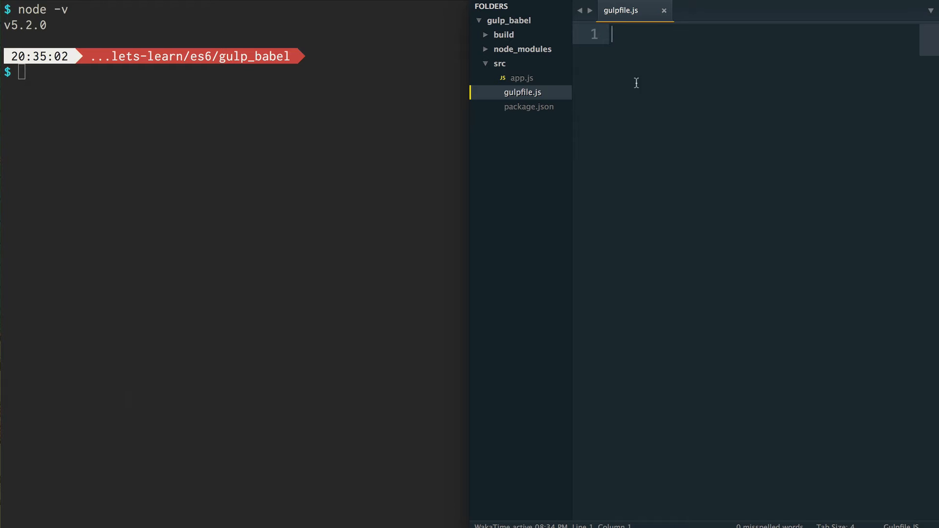
mouse_move(693, 94)
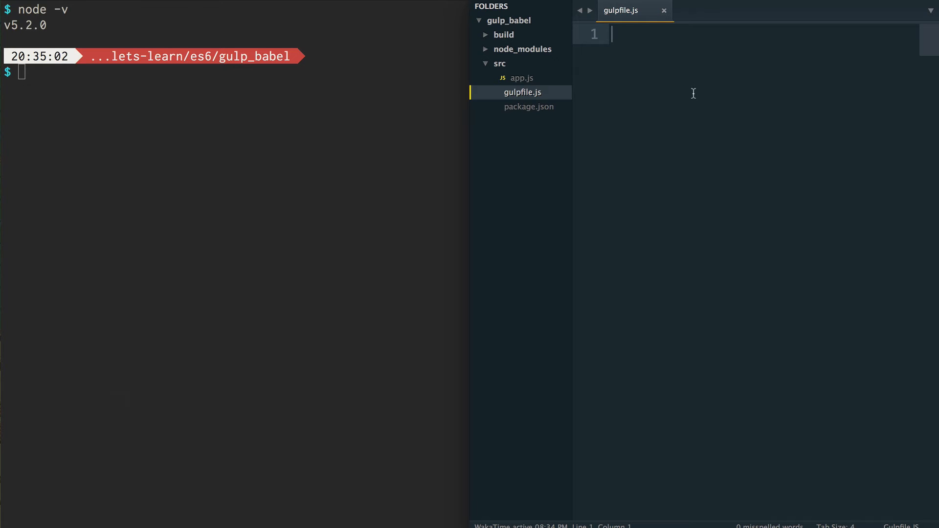
mouse_move(689, 96)
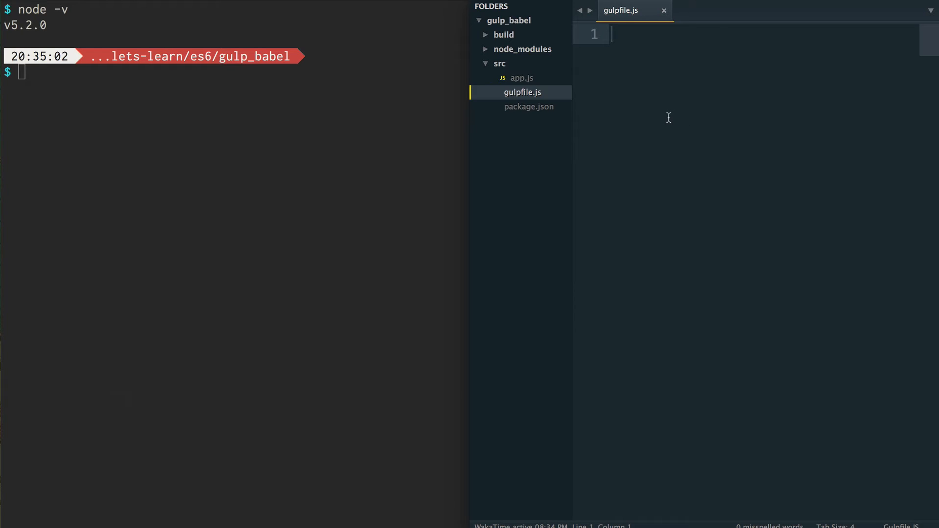
text(con)
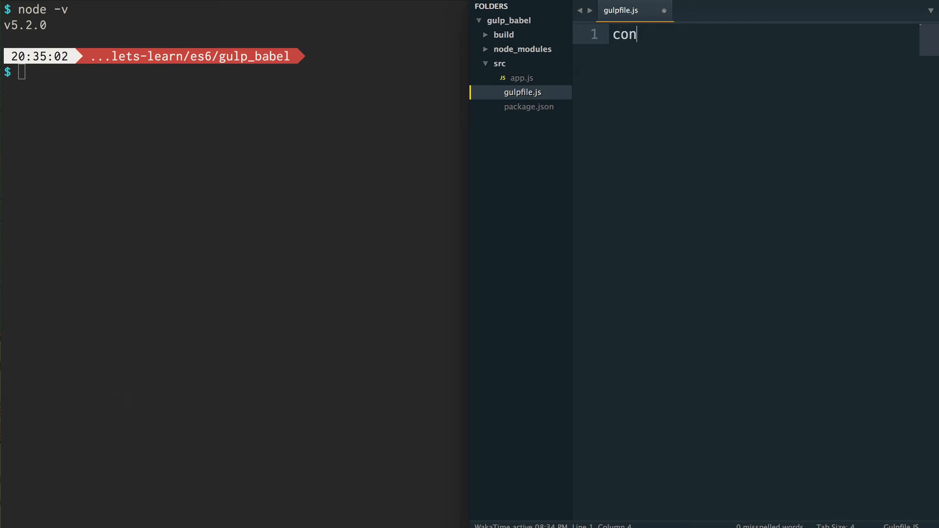
text(st)
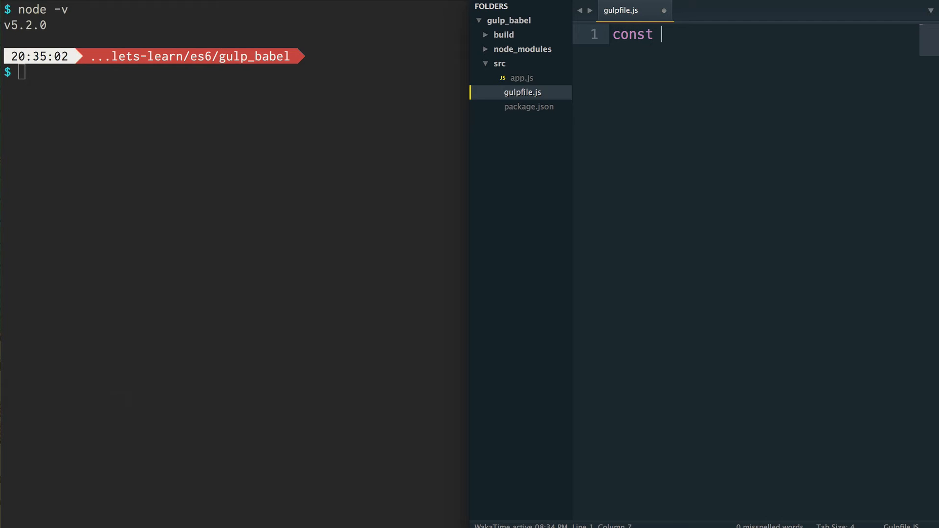
text(gulp)
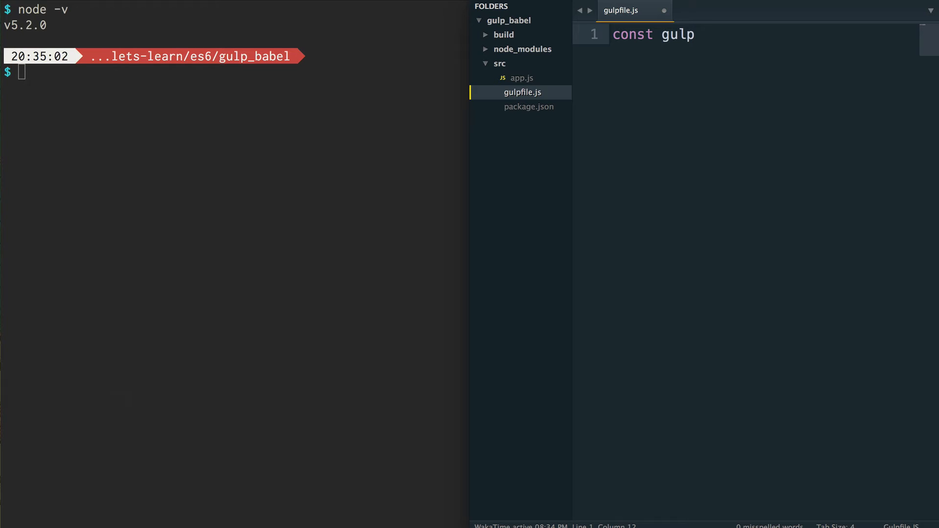
text(= require(')
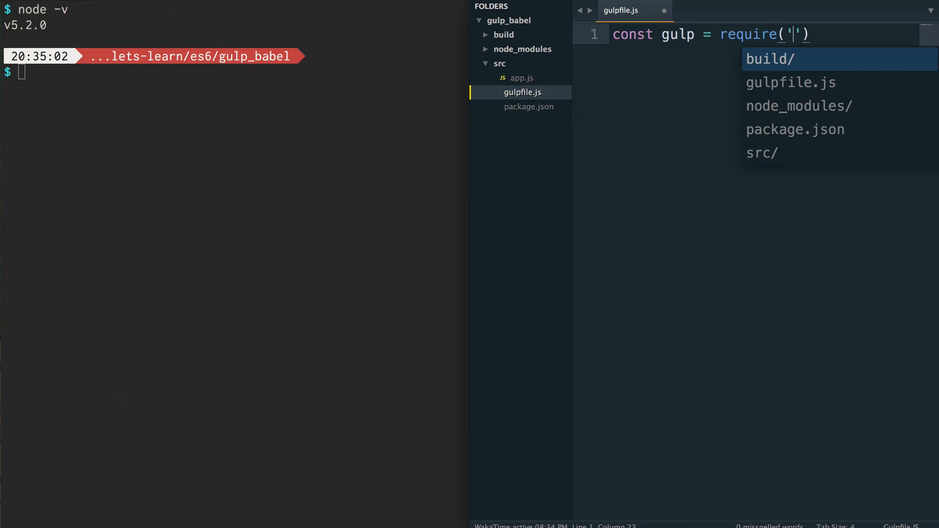
text(gulp)
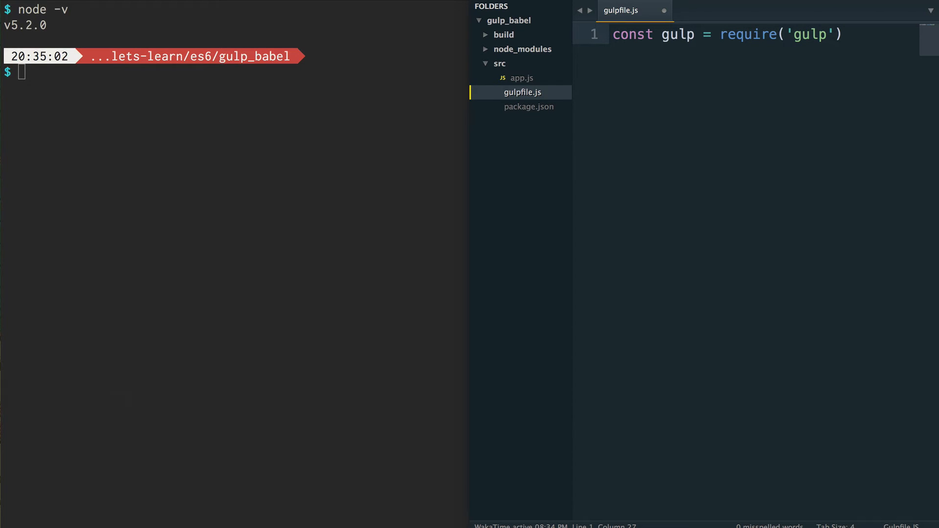
text(;)
key(Enter)
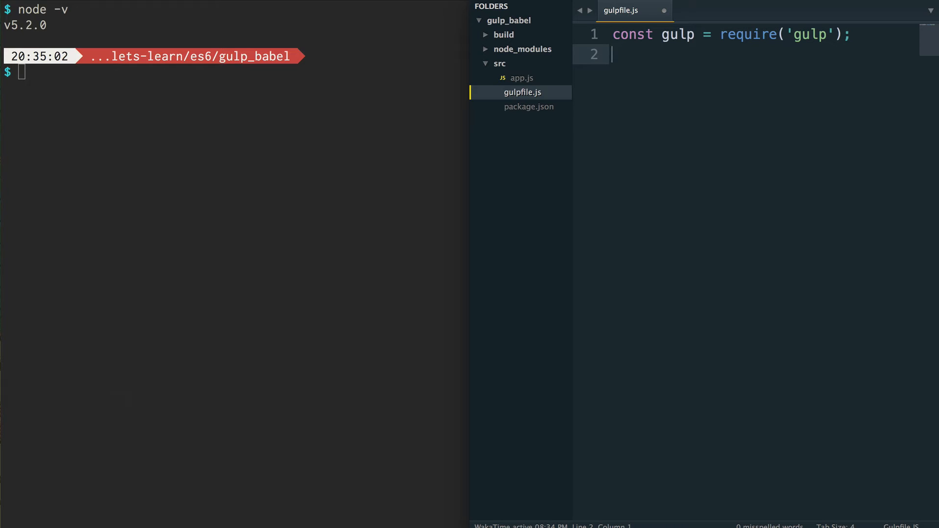
Write const babel = require('gulp-babel'); on the second line.
text(const)
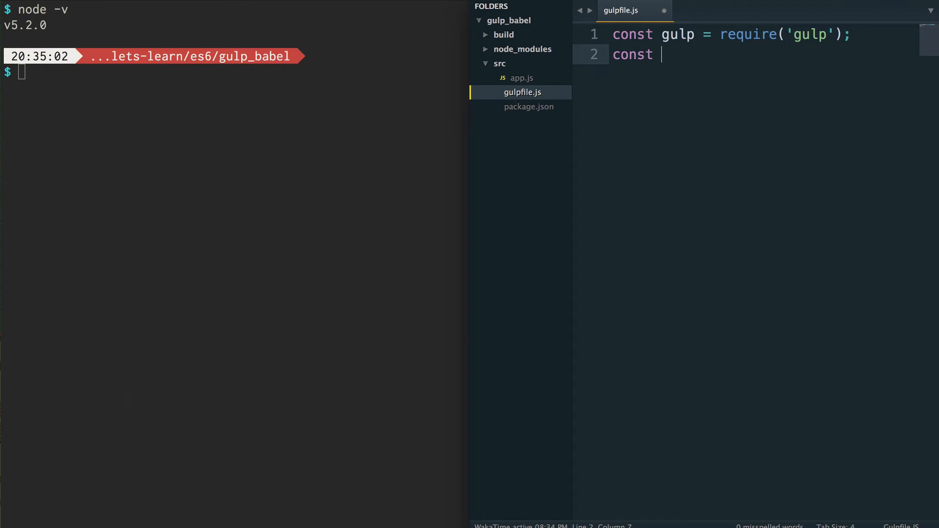
text(babel =)
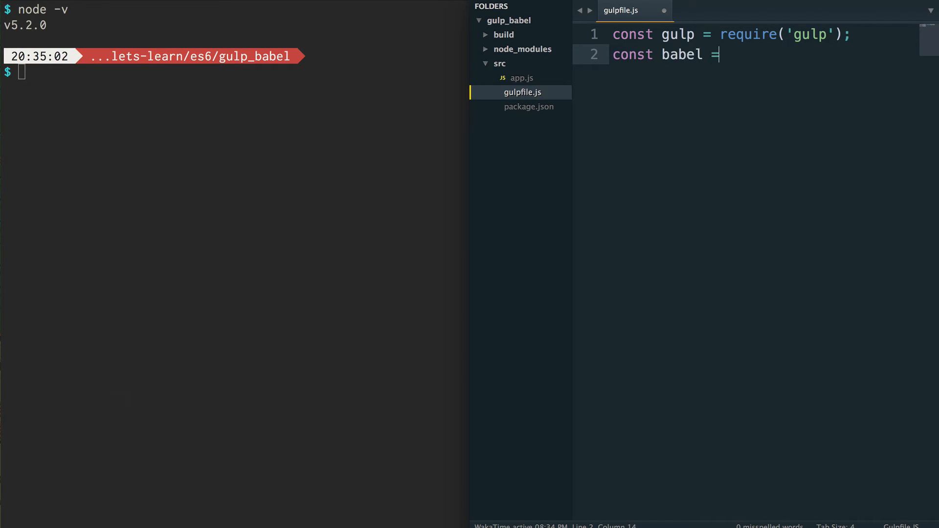
text(reu)
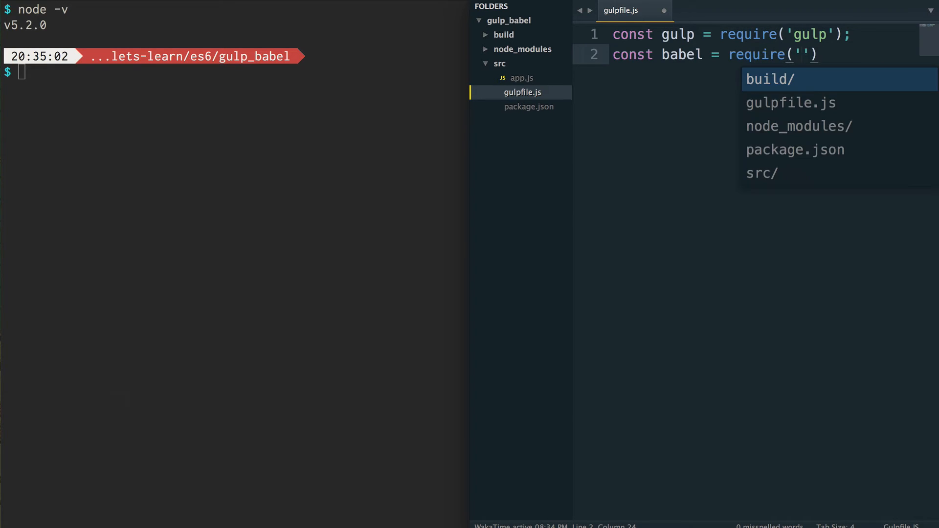
text(gulp-)
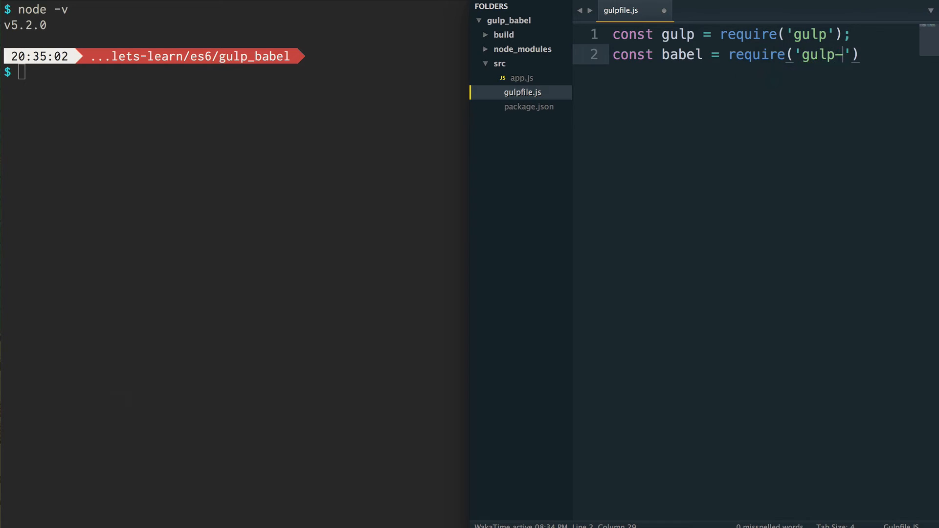
text(babel)
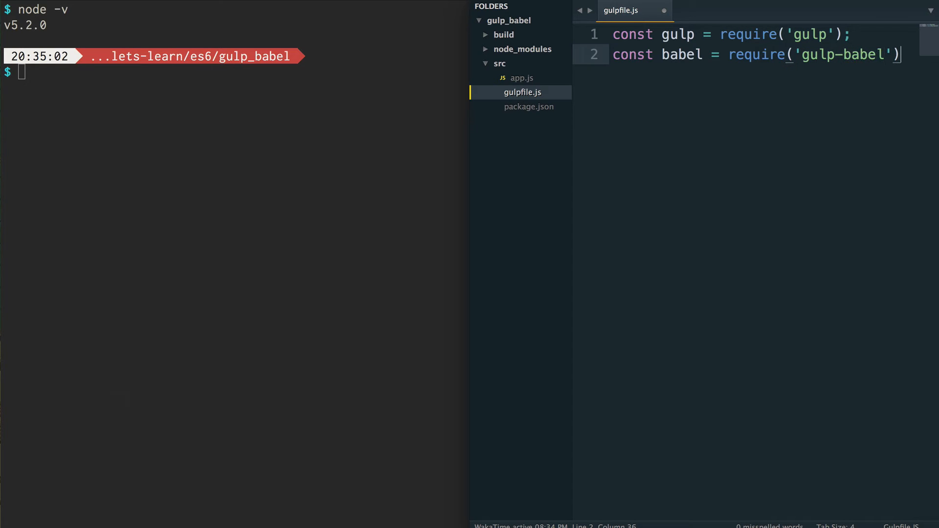
text(;)
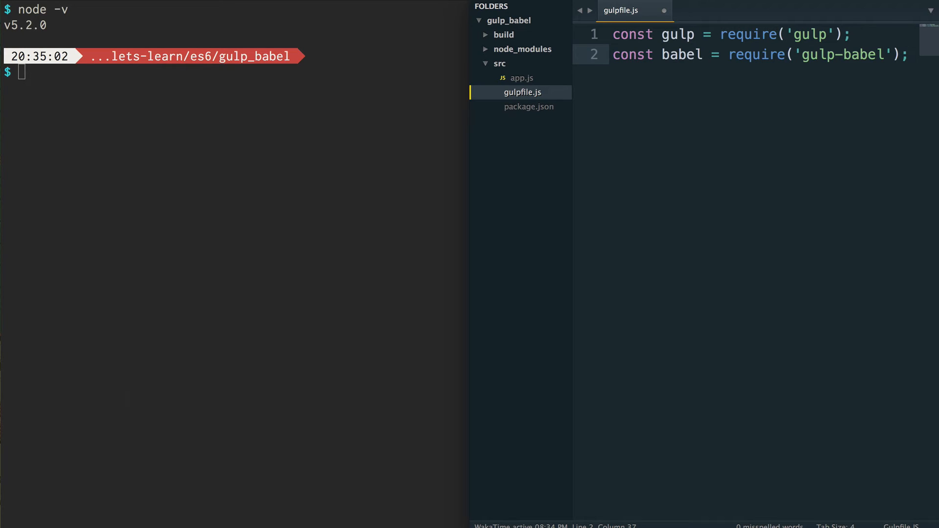
mouse_move(566, 124)
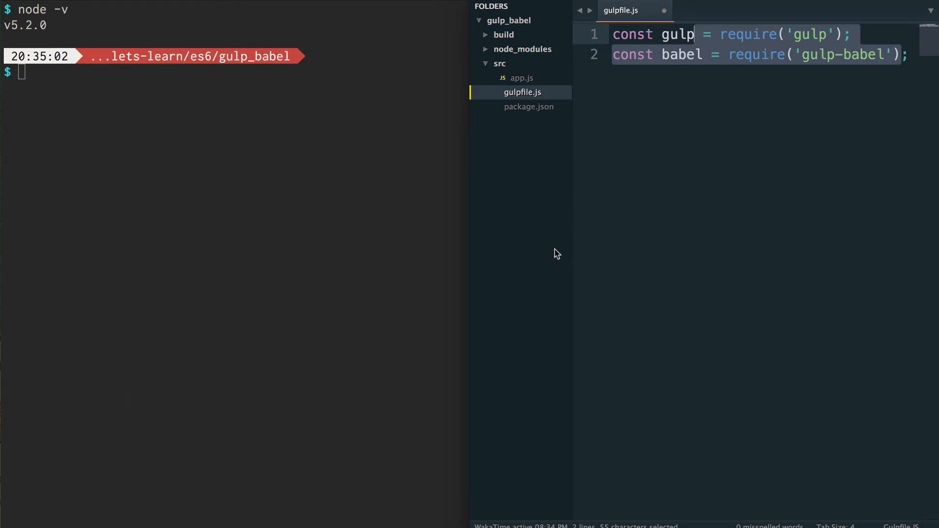
mouse_move(746, 81)
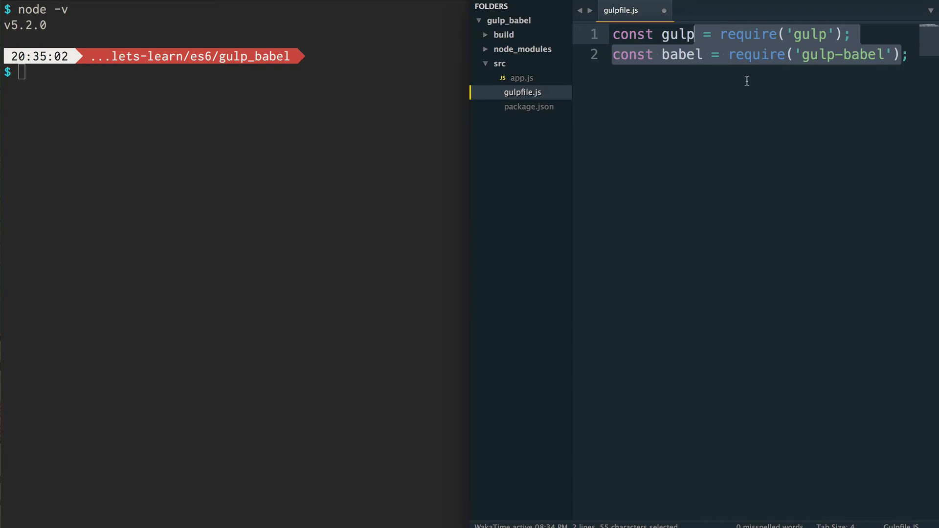
Declare gulp.task('es6', () => { ... }) below the require statements in gulpfile.js.
click(798, 55)
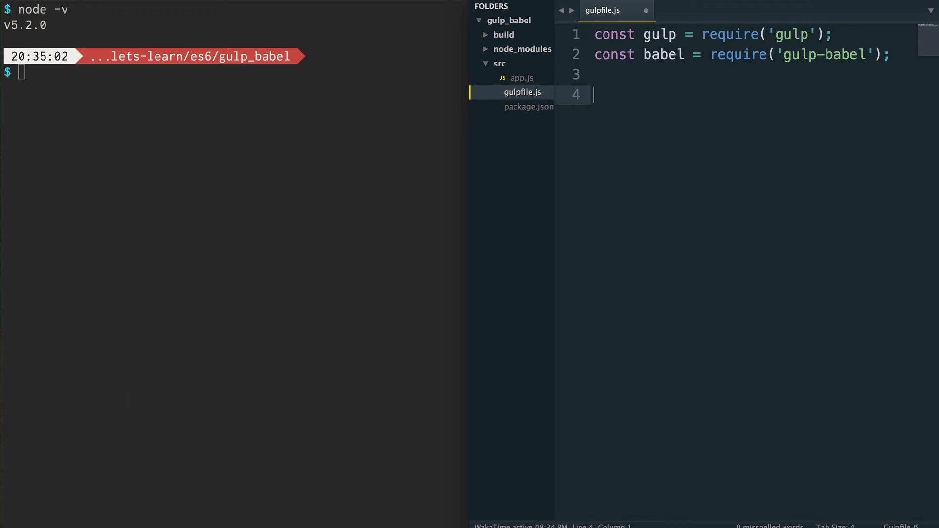
text(gulp.tas)
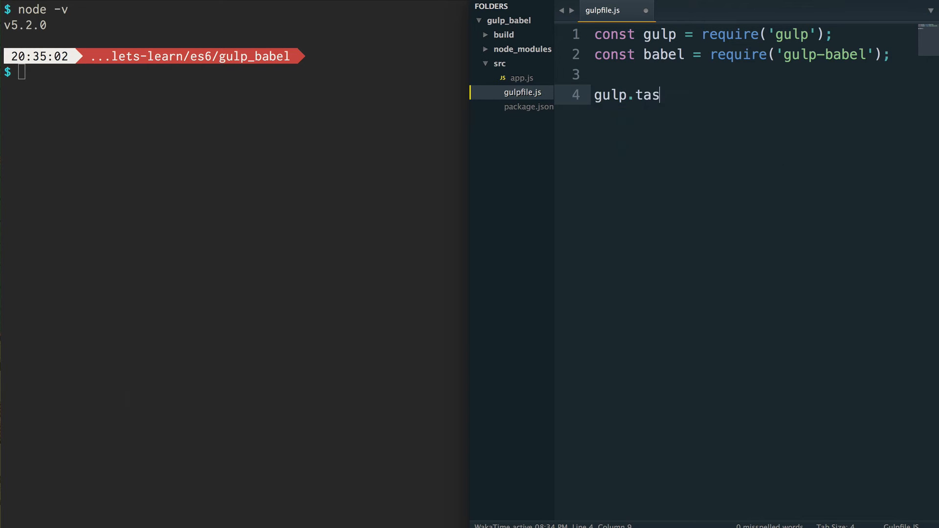
text(k();)
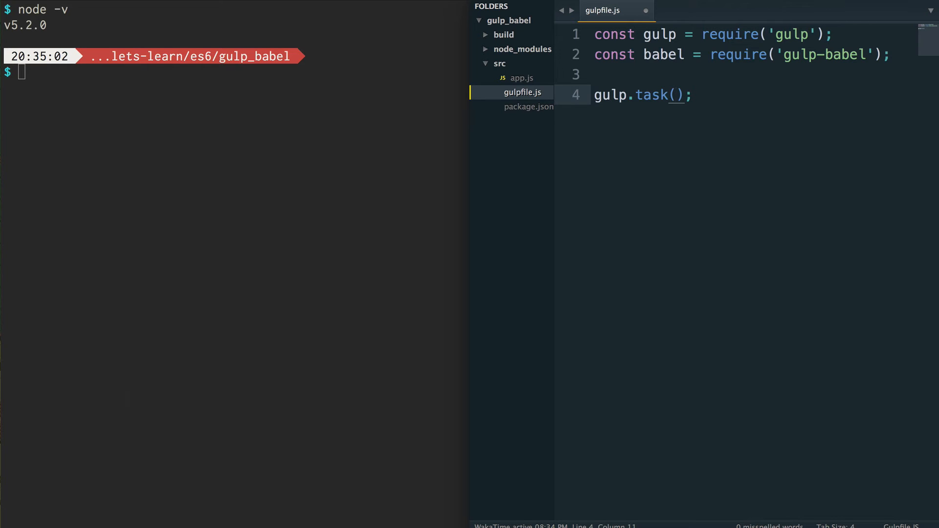
text('')
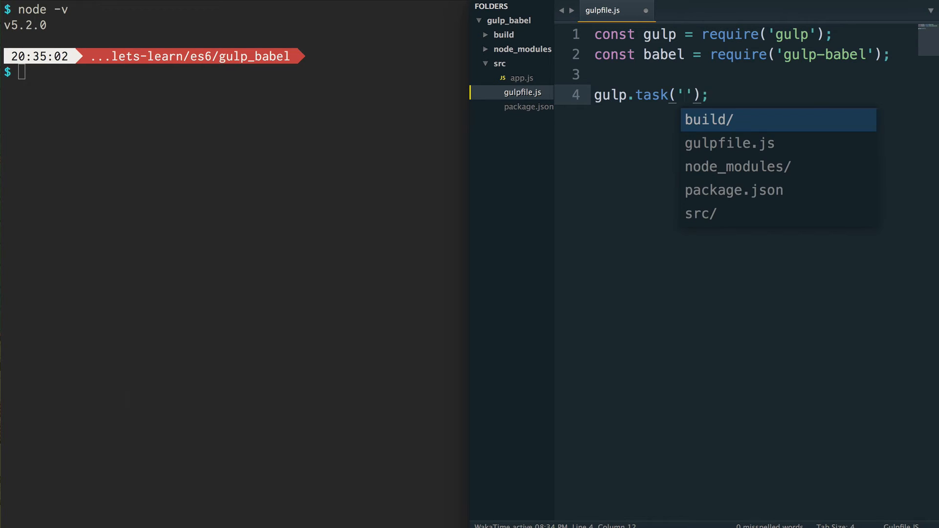
text(es)
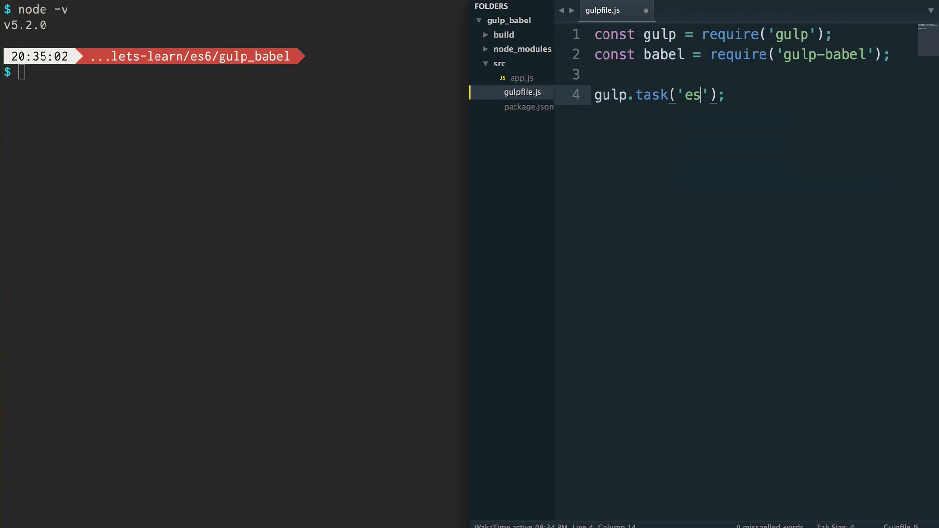
text(6)
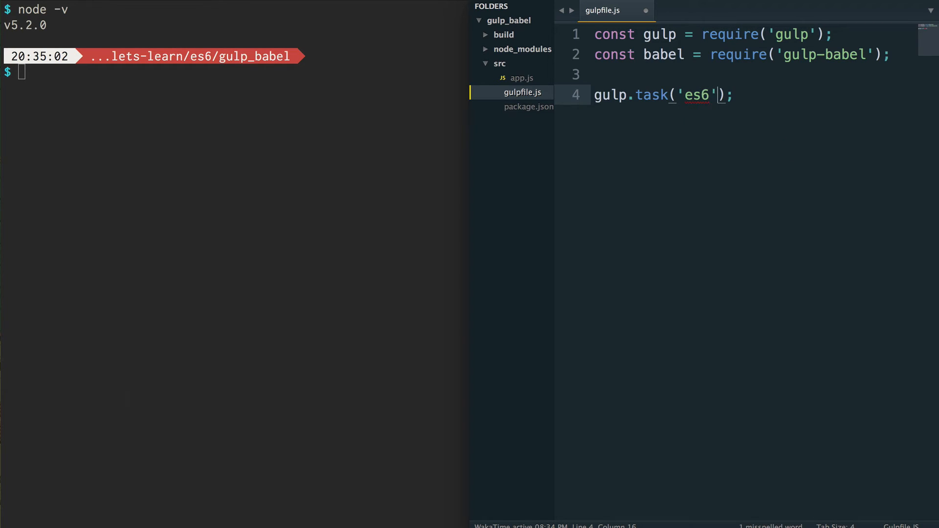
text(,)
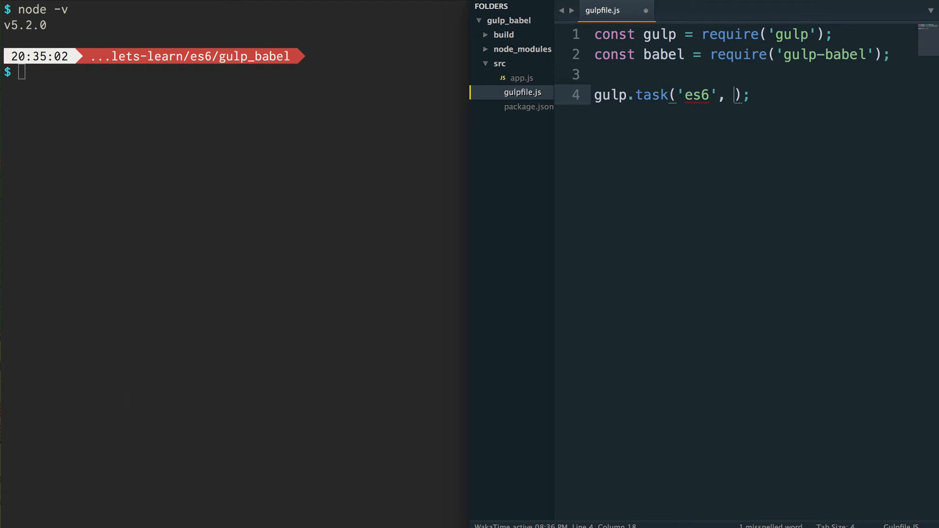
text(())
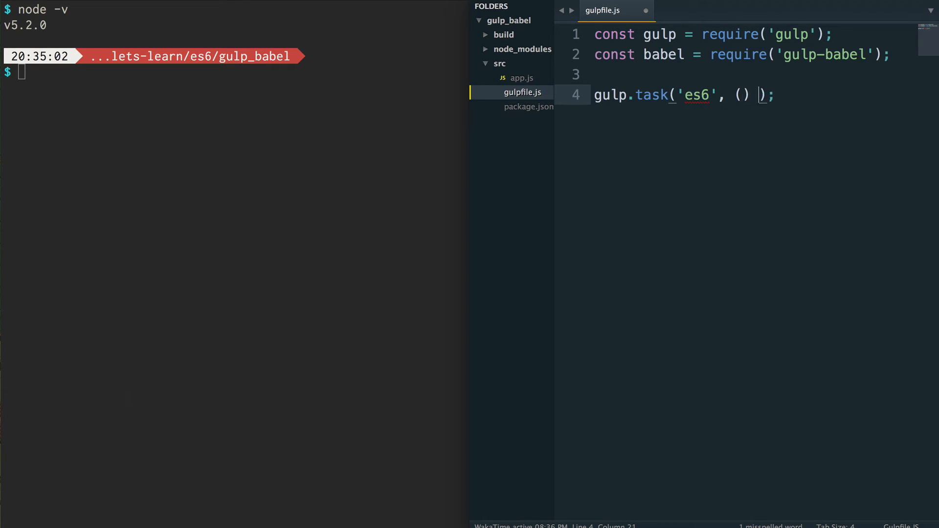
text(=> {)
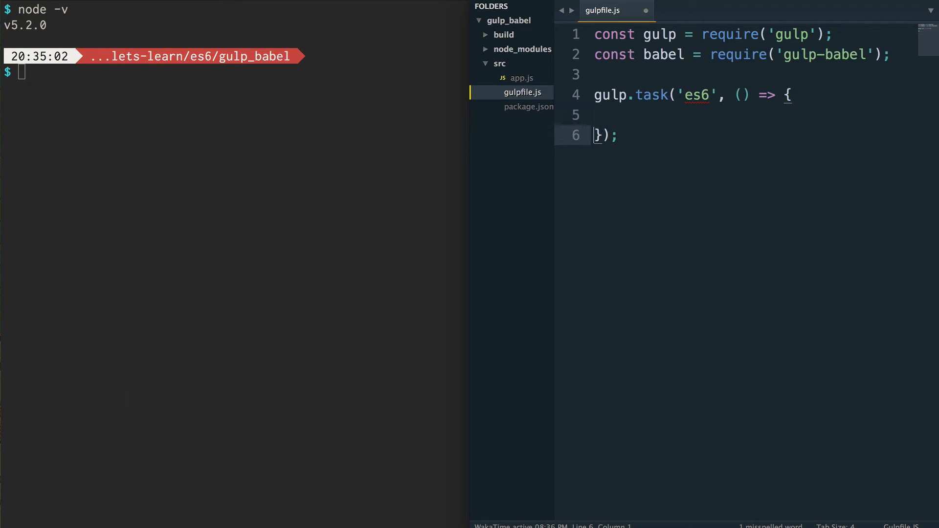
Inside the es6 task, return gulp.src('src/app.js') with a chained .pipe() started below it.
click(594, 114)
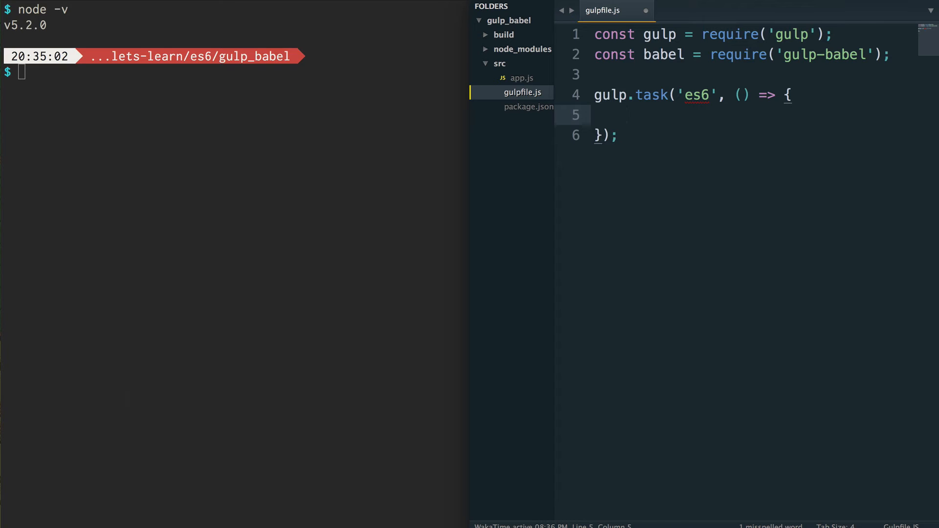
text(return)
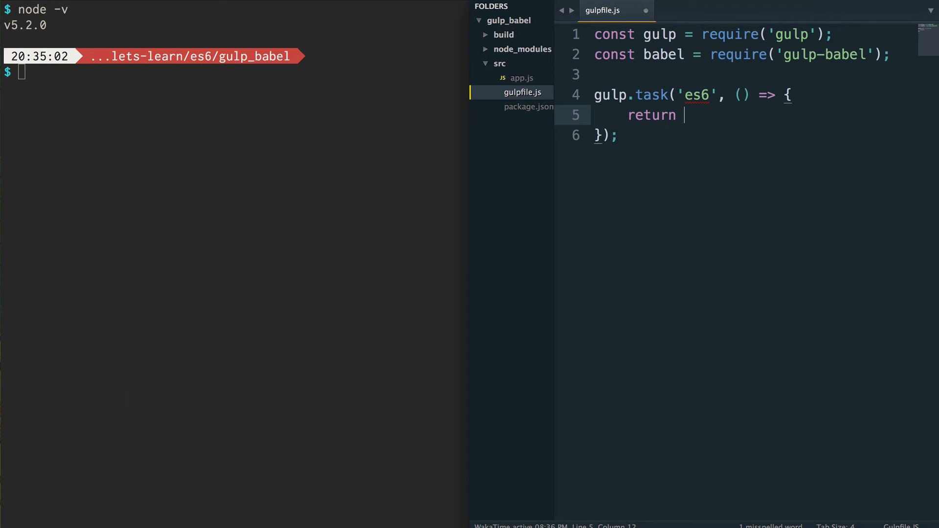
text(gulp.sr)
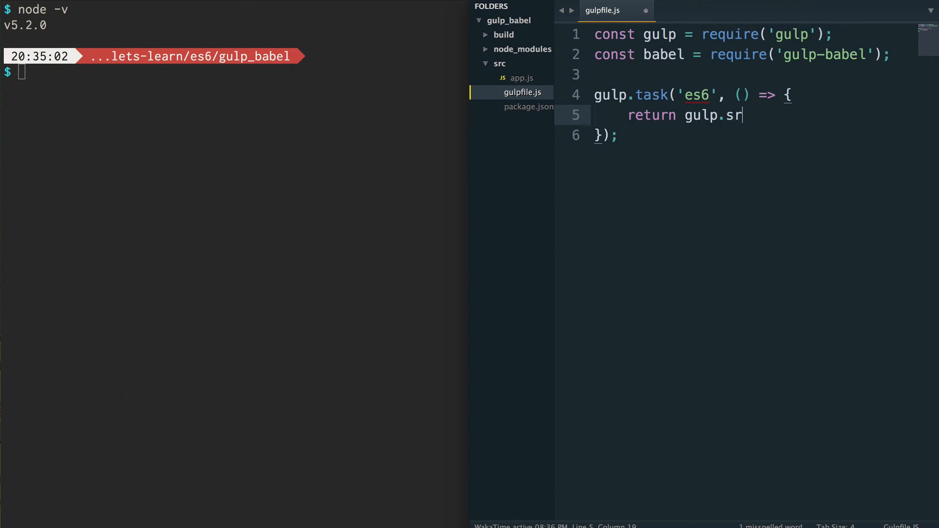
text(c)
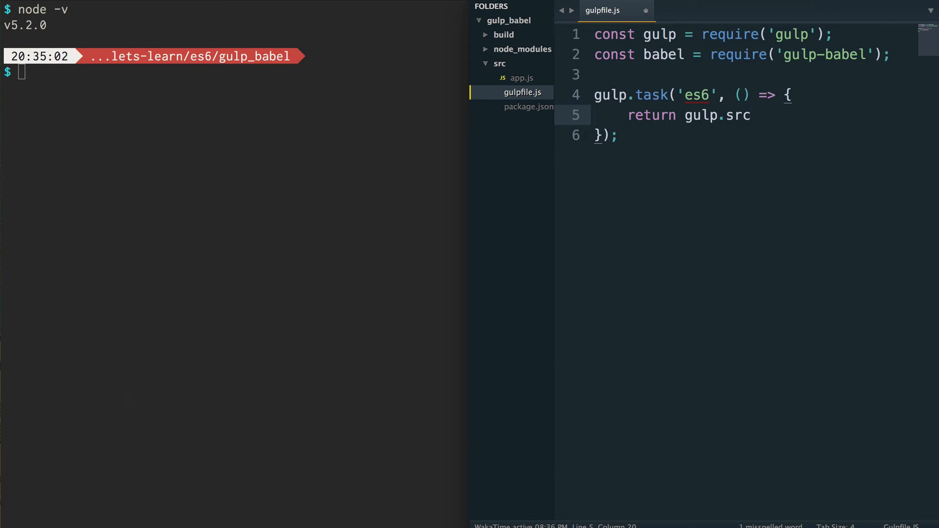
text((''))
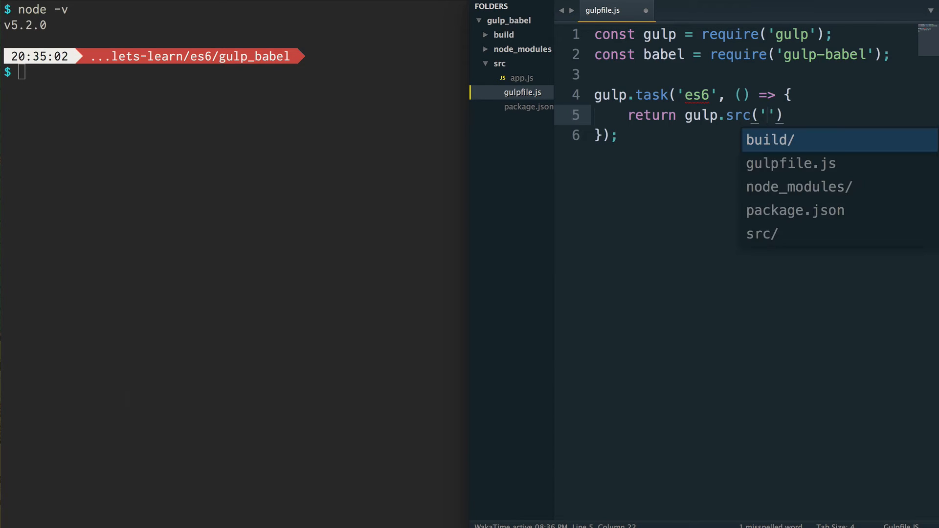
text(src)
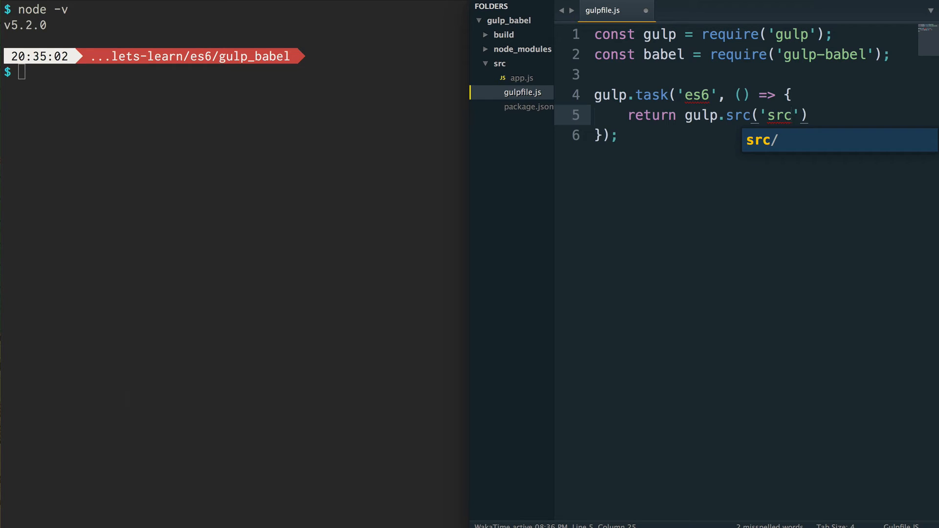
text(/app.ks)
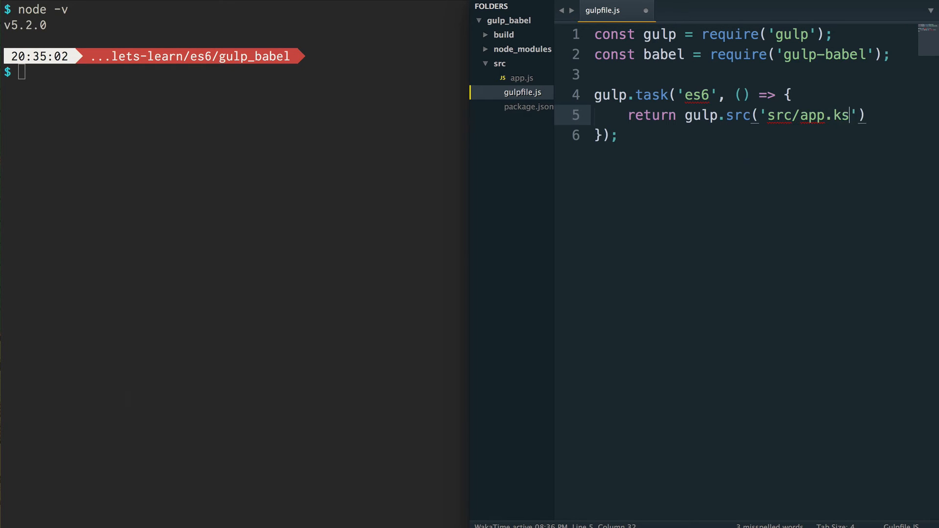
text(j)
text(.)
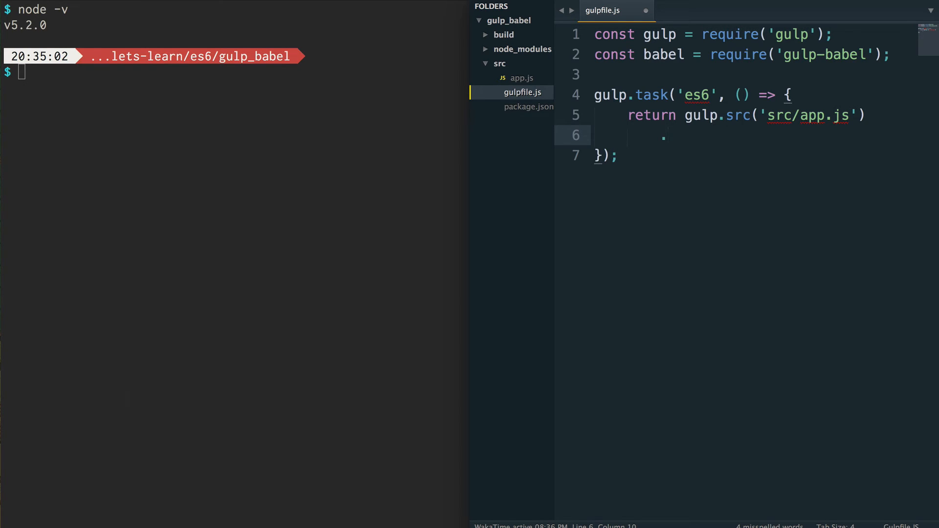
text([])
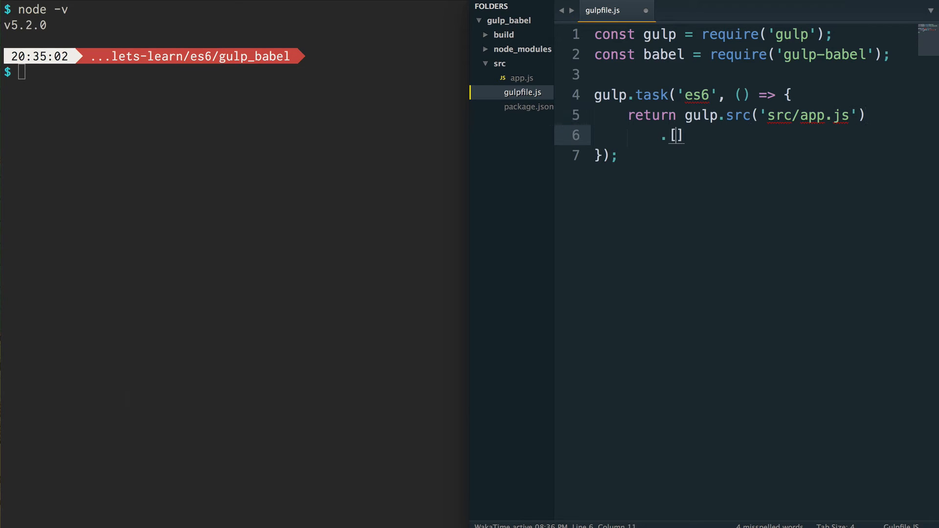
text(pipe())
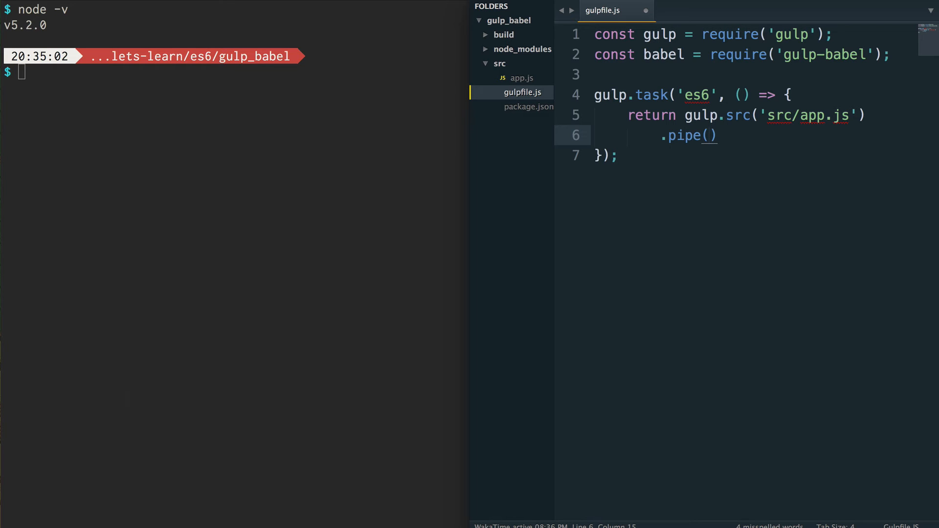
Fill the pipe with babel({ presets: ['es2015'] }) and begin a second .pipe below it.
text(b)
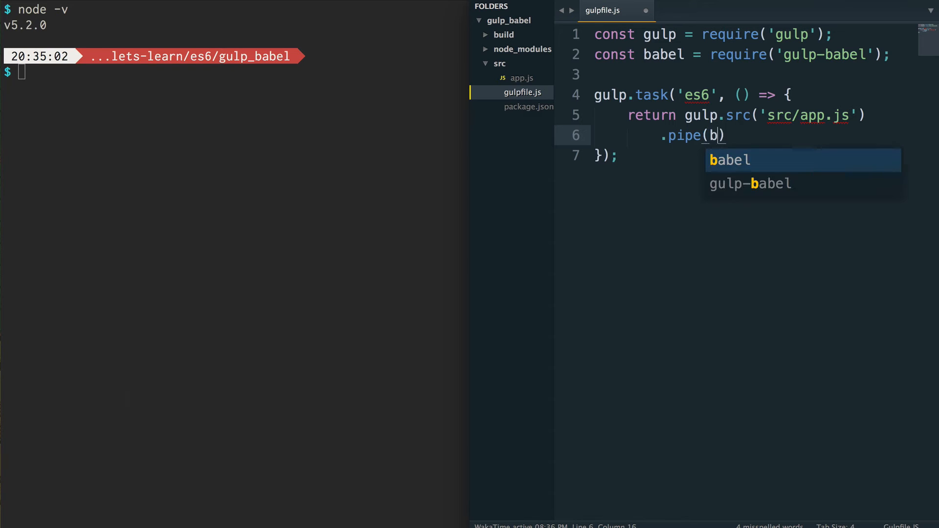
text(abel)
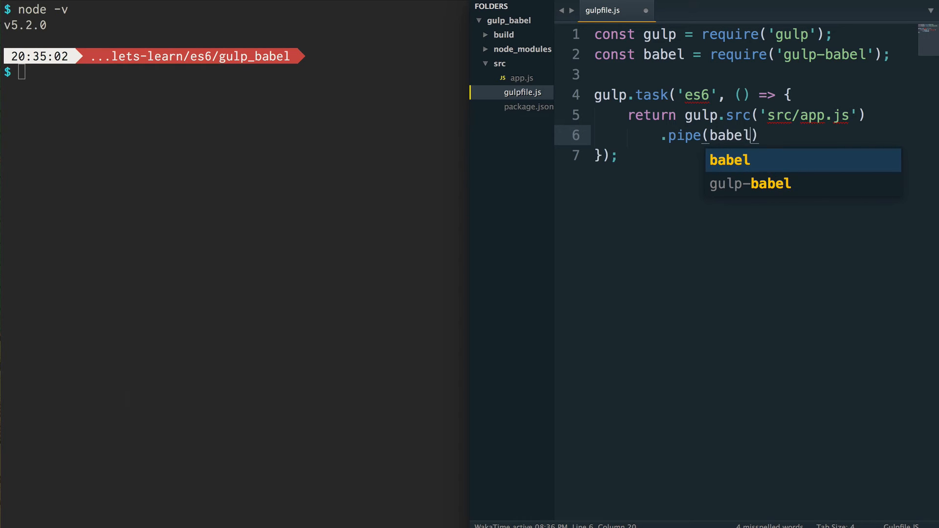
text(())
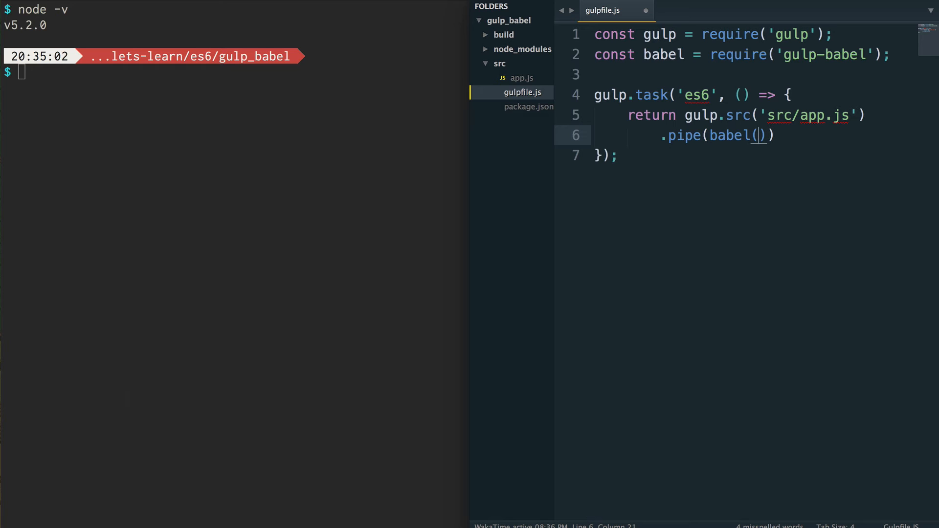
text({)
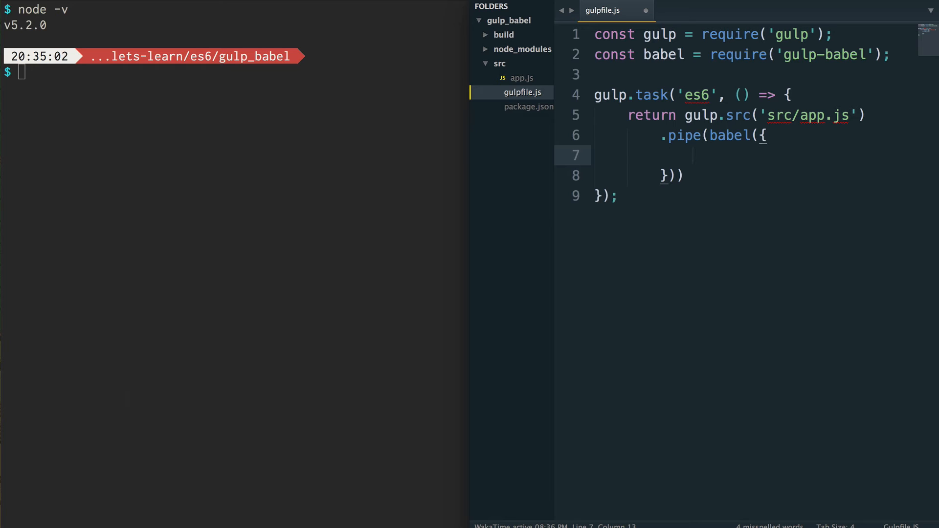
text(p)
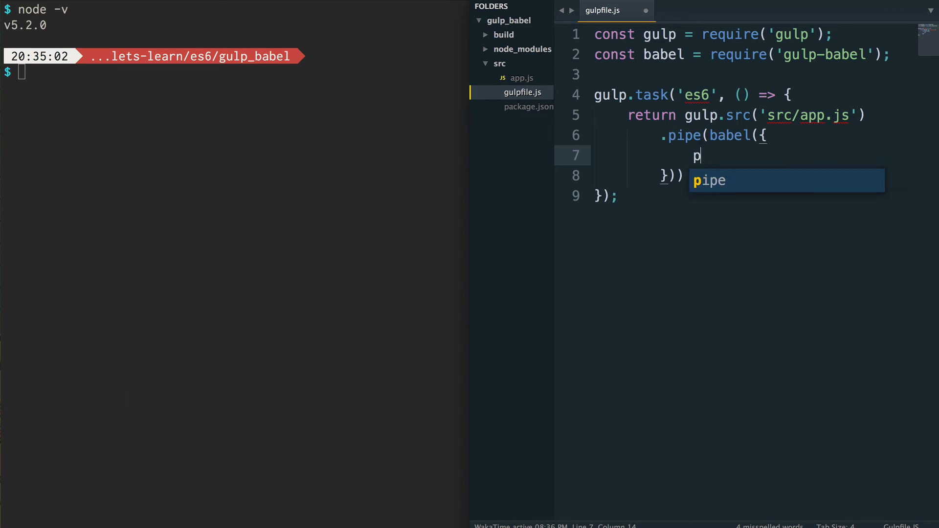
text(resets)
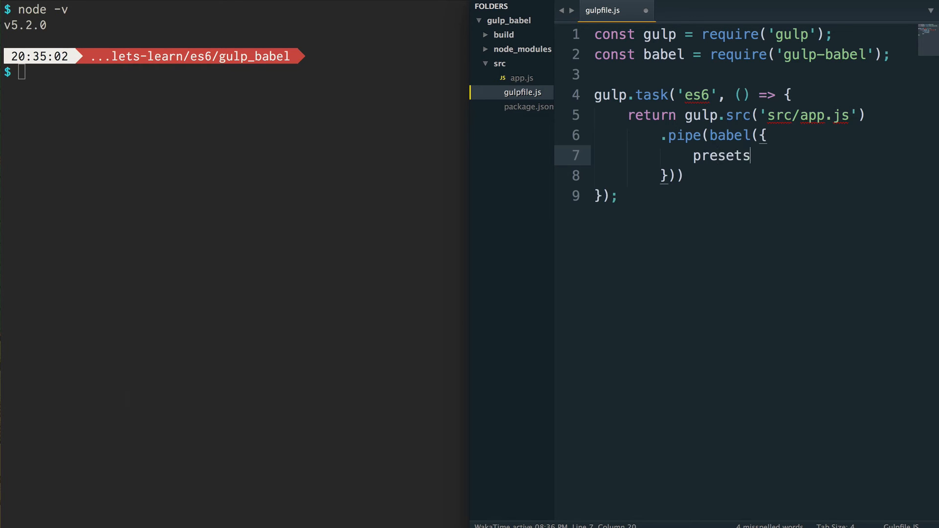
text(: ['es'])
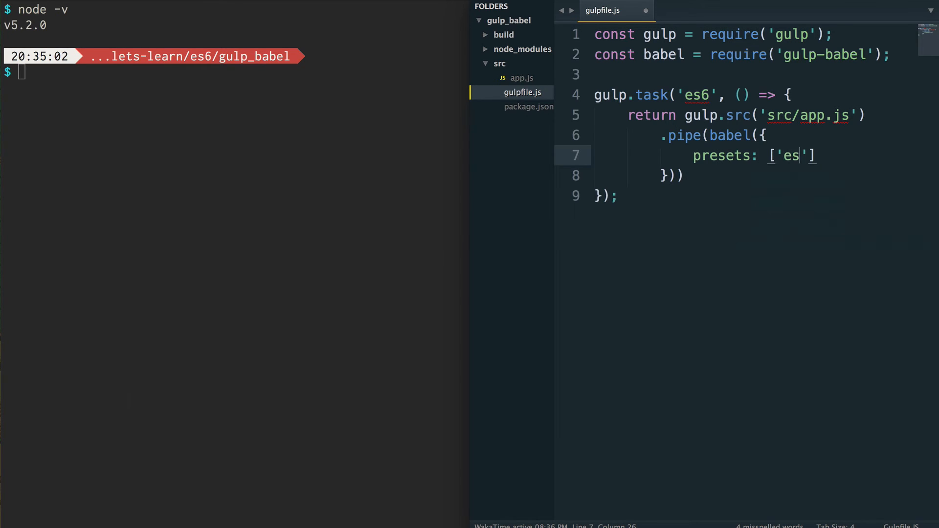
text(2015)
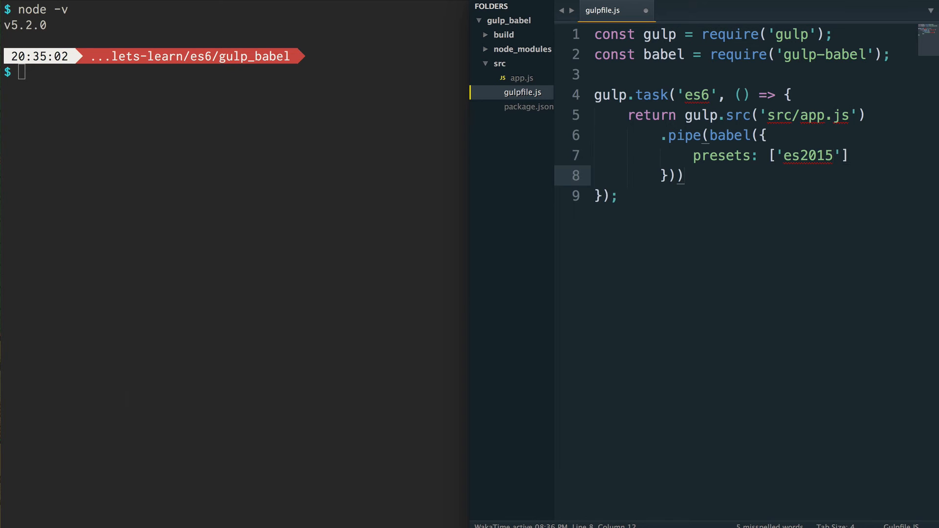
text(.[])
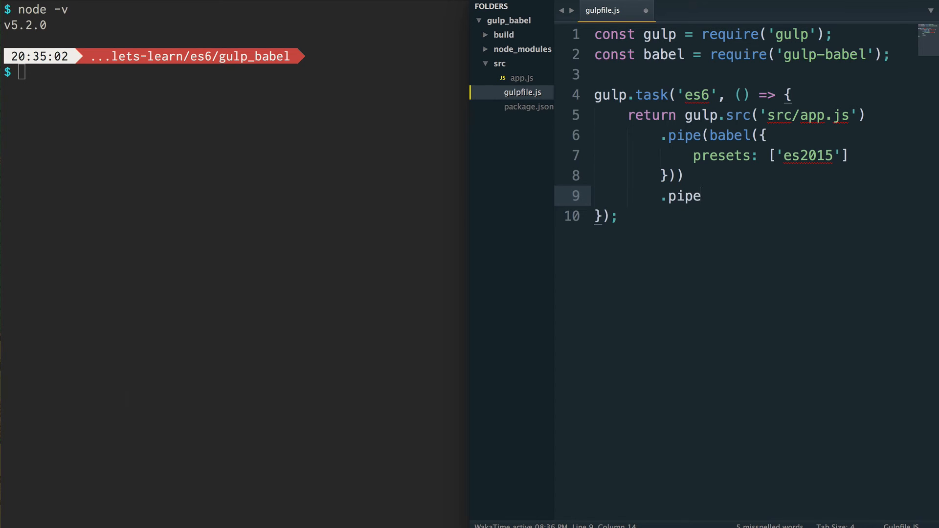
Complete the second pipe as .pipe(gulp.dest('build')); ending the es6 task.
text((gulp)
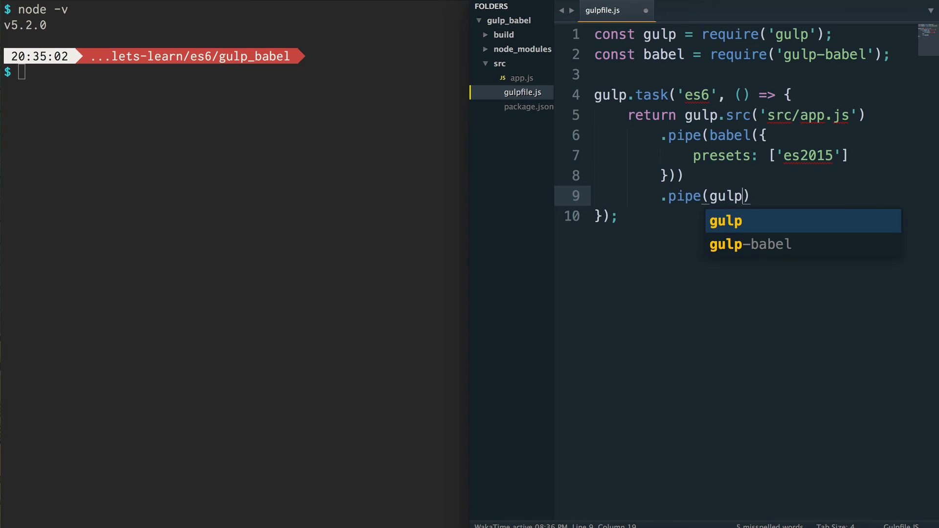
text(.dest('build/)
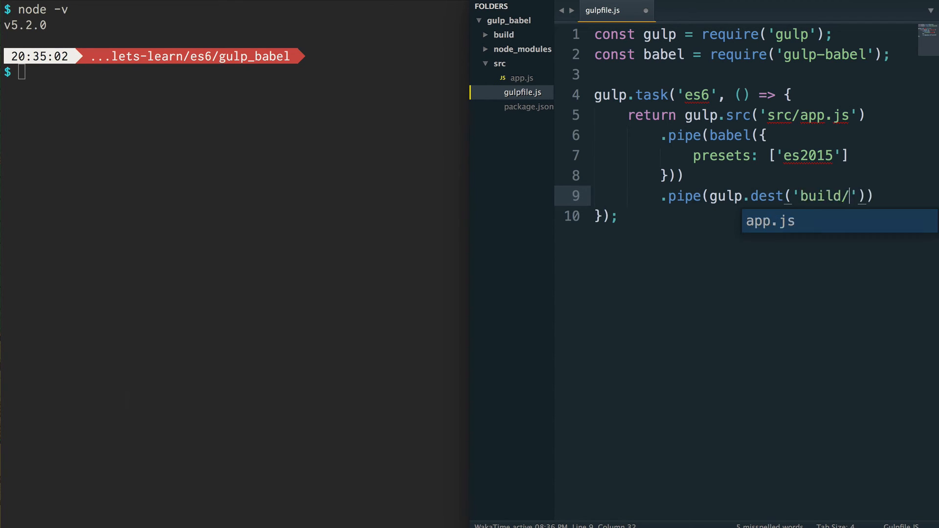
key(Backspace)
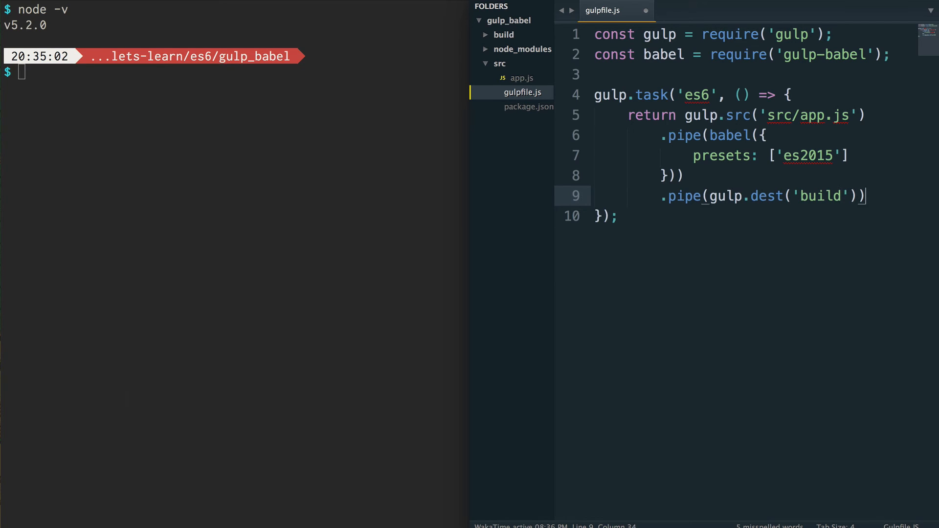
text(;)
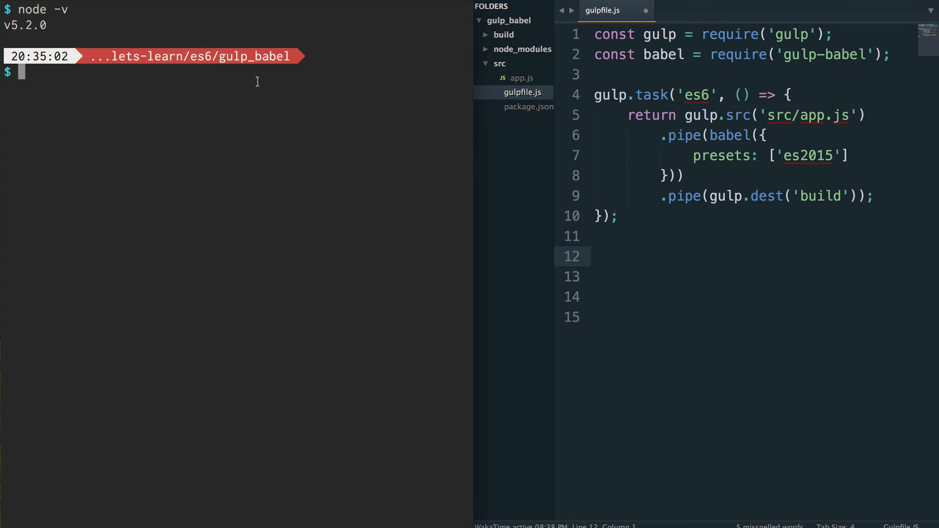
text(gulp es4)
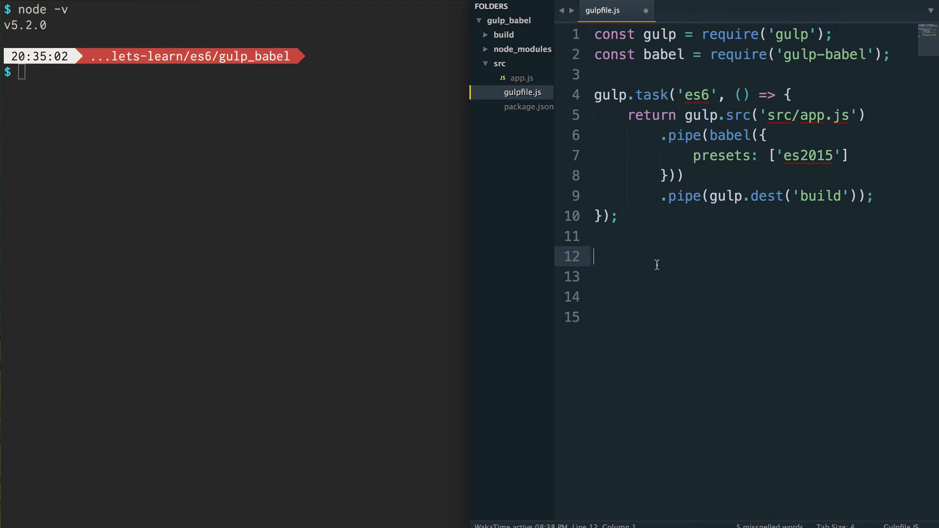
Add a default task whose body runs gulp.watch('src/app.js', ['es6']).
text(gulp.tat)
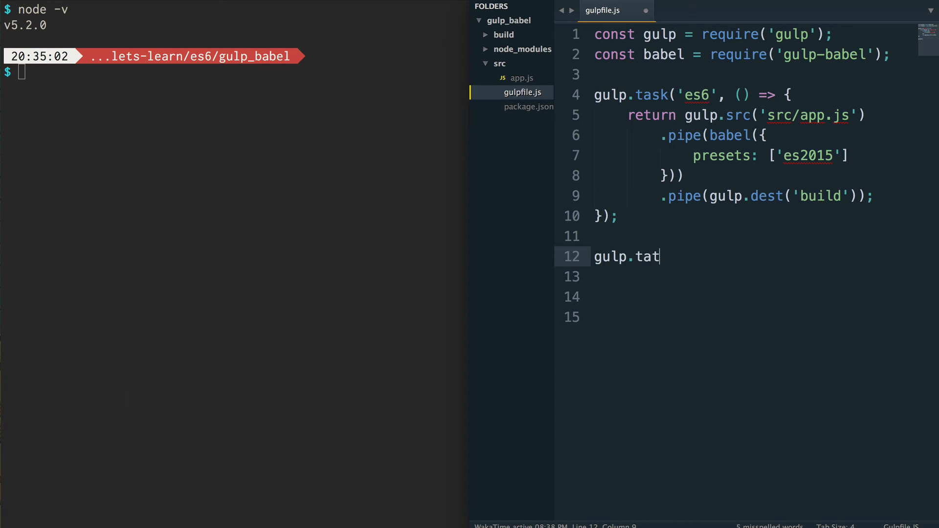
text(sk(''))
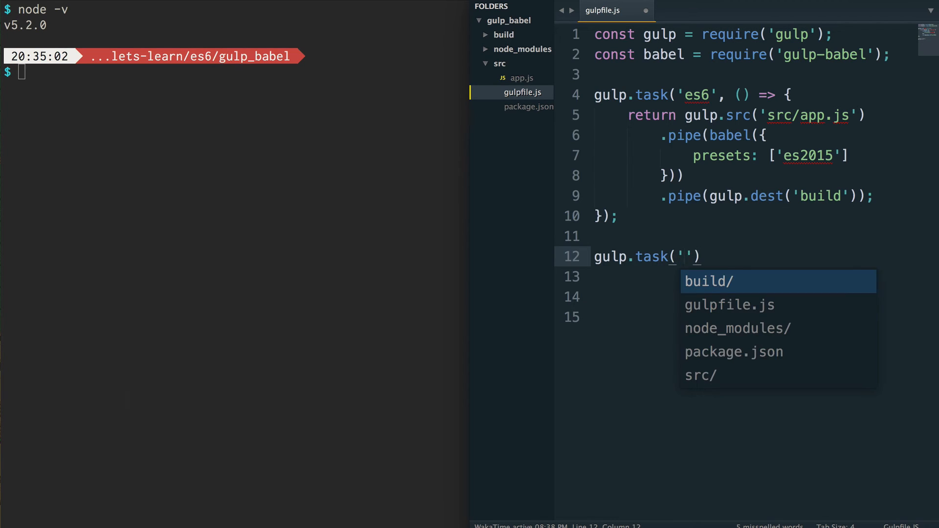
text(default)
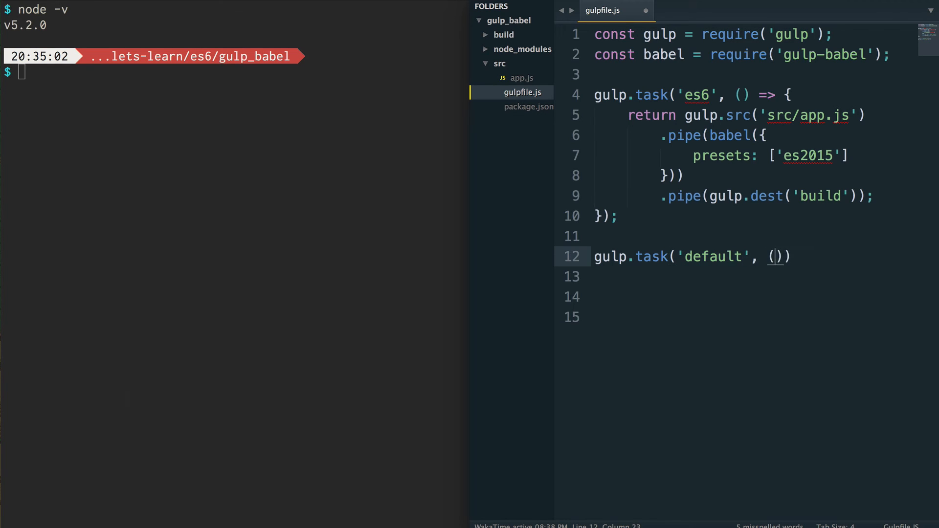
text(=> {)
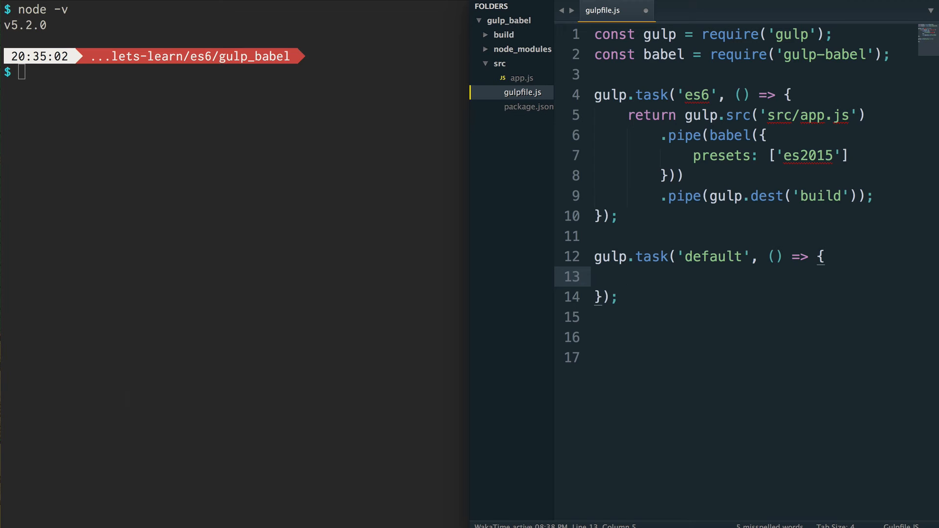
text(gulp.)
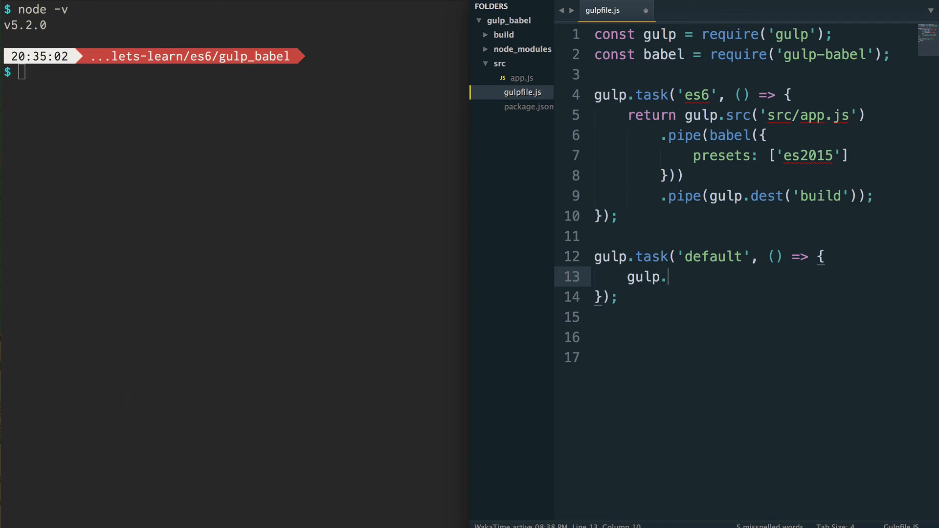
text(watch)
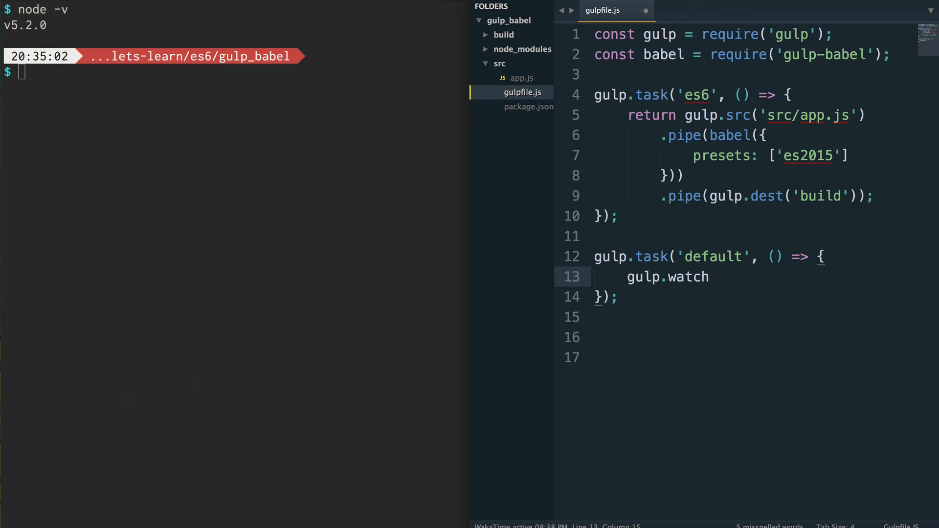
text(())
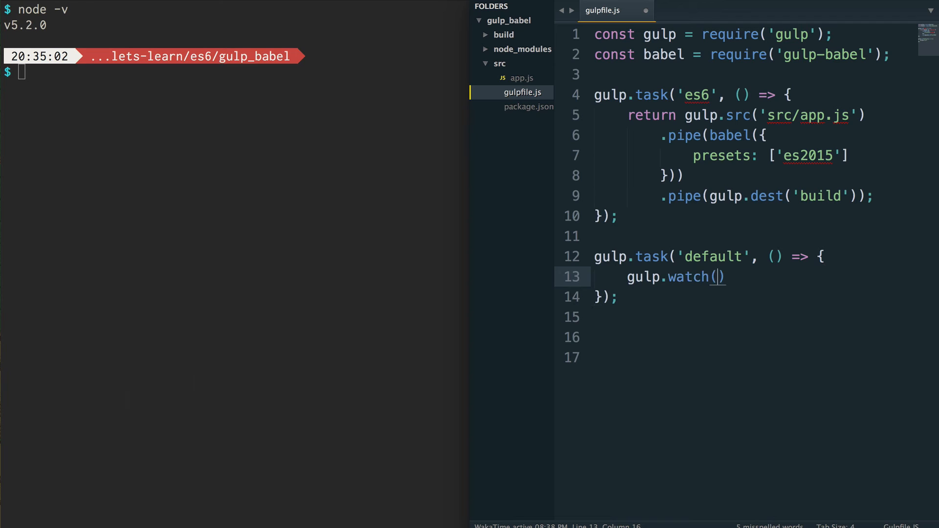
text('src')
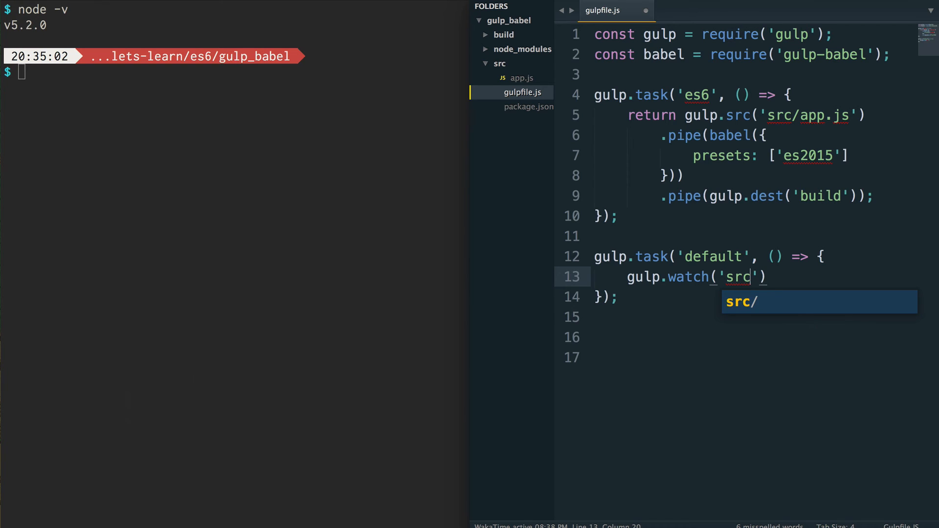
text(/app.js)
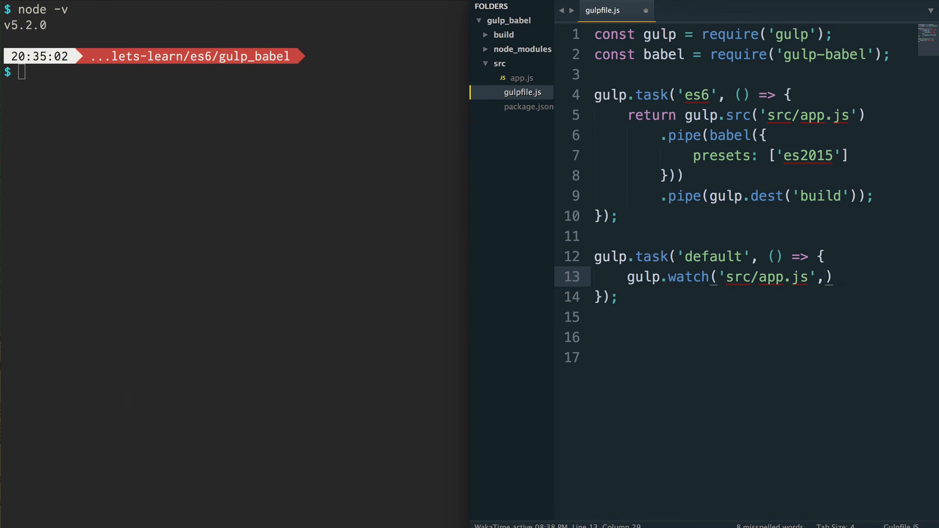
text(['js'])
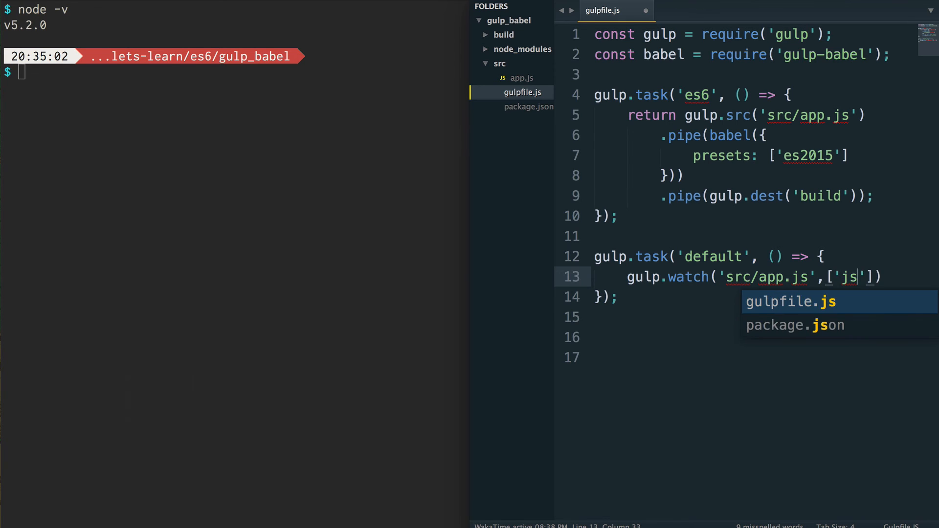
key(backspace)
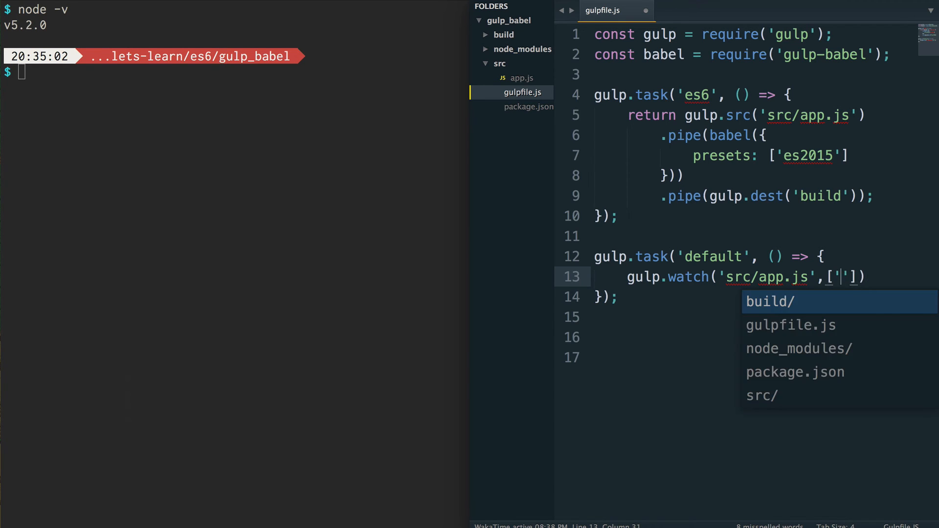
text(es6)
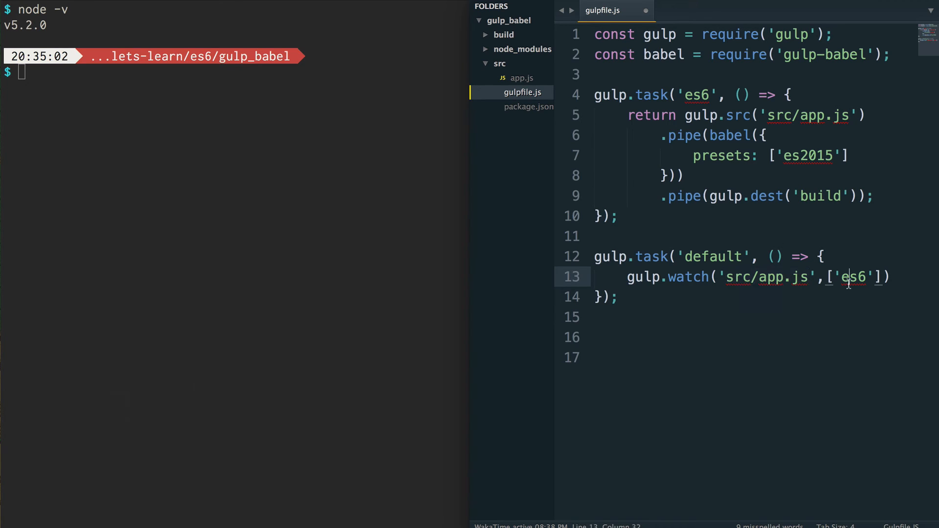
Select 'build' in the destination and expand the build folder in the sidebar.
double_click(820, 196)
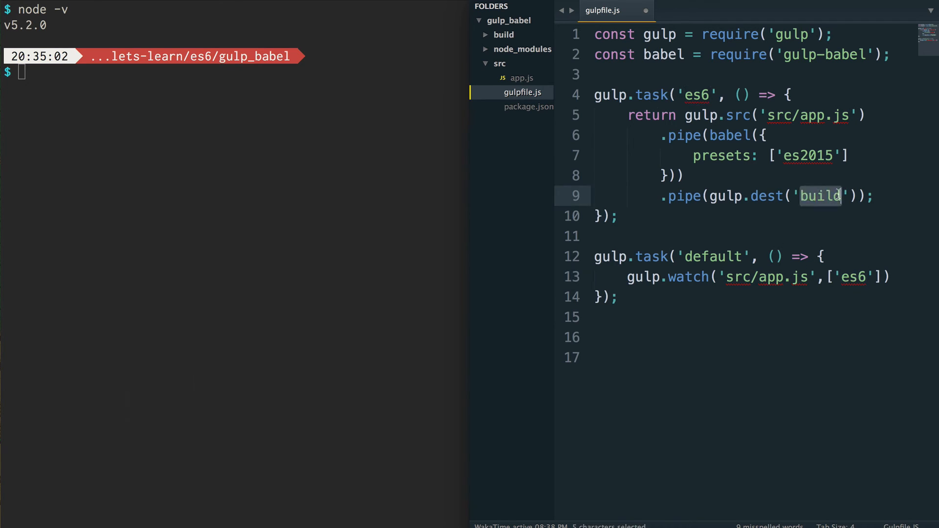
click(504, 34)
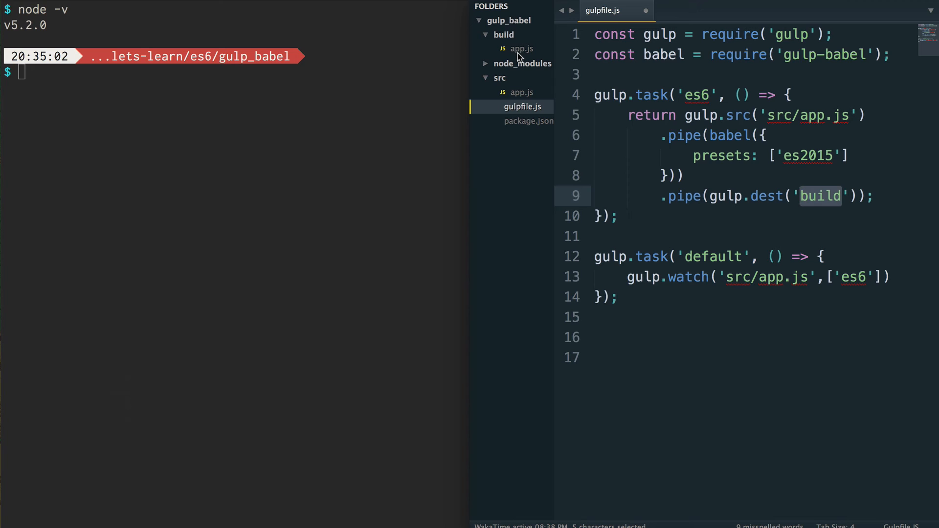
mouse_move(518, 53)
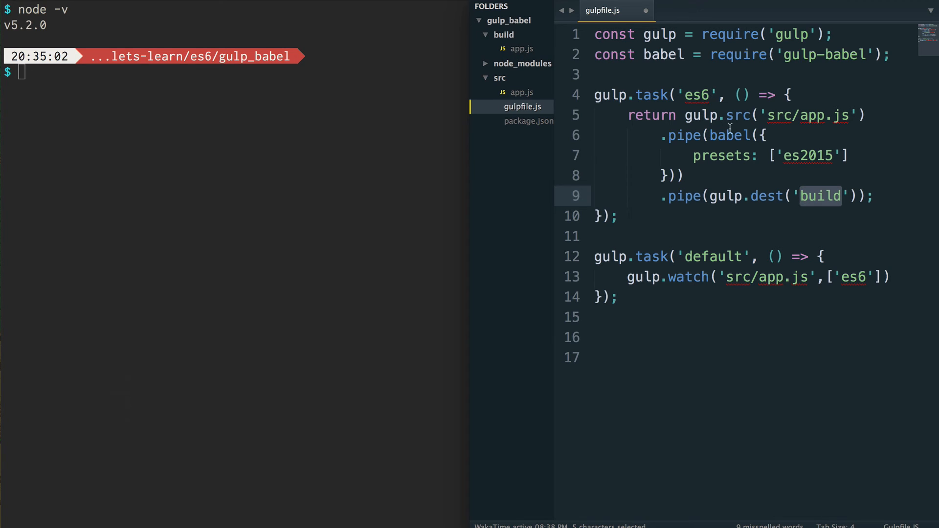
Run gulp in Terminal, see only 'default' finish, then stop it with Ctrl+C.
click(699, 155)
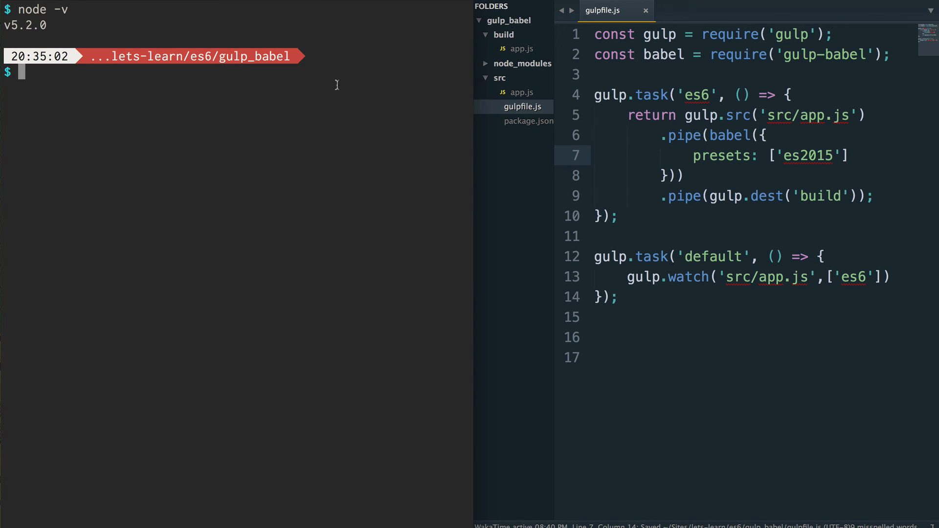
text(g)
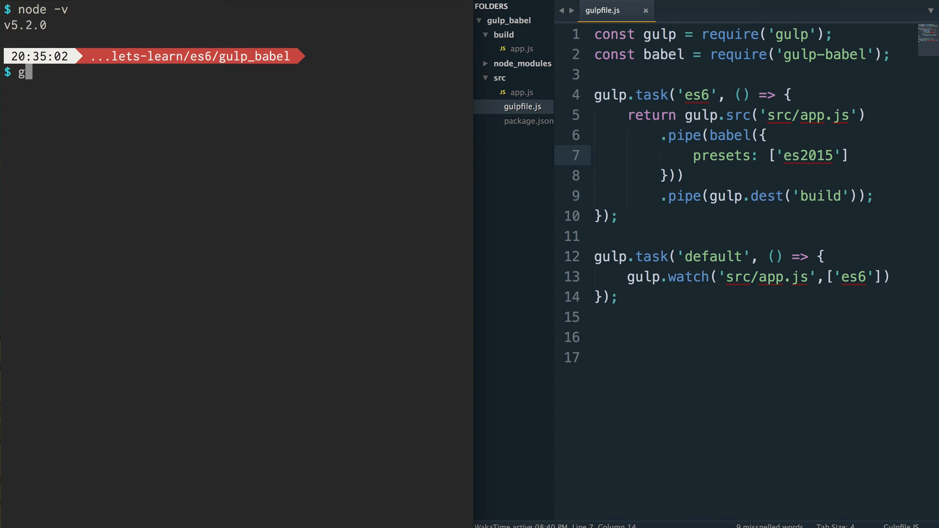
key(Return)
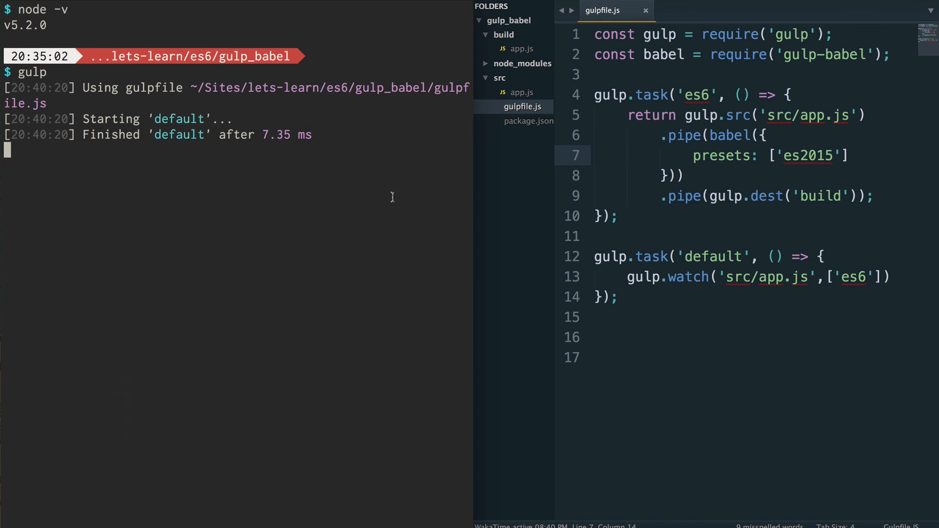
key(ctrl+c)
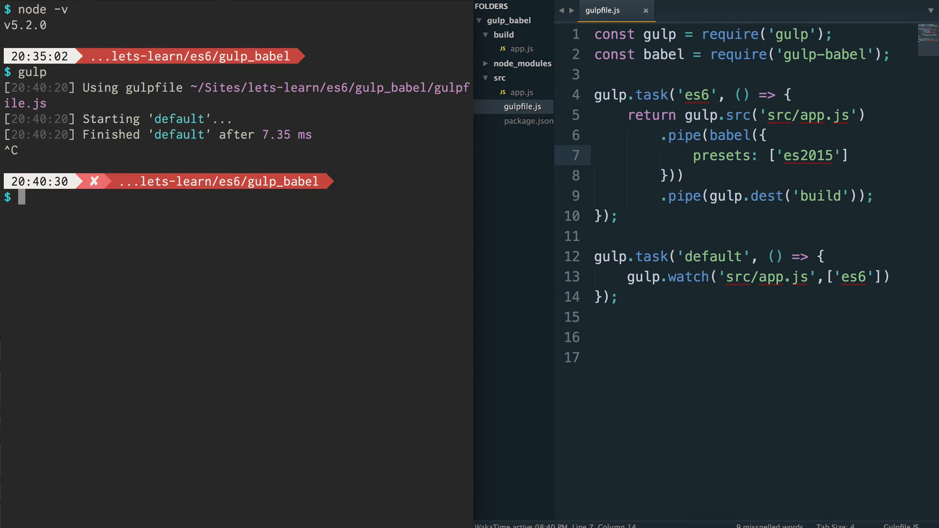
mouse_move(127, 163)
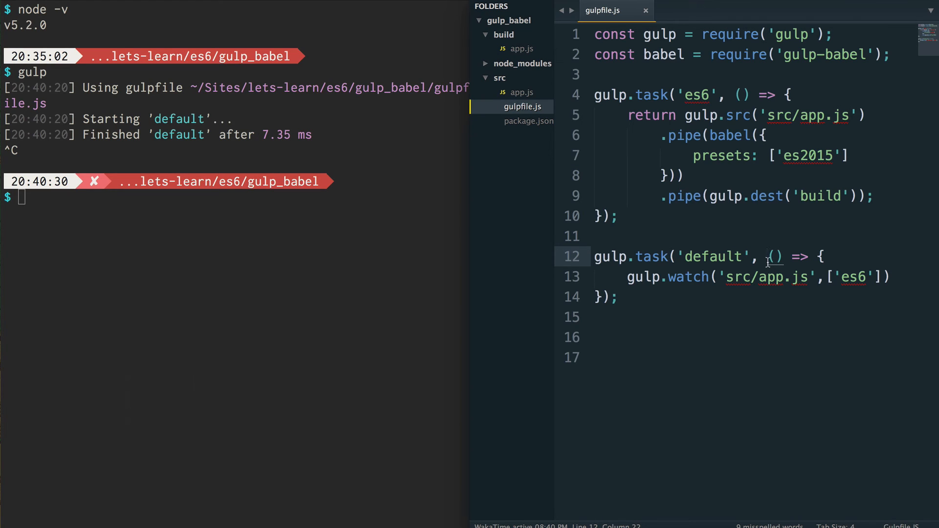
mouse_move(770, 266)
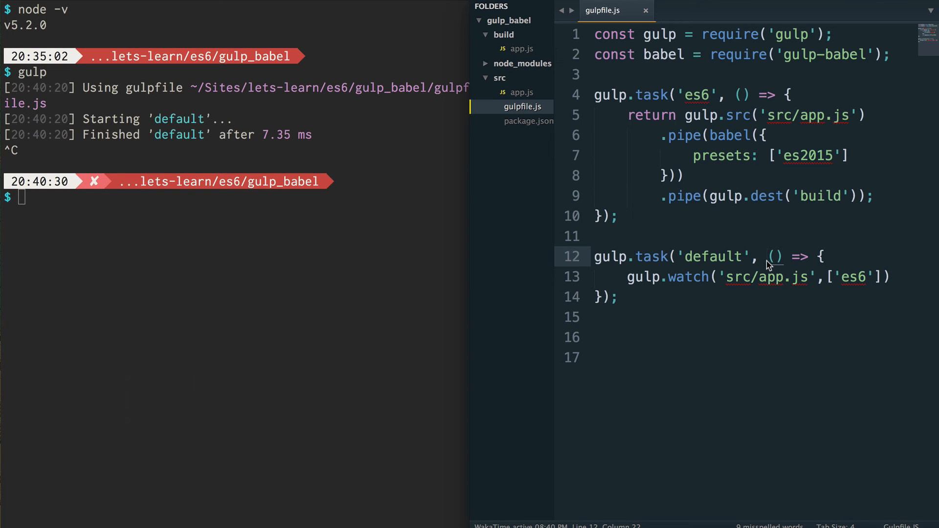
Insert ['es6'], as the default task's dependency, save, and rerun gulp in Terminal.
text([],)
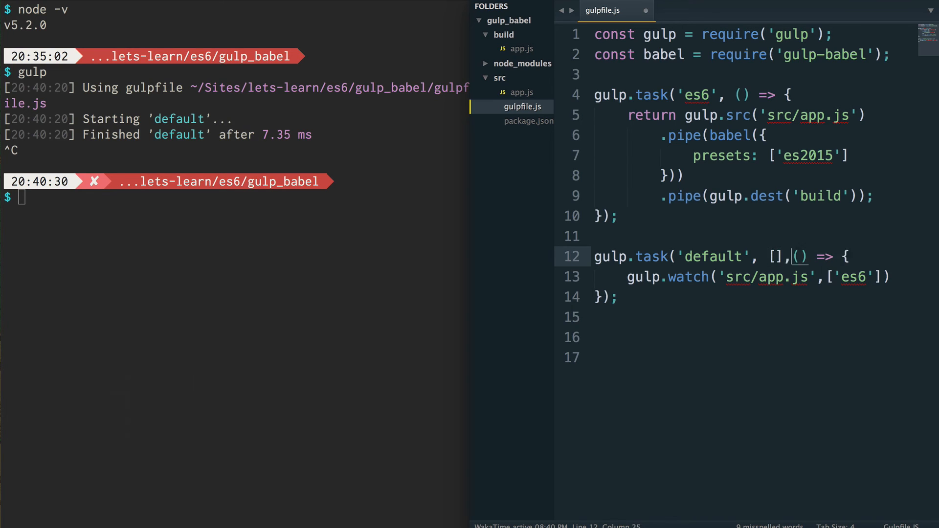
text('')
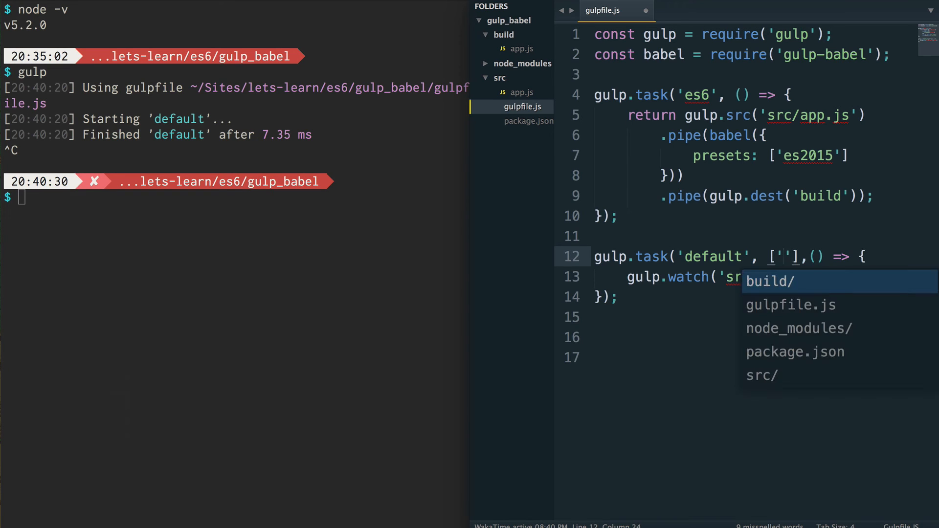
text(es6)
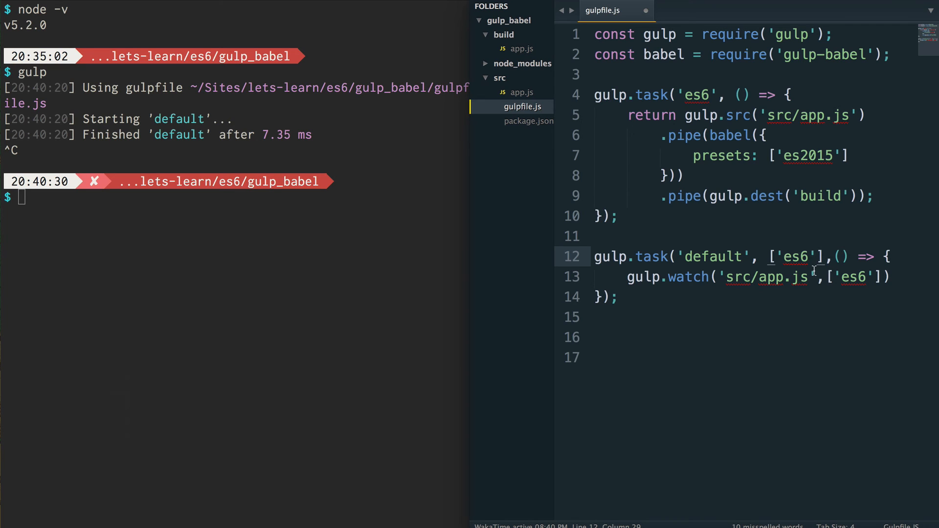
text(gulp)
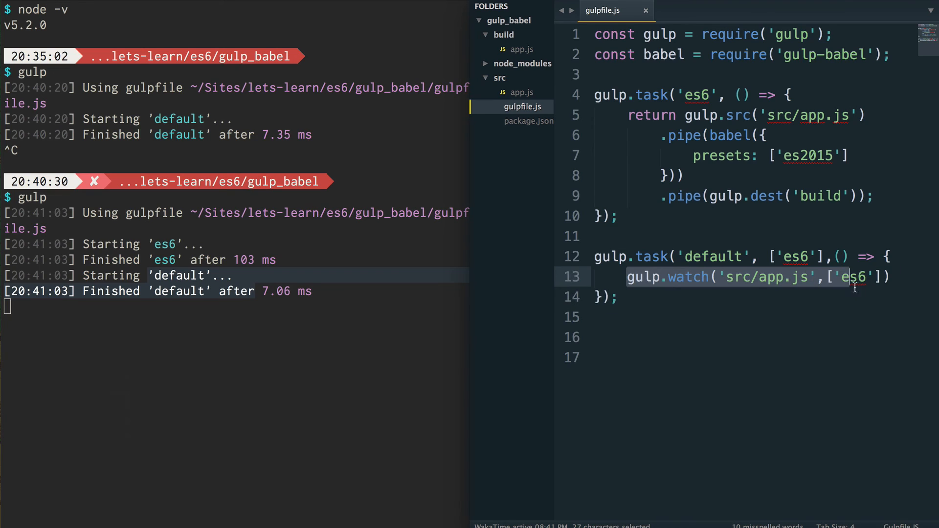
mouse_move(643, 170)
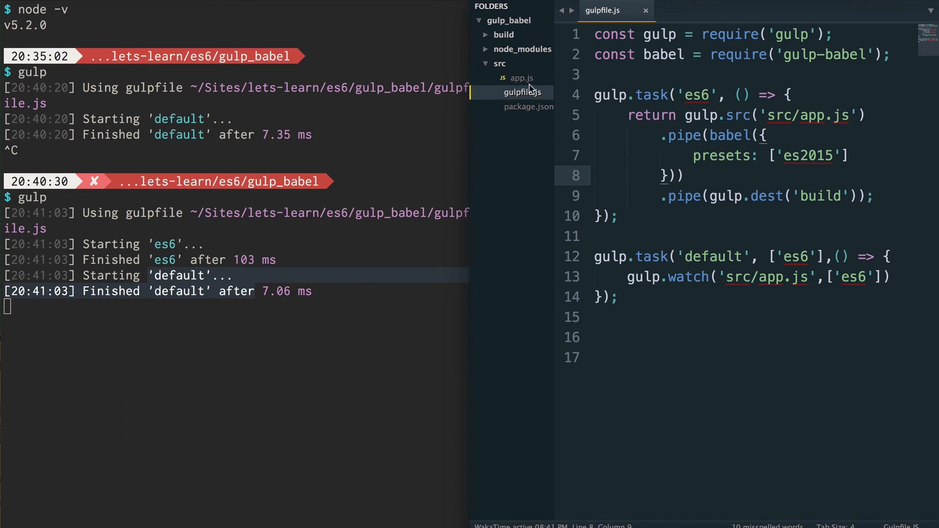
mouse_move(509, 78)
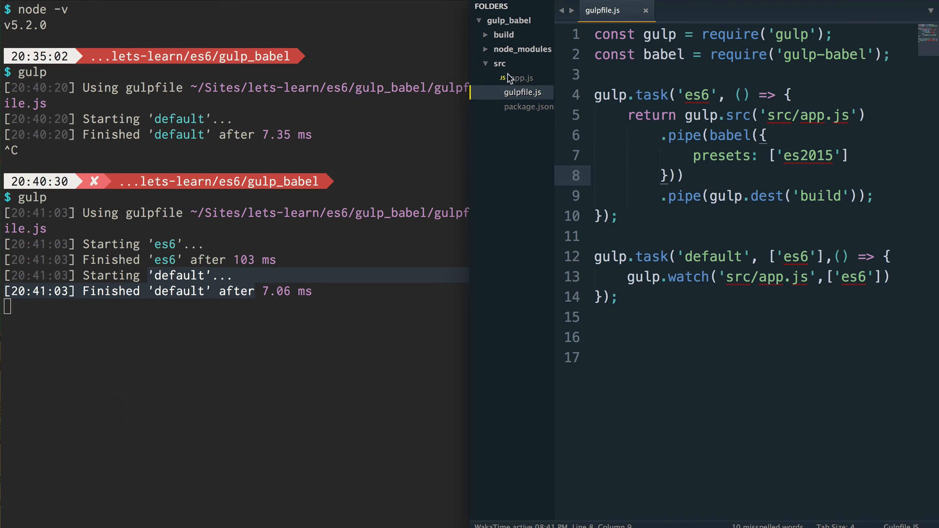
In src/app.js write let name = `Ryan`;.
click(521, 78)
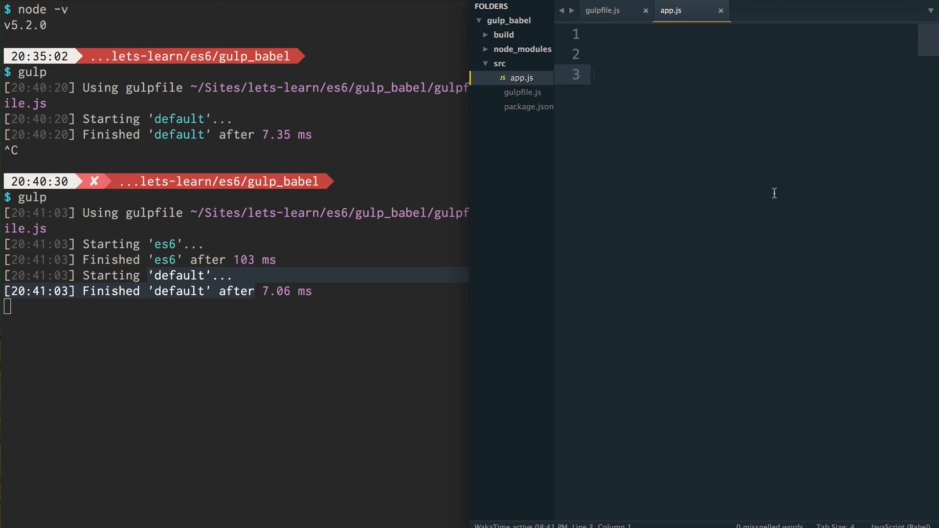
text(let)
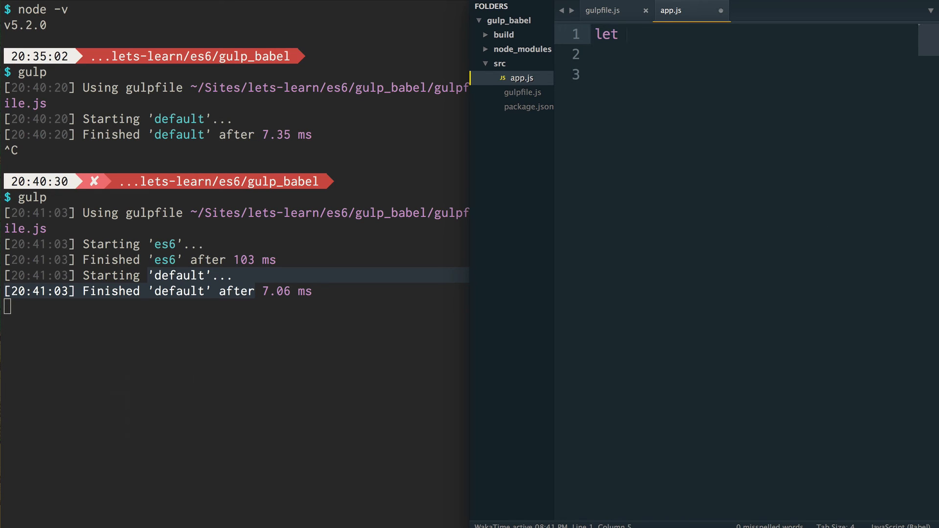
text(name)
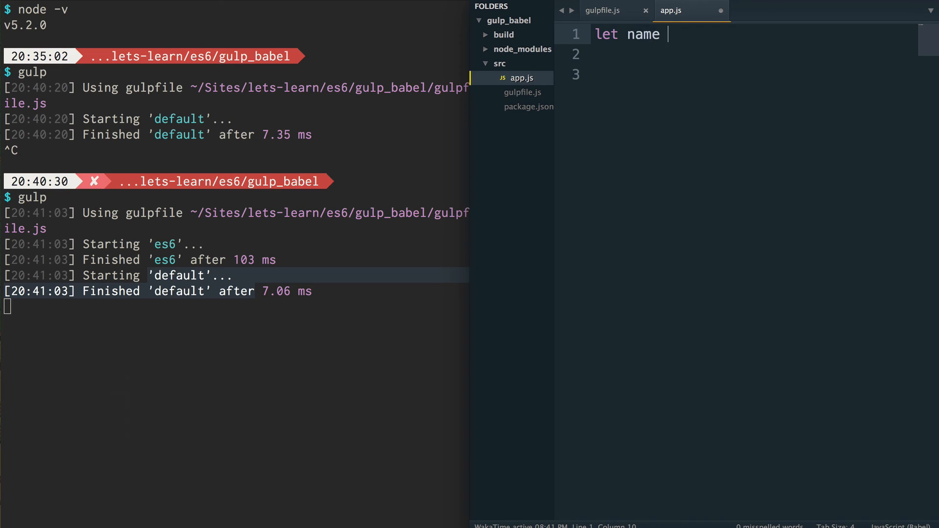
text(= `)
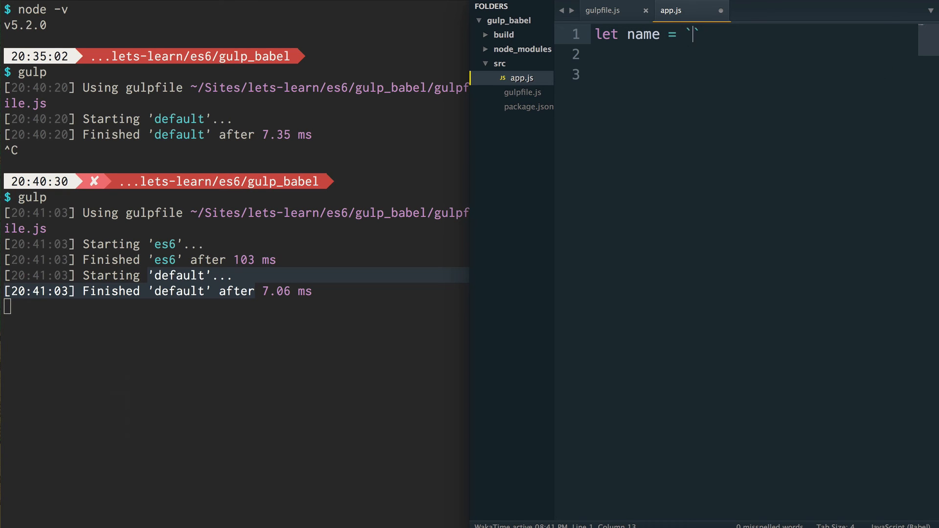
text(Ryan`;)
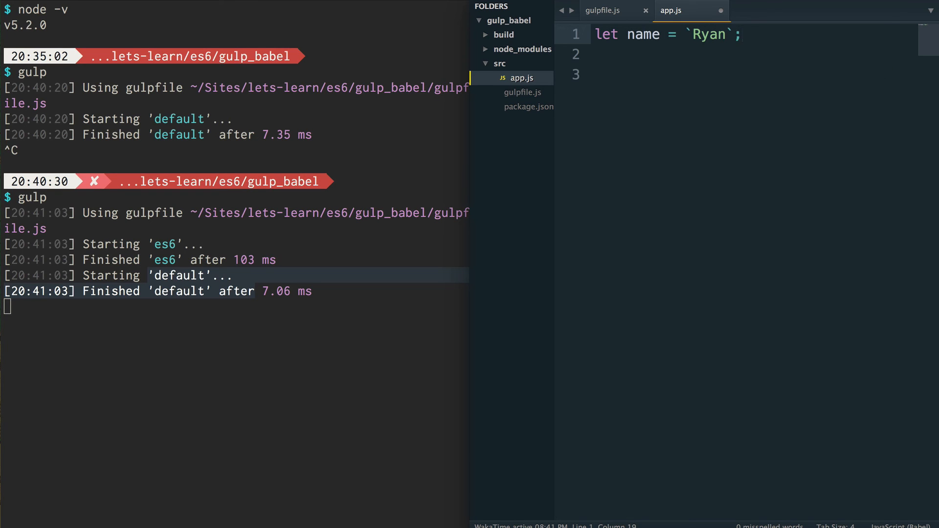
Add let add = (a,b) => a + b; and save so the es6 task reruns.
text(let add =)
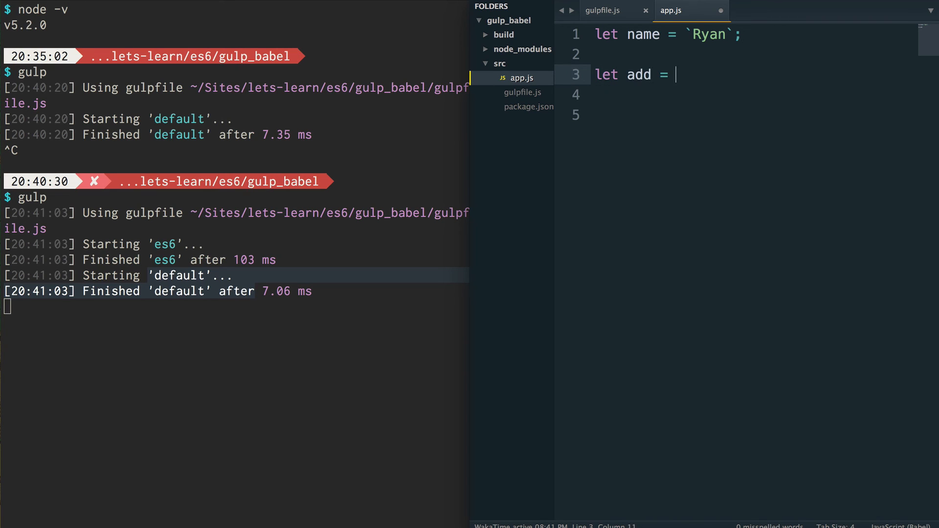
text((1))
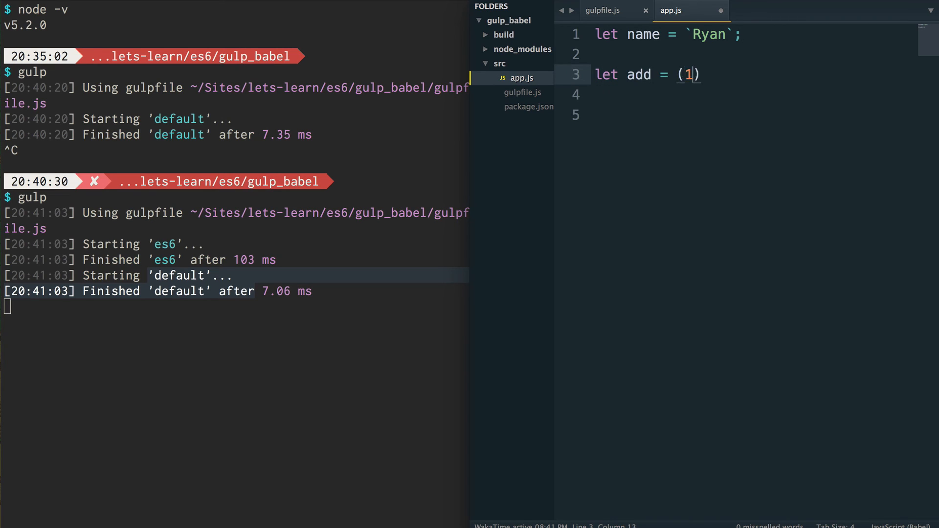
text(a)
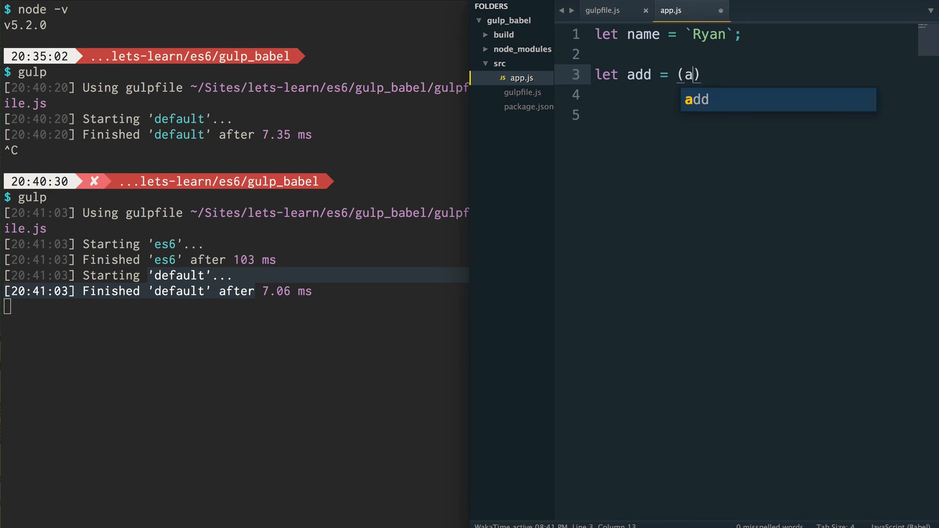
text(,b) =>)
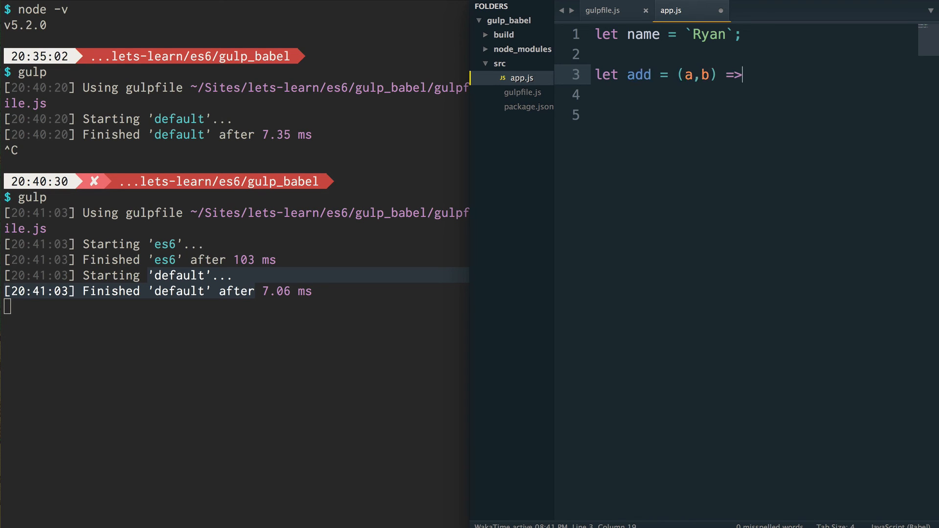
text(a + b)
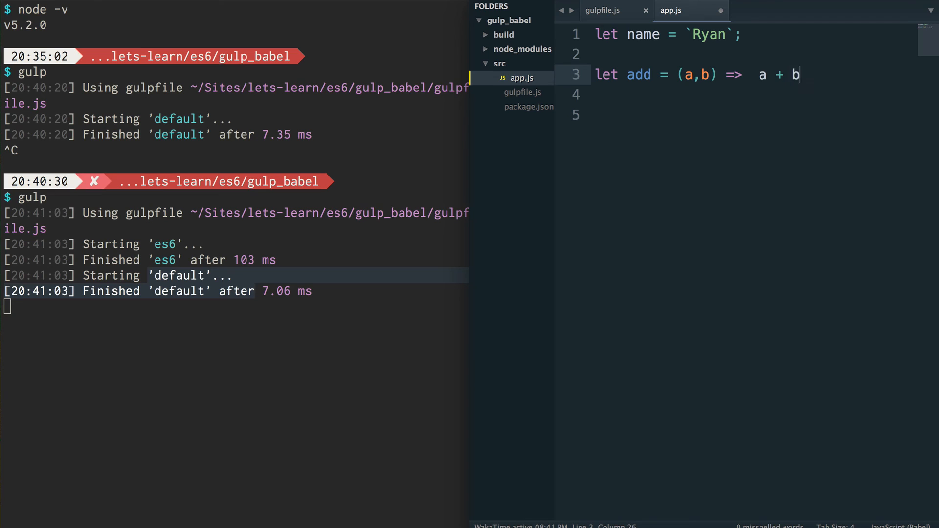
text(;)
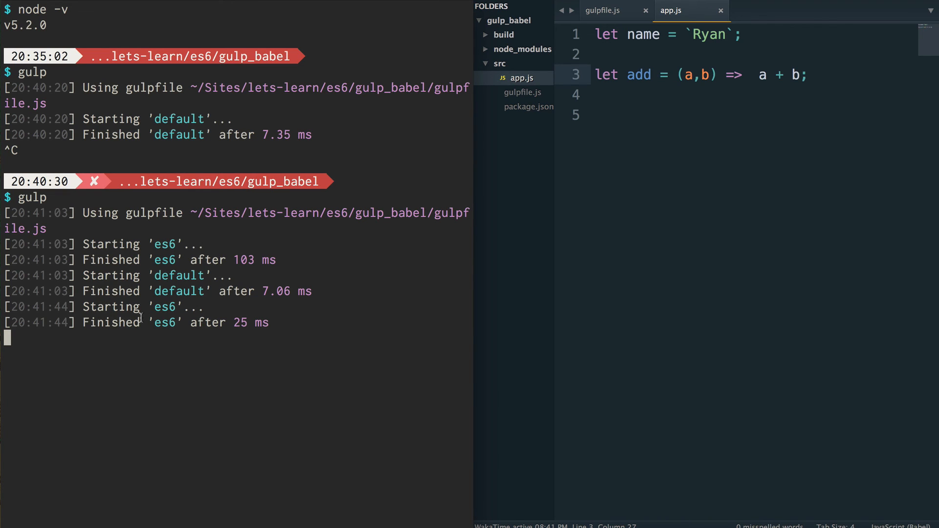
Expand the build folder and open its compiled app.js showing var name and a plain add function.
click(808, 74)
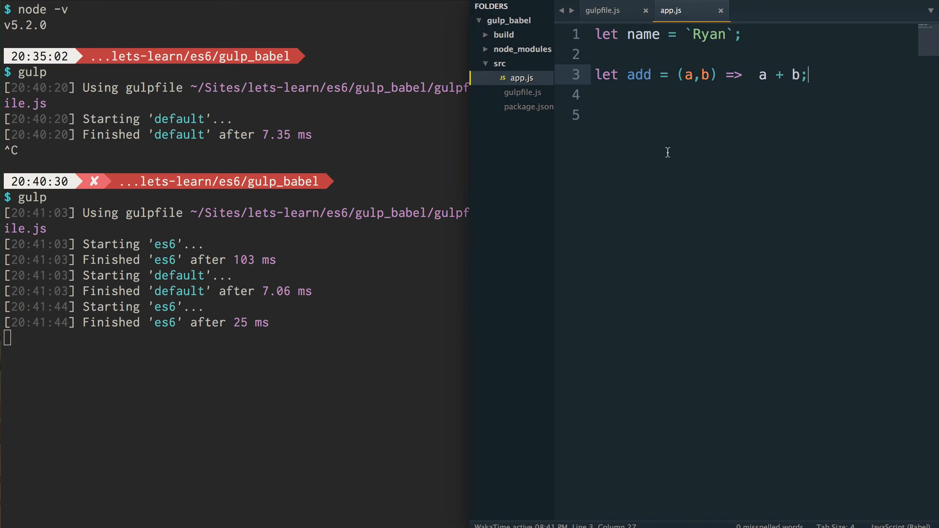
click(503, 34)
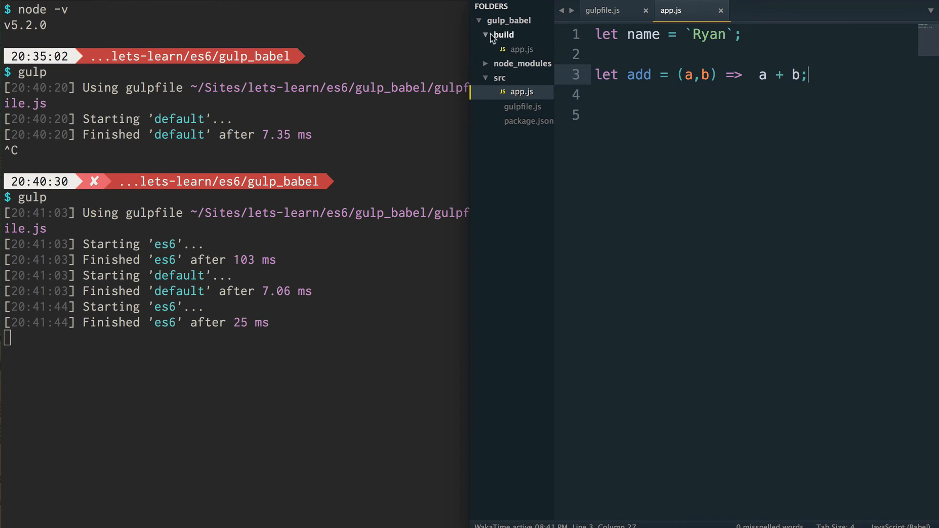
click(522, 49)
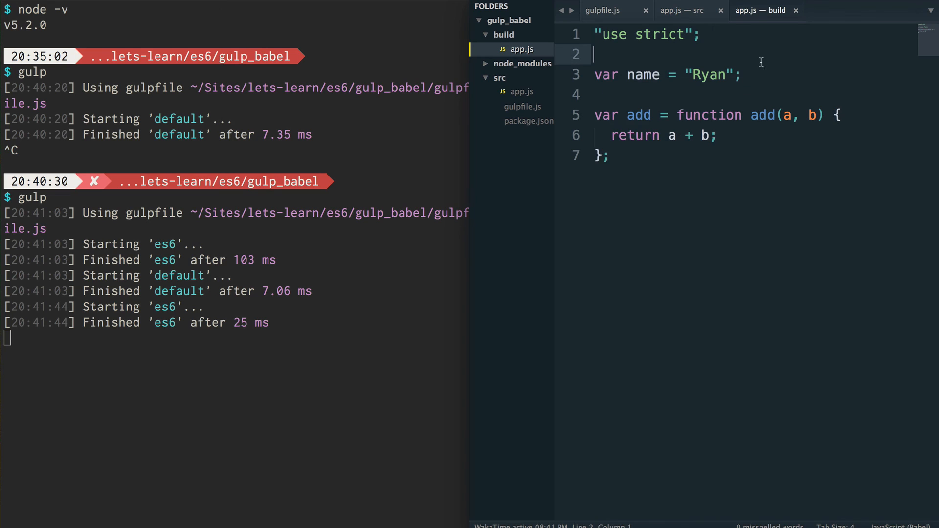
In src/app.js start let sum = (...numbers) => { } below the add function.
click(681, 10)
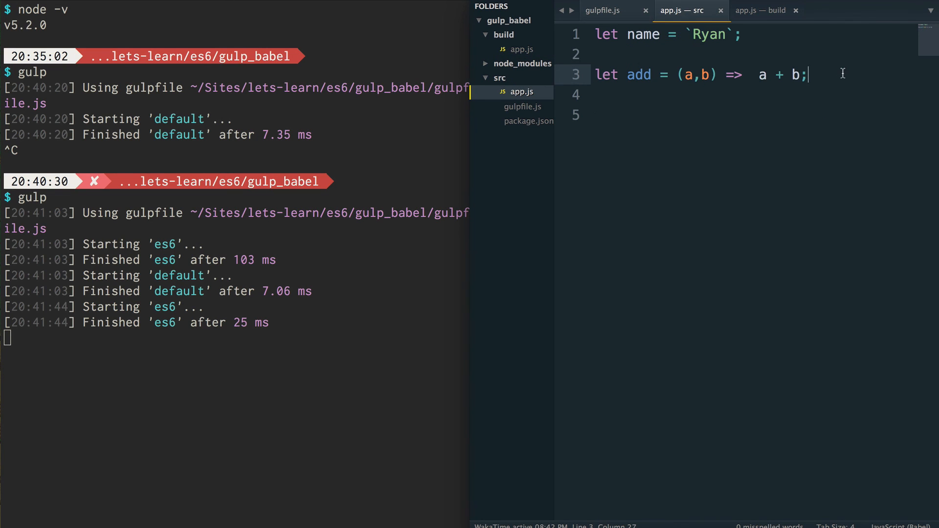
key(enter)
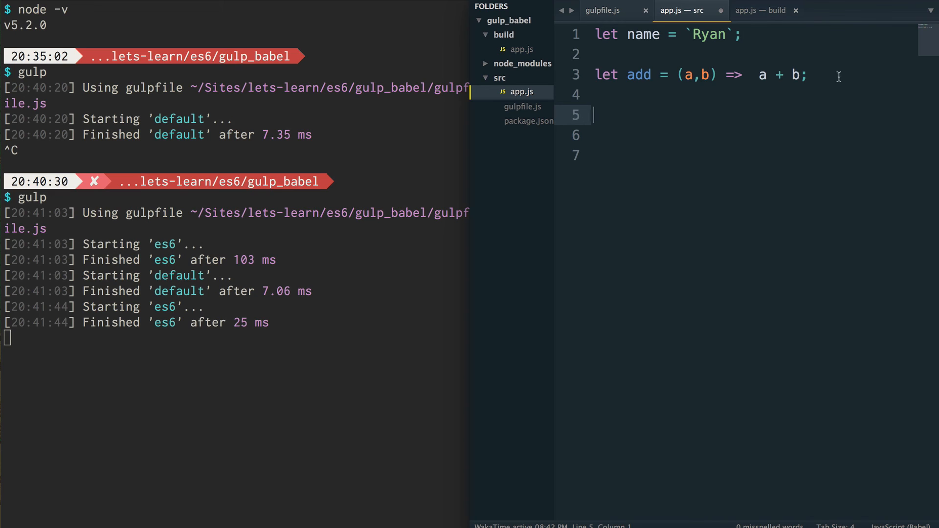
mouse_move(730, 105)
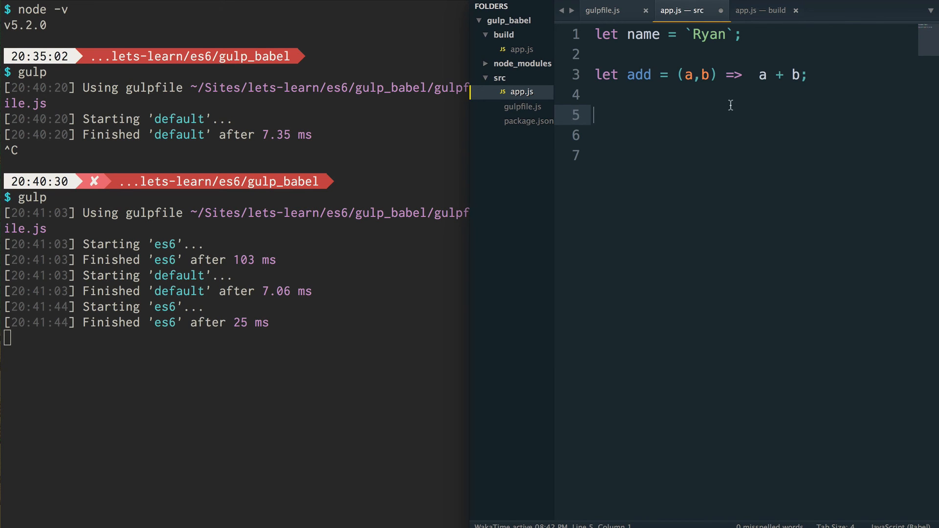
text(l)
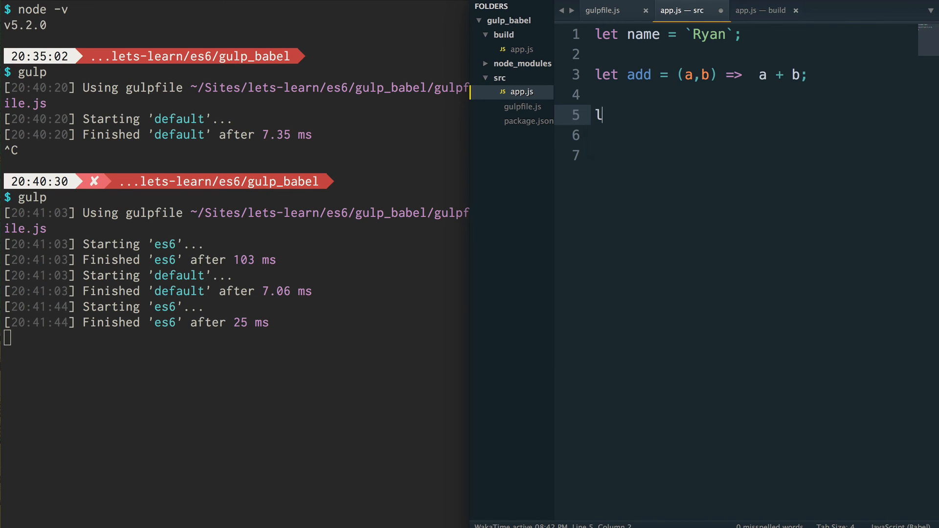
text(et sum)
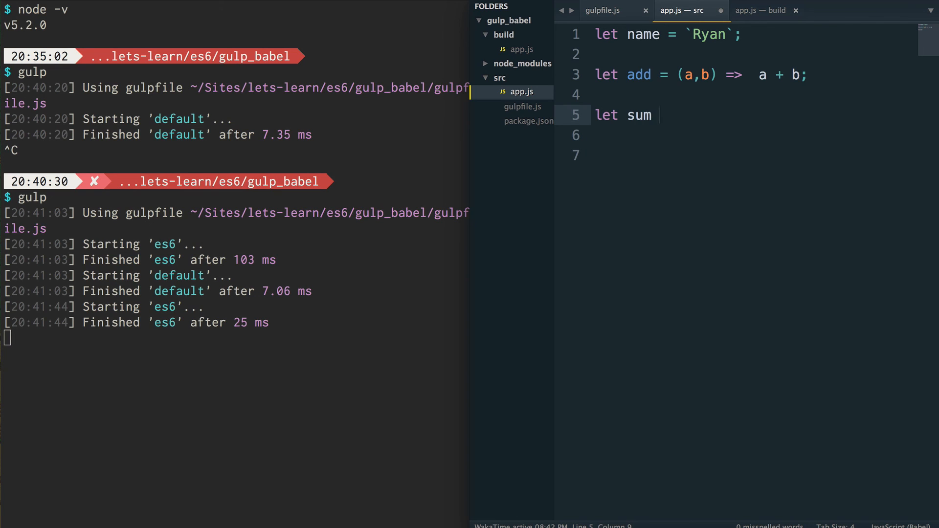
text(= () =)
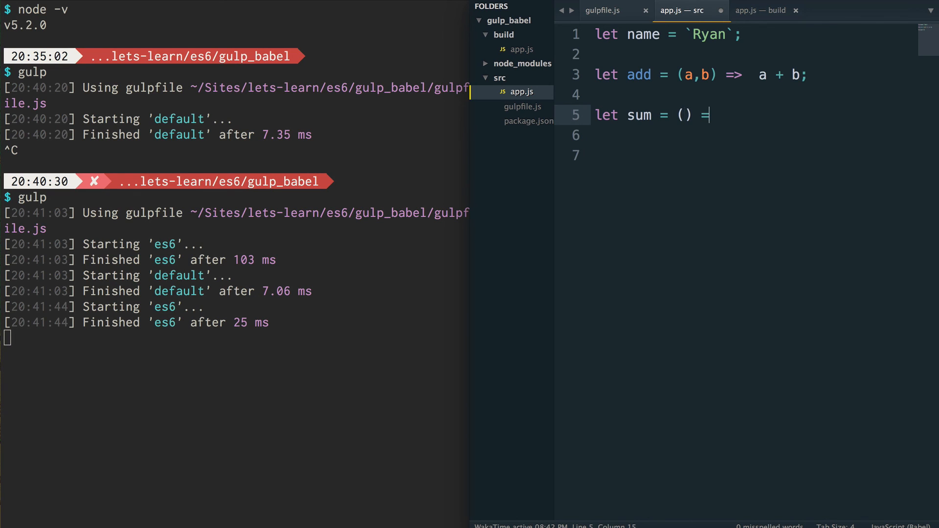
text({)
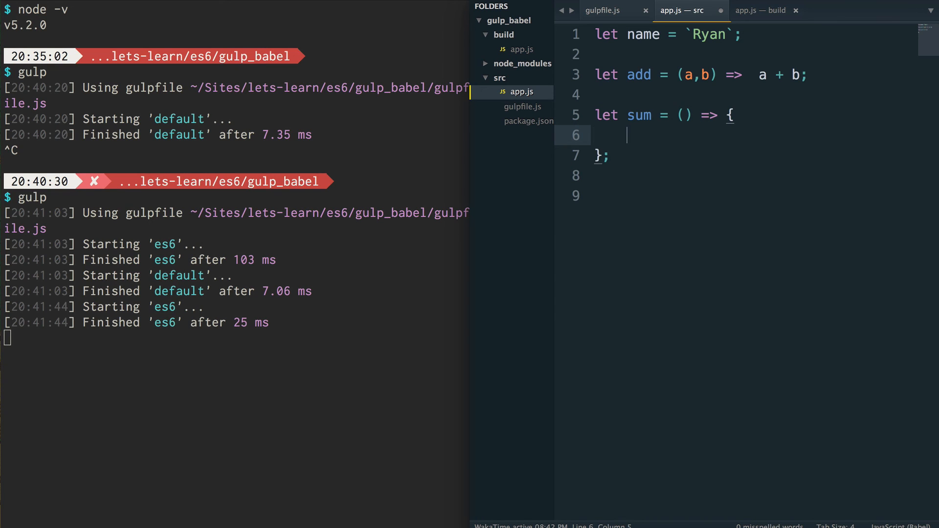
click(683, 115)
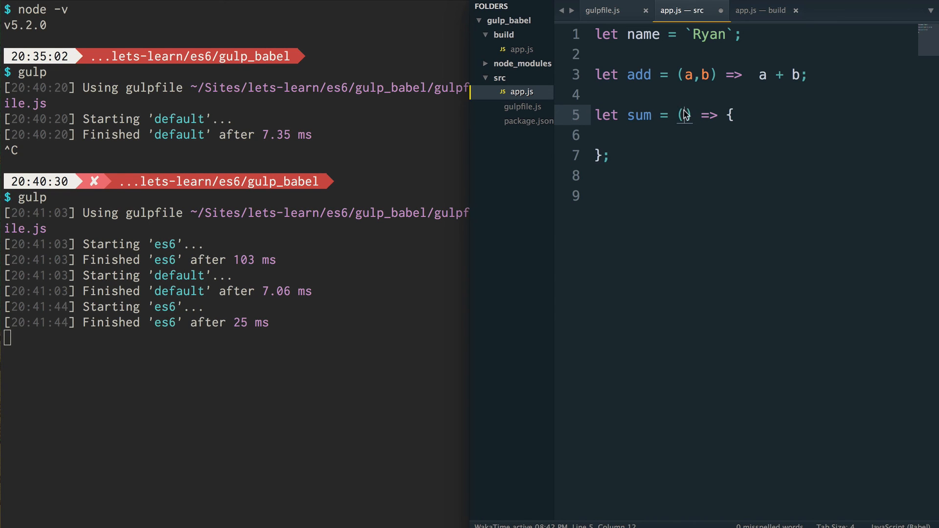
text(...numbers)
click(754, 135)
text(return n)
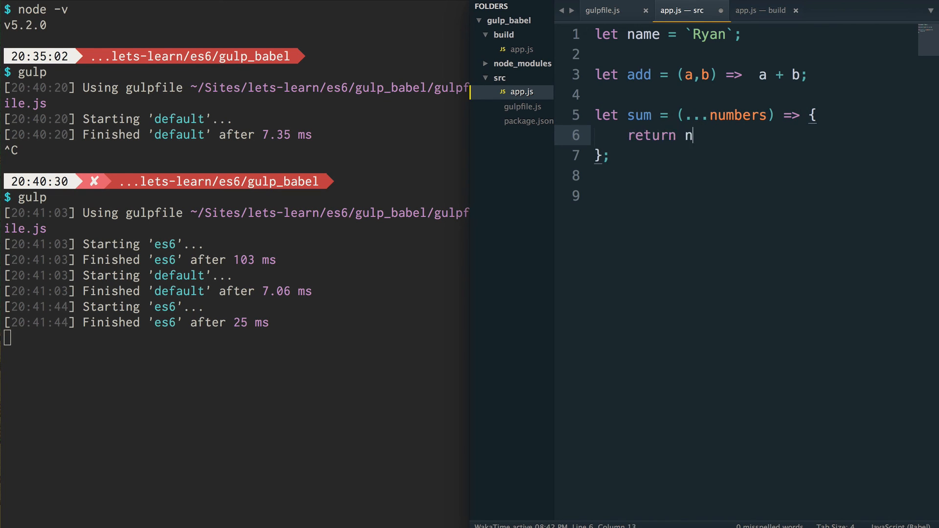
Return numbers.reduce((prev, curr) => prev + curr) from sum and save to rebuild.
text(umbers.re)
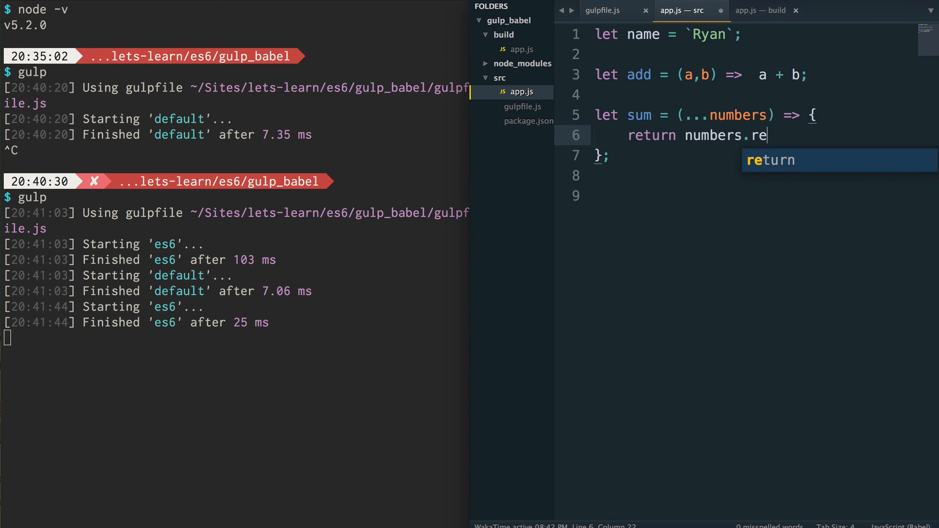
text(duve)
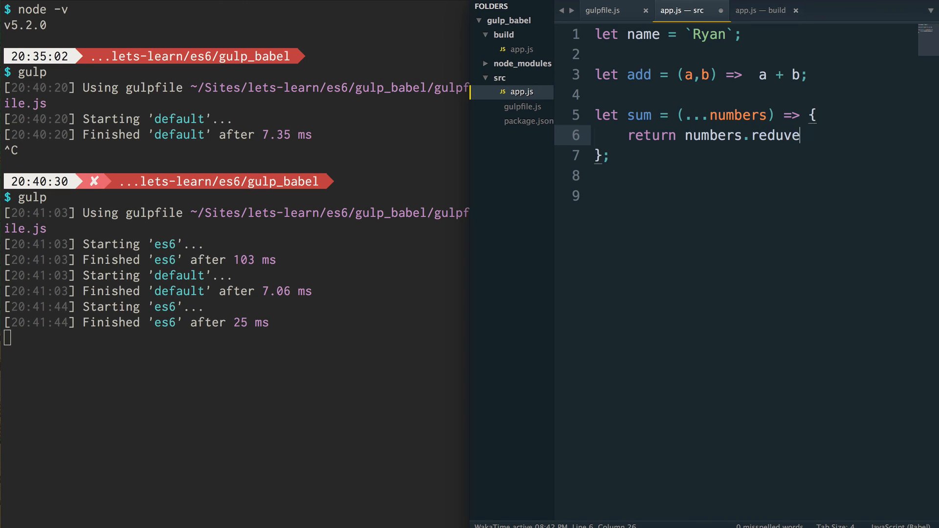
key(Backspace)
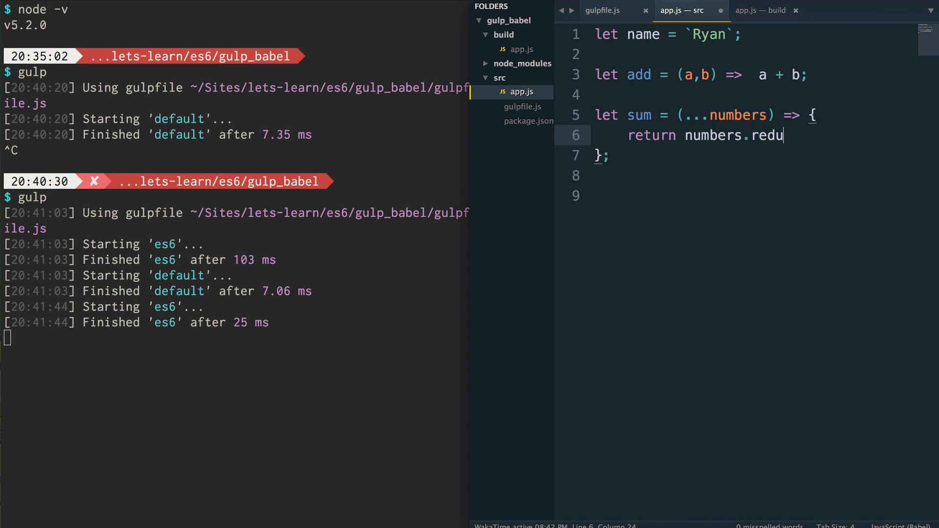
text(ce())
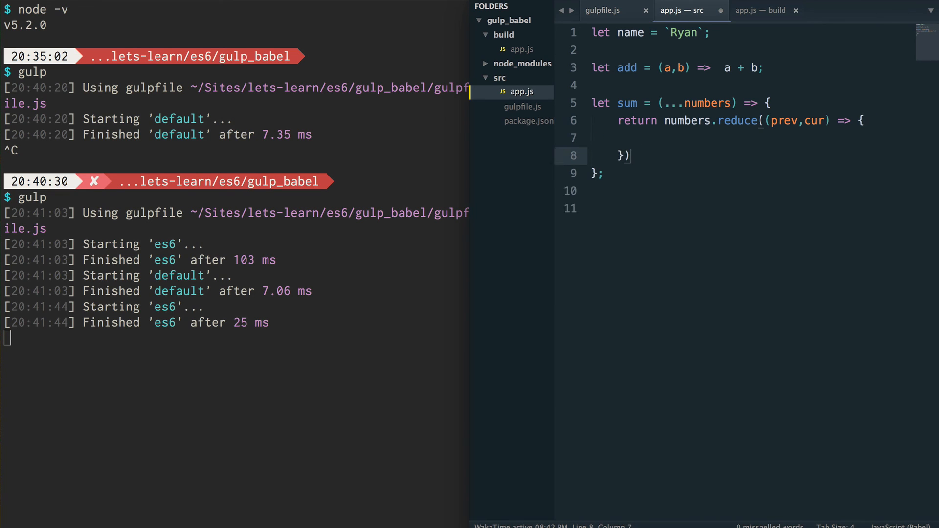
text(reit)
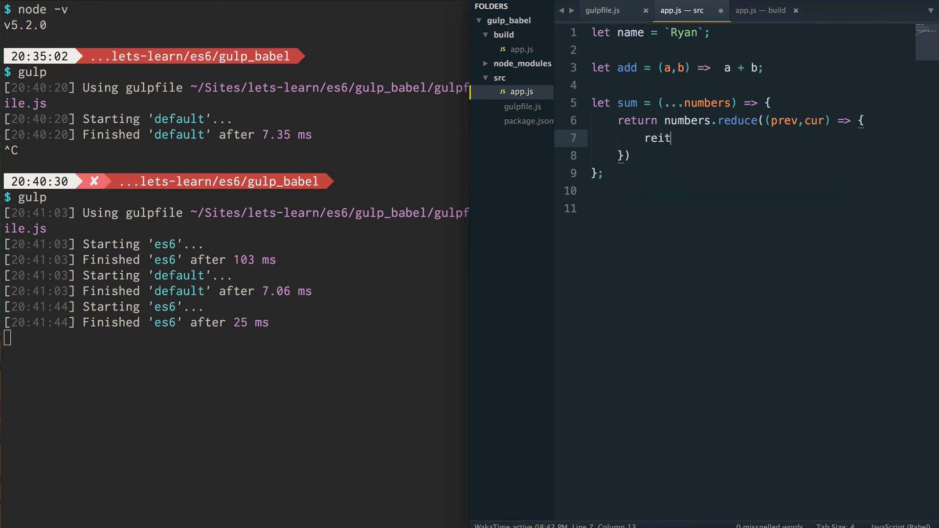
text(return)
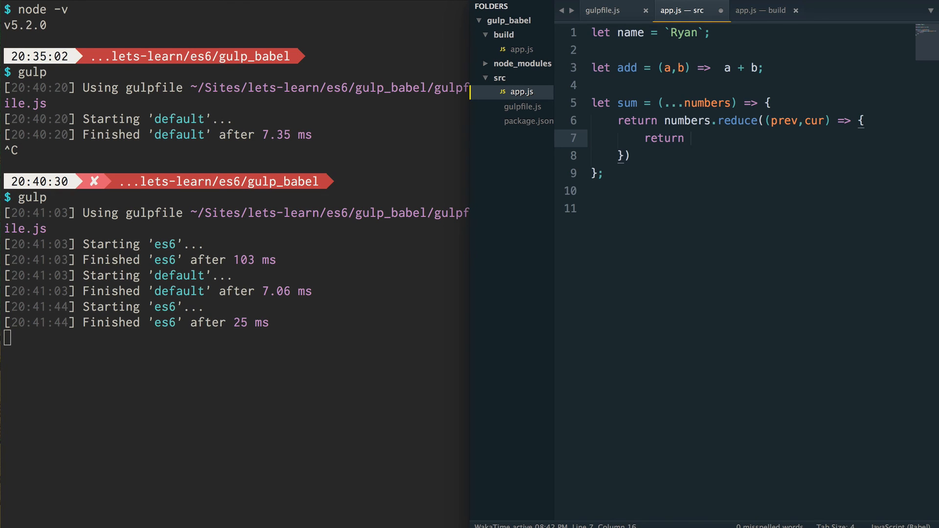
text(prev + c)
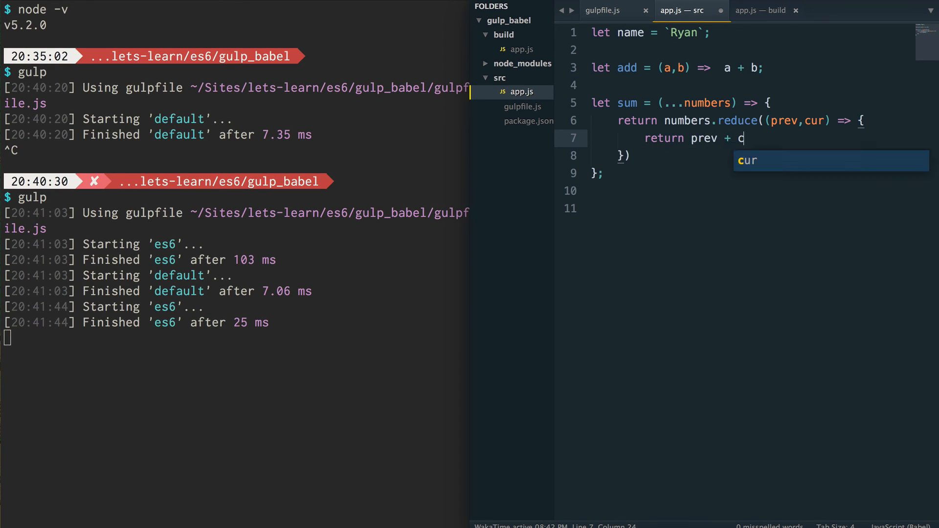
text(urr;)
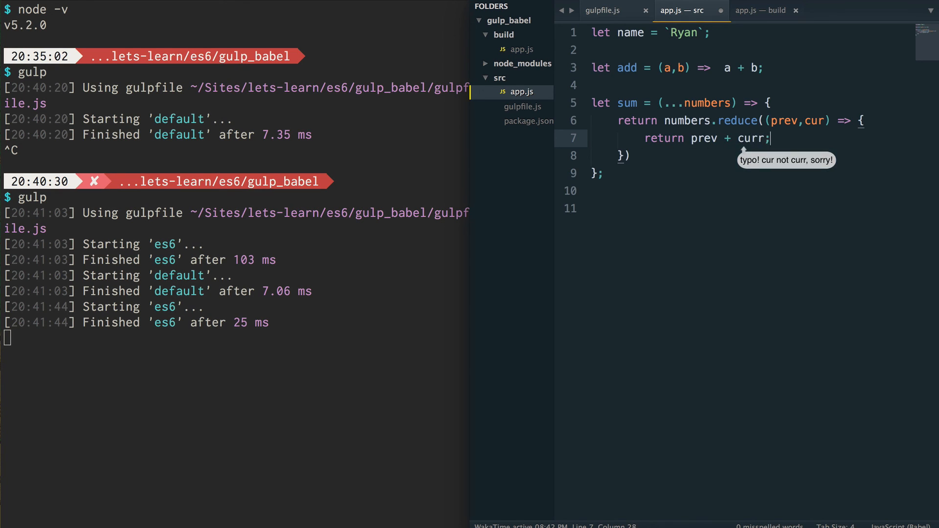
text(;)
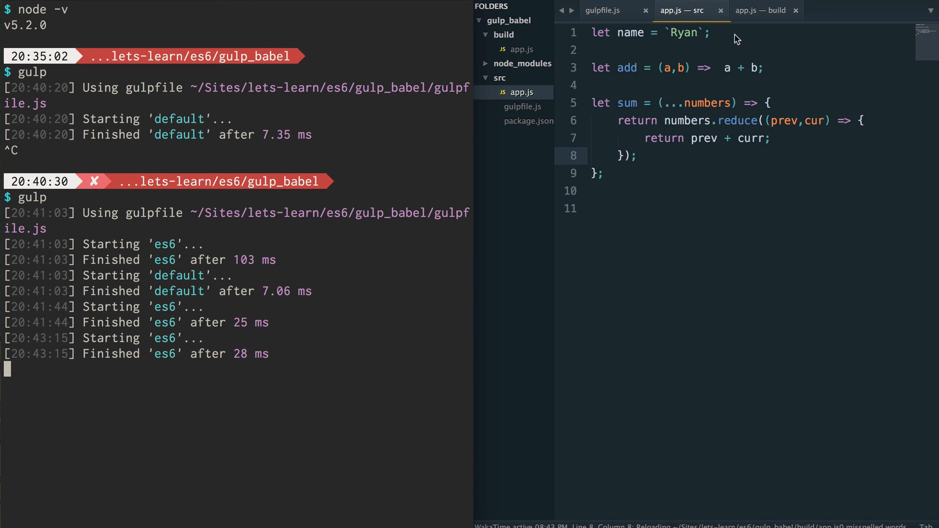
Compare build/app.js's transpiled sum (arguments loop) against the ...numbers source tab.
click(764, 10)
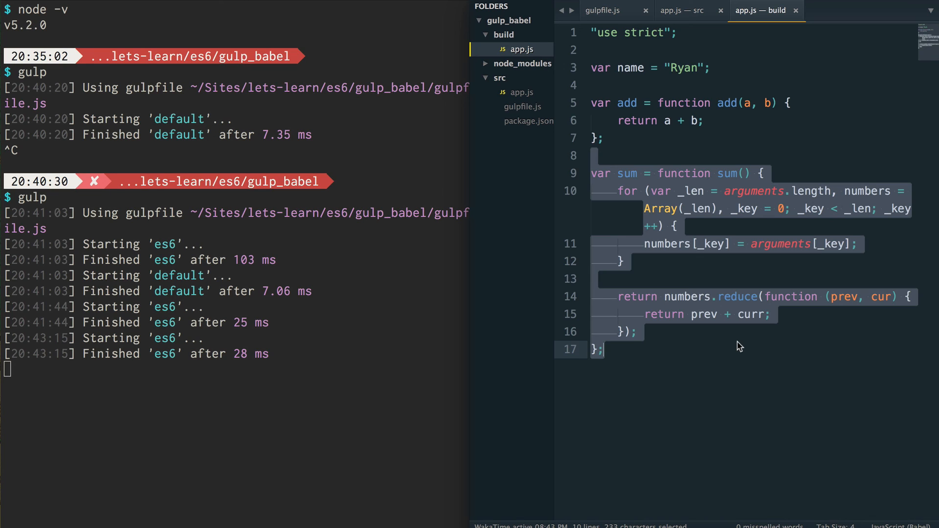
click(679, 10)
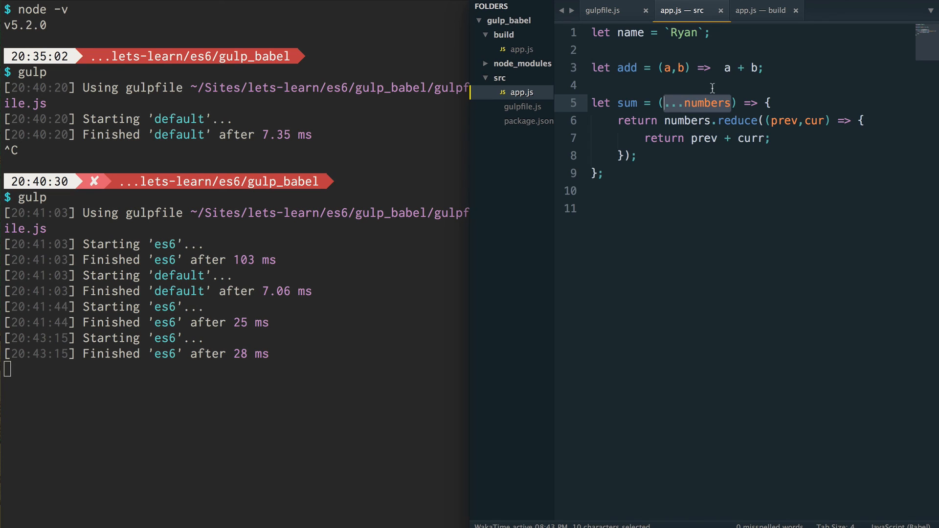
click(762, 10)
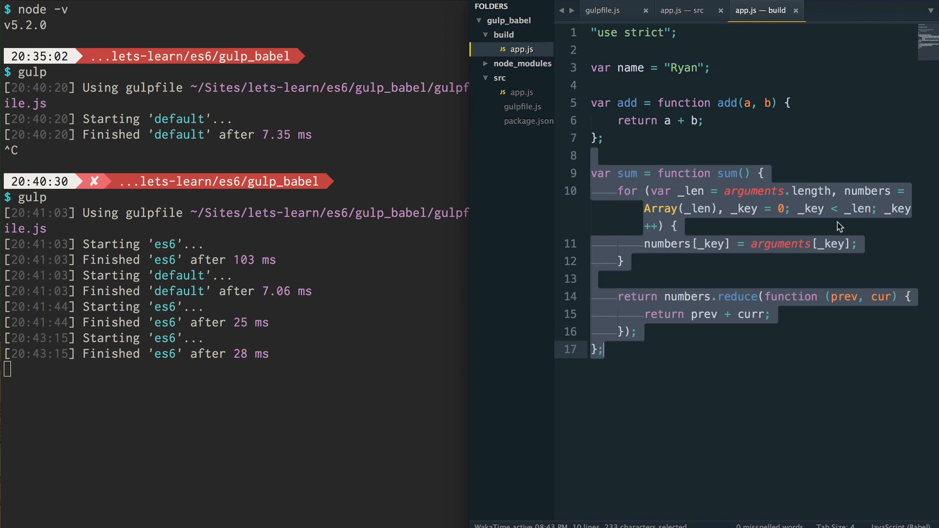
mouse_move(540, 217)
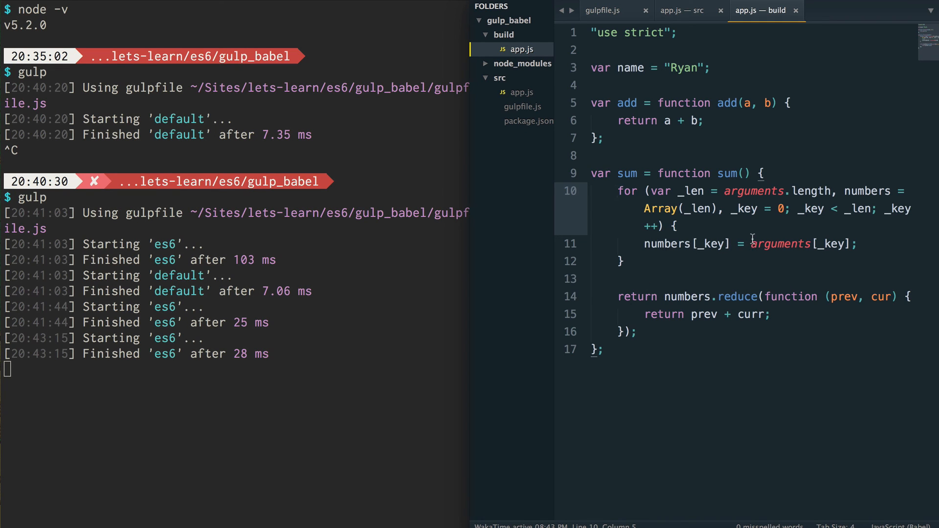
mouse_move(649, 314)
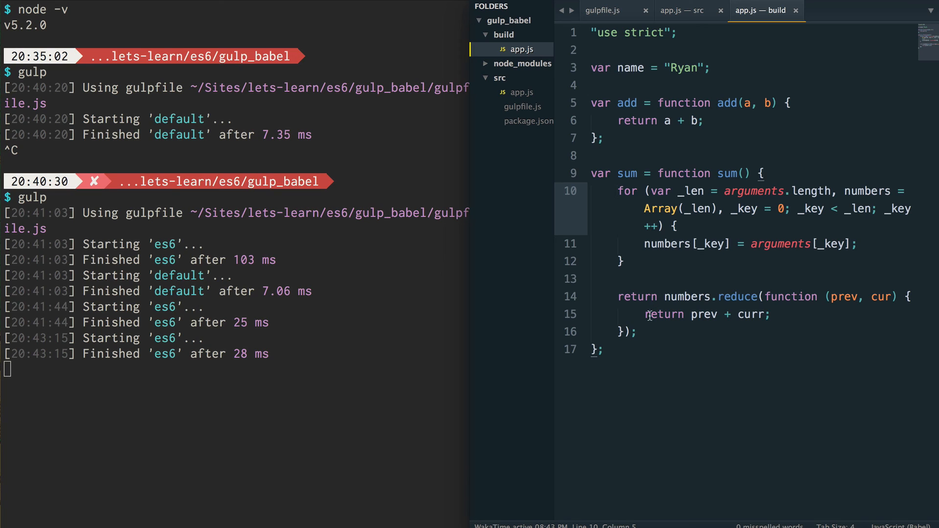
click(679, 11)
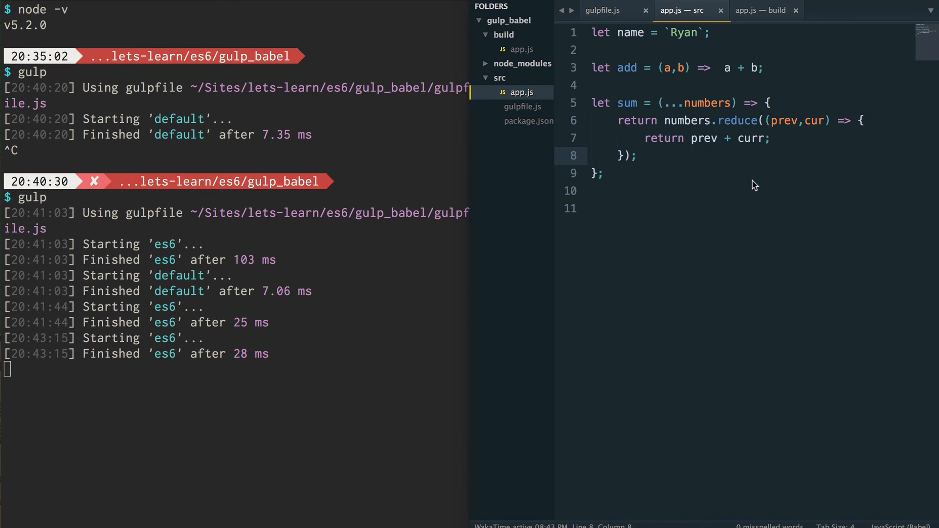
mouse_move(745, 184)
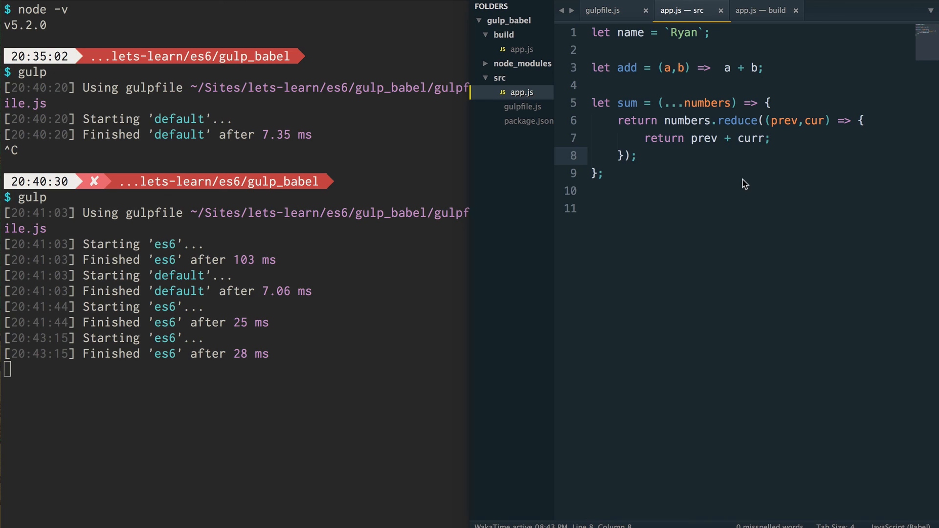
Switch back to the ES6 src/app.js and place the cursor after the sum function.
click(639, 156)
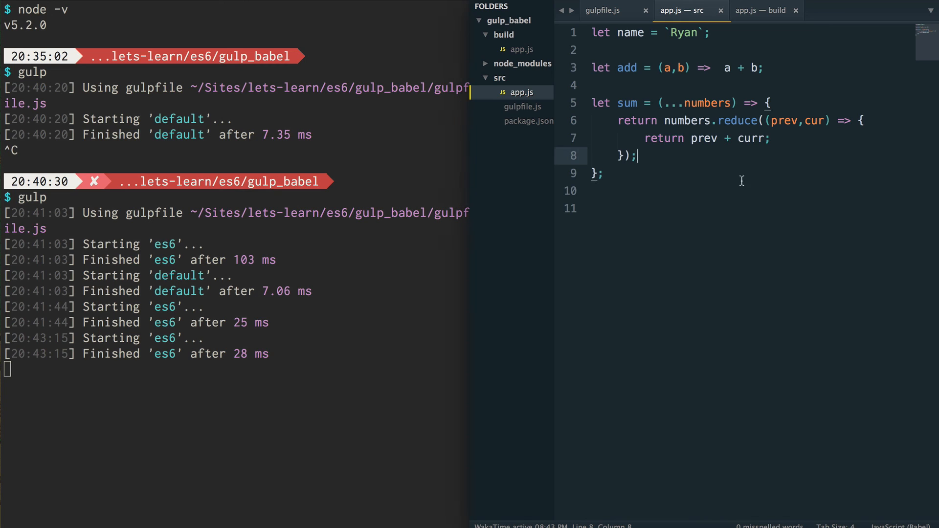